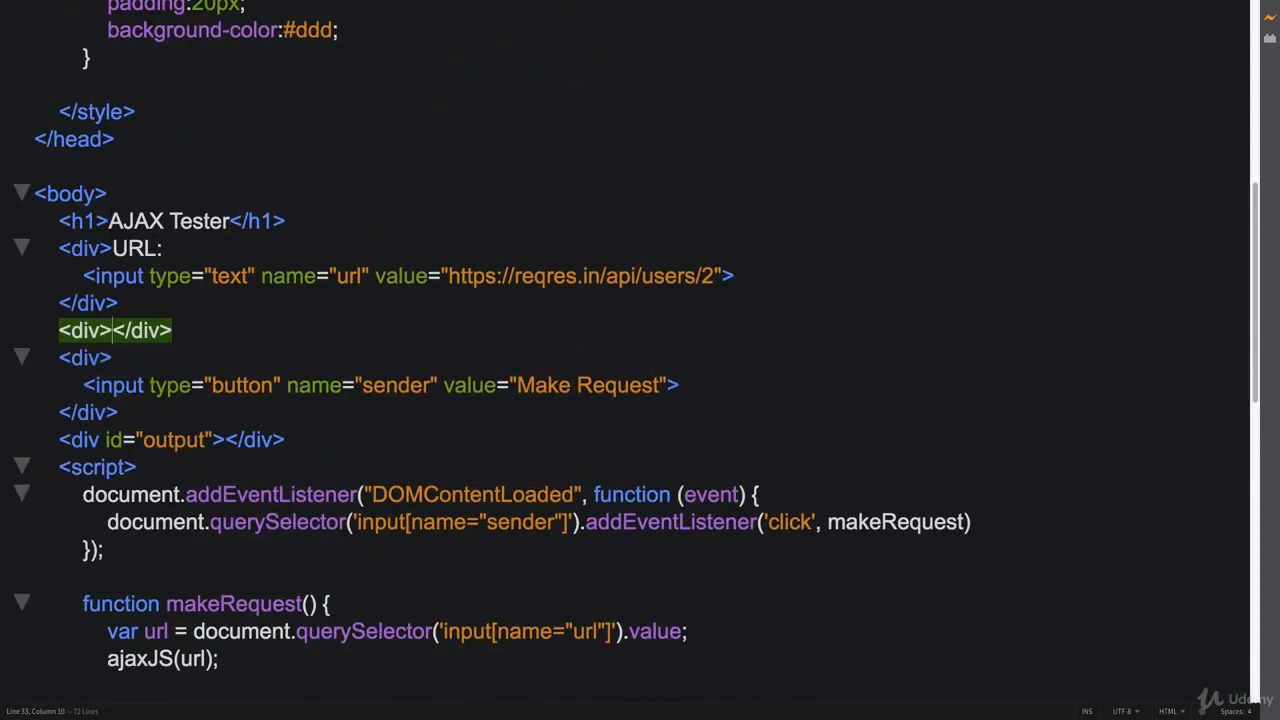
# Add an empty <select id="resource"> inside the div below the URL field.
pyautogui.press('enter')
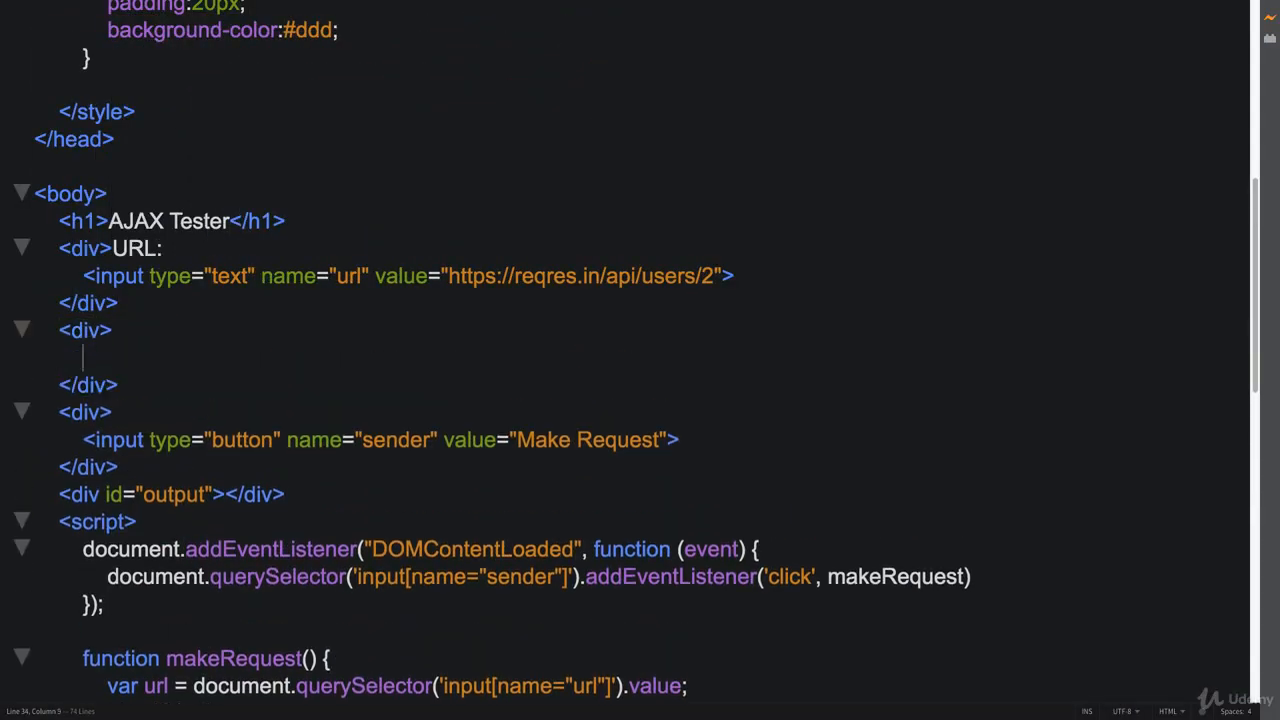
pyautogui.write('<select')
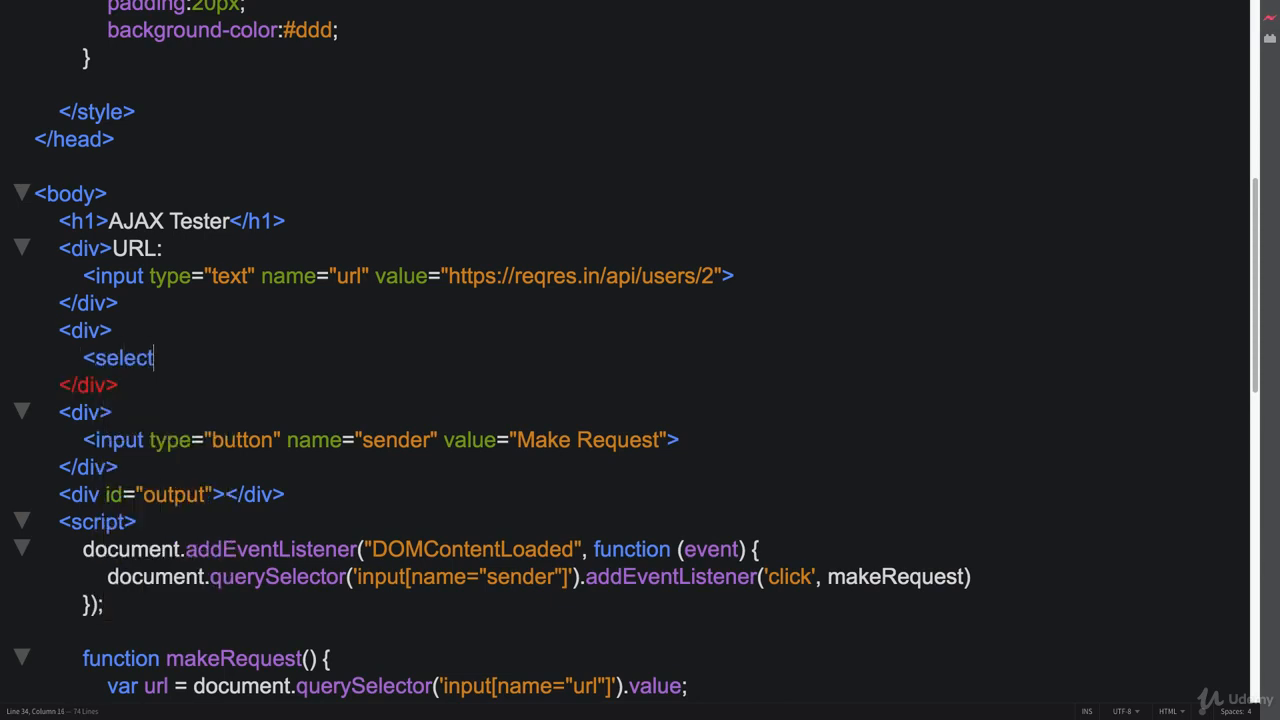
pyautogui.write('id=')
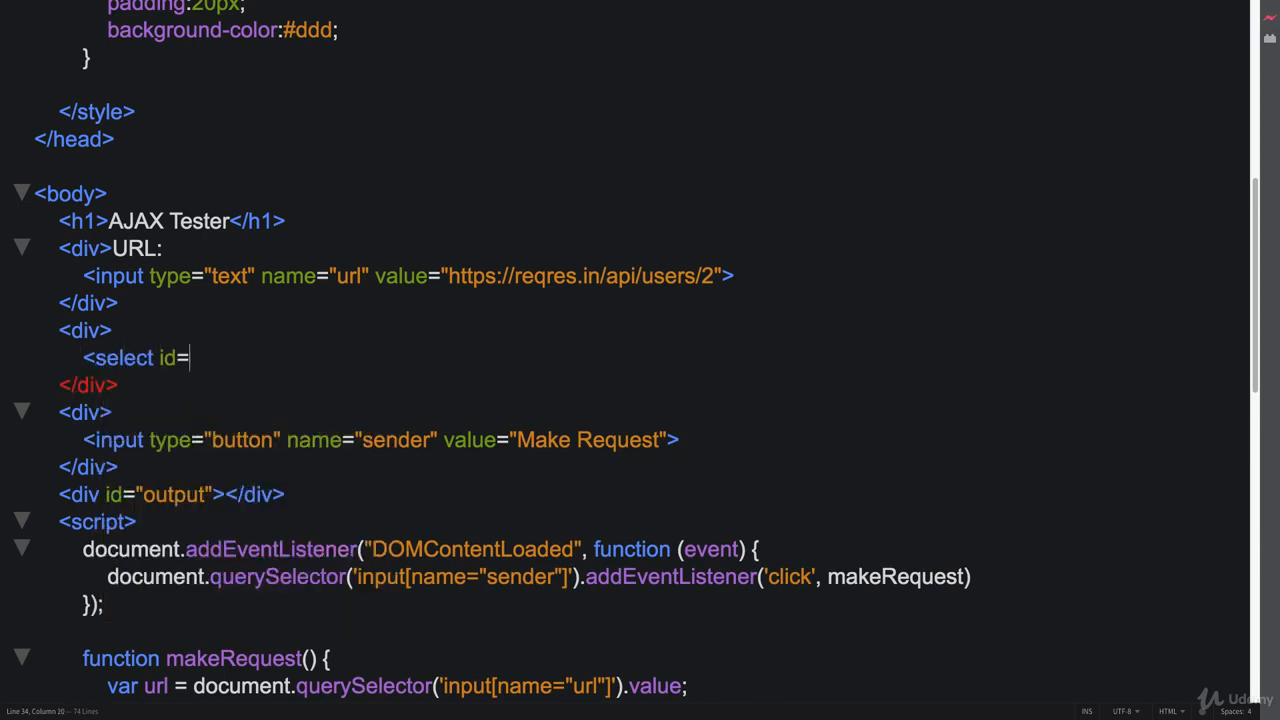
pyautogui.write('res"')
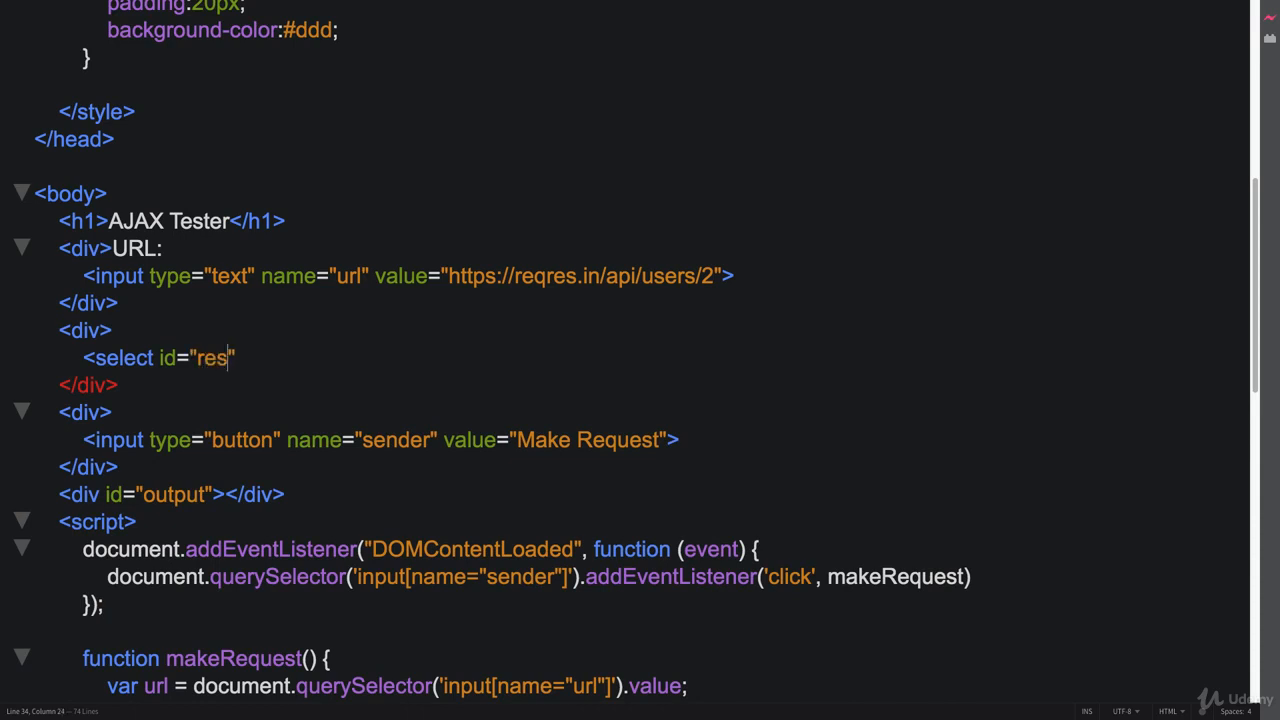
pyautogui.write('ource"></select>')
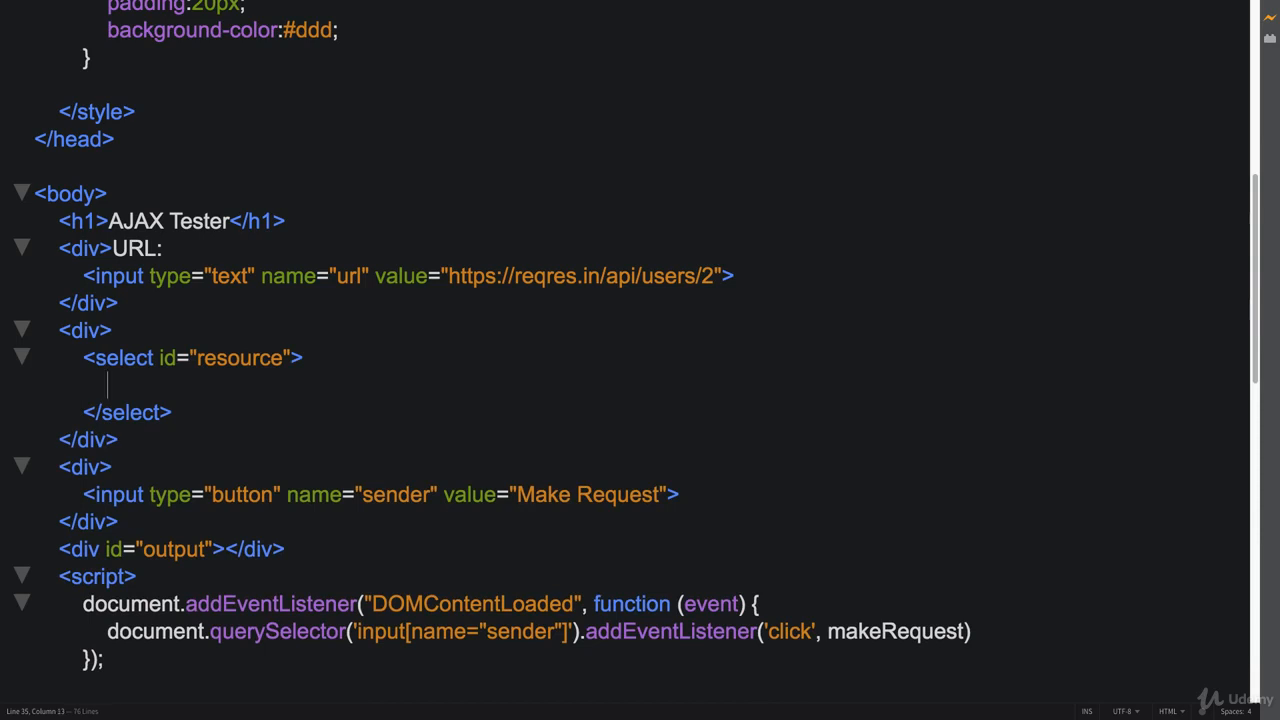
# Add a JavaScript option with value 'JavaScript' inside the resource select.
pyautogui.write('<option value')
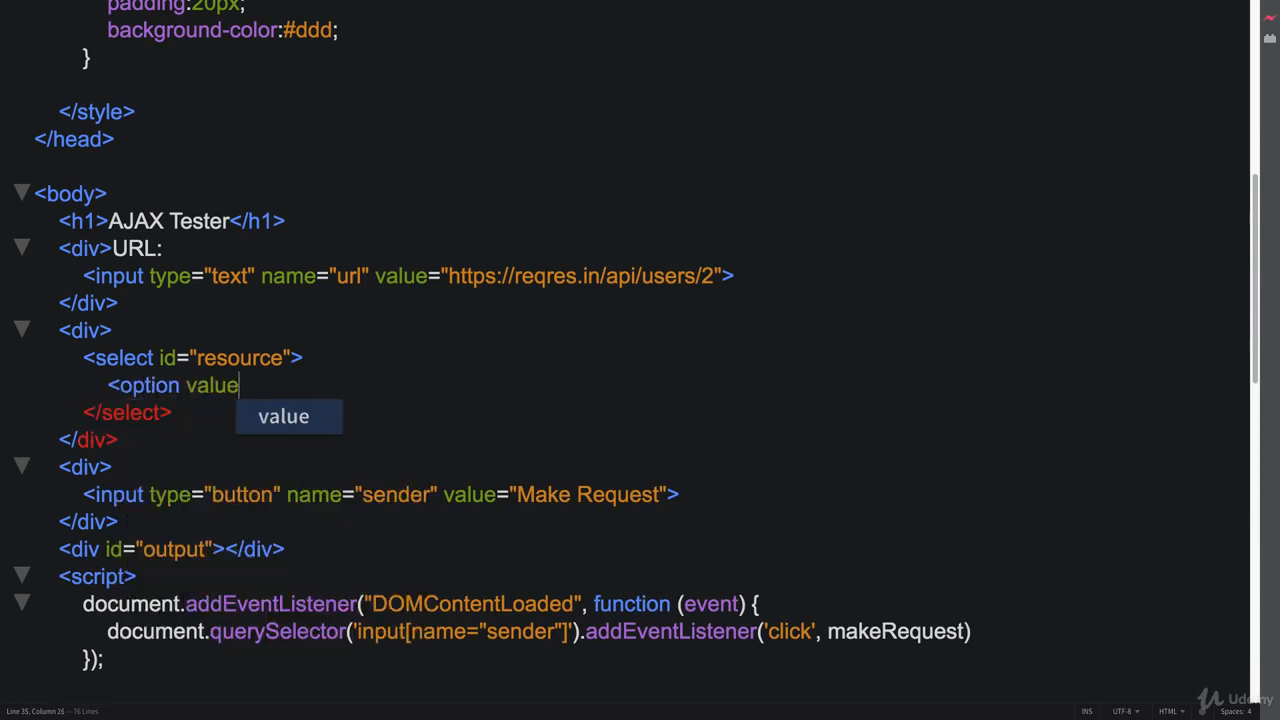
pyautogui.write('="Java"')
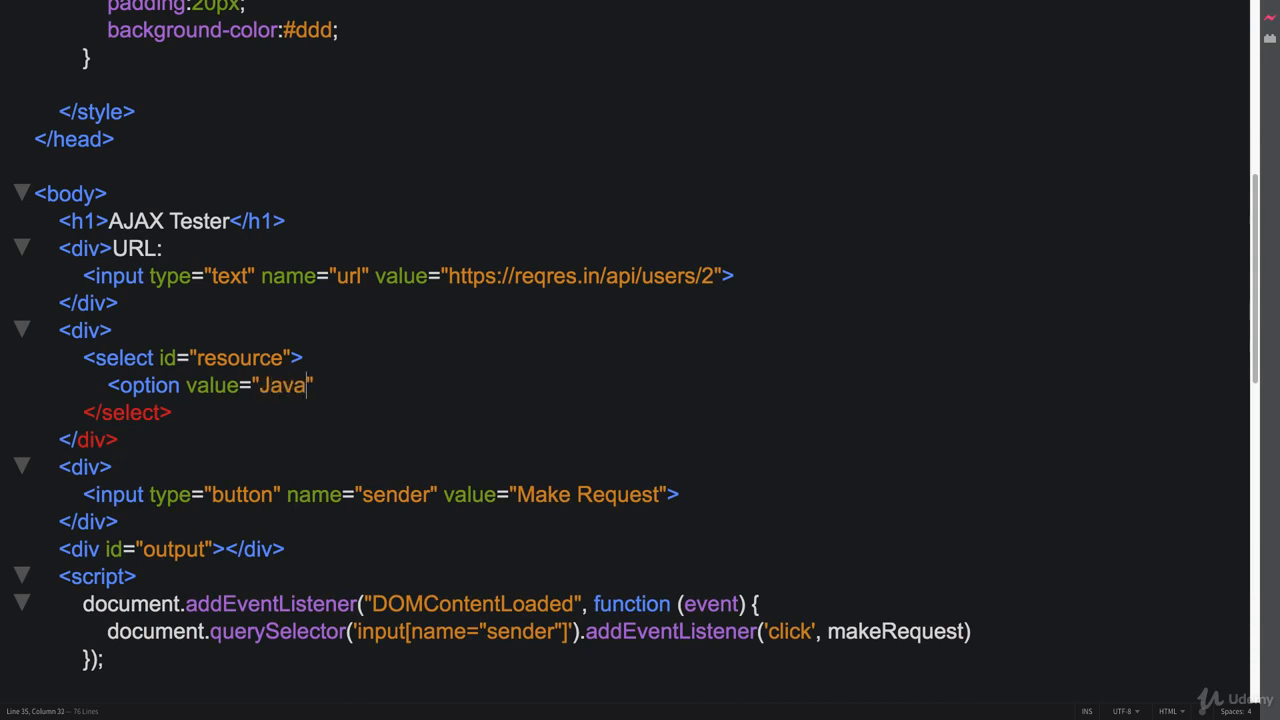
pyautogui.write('Script')
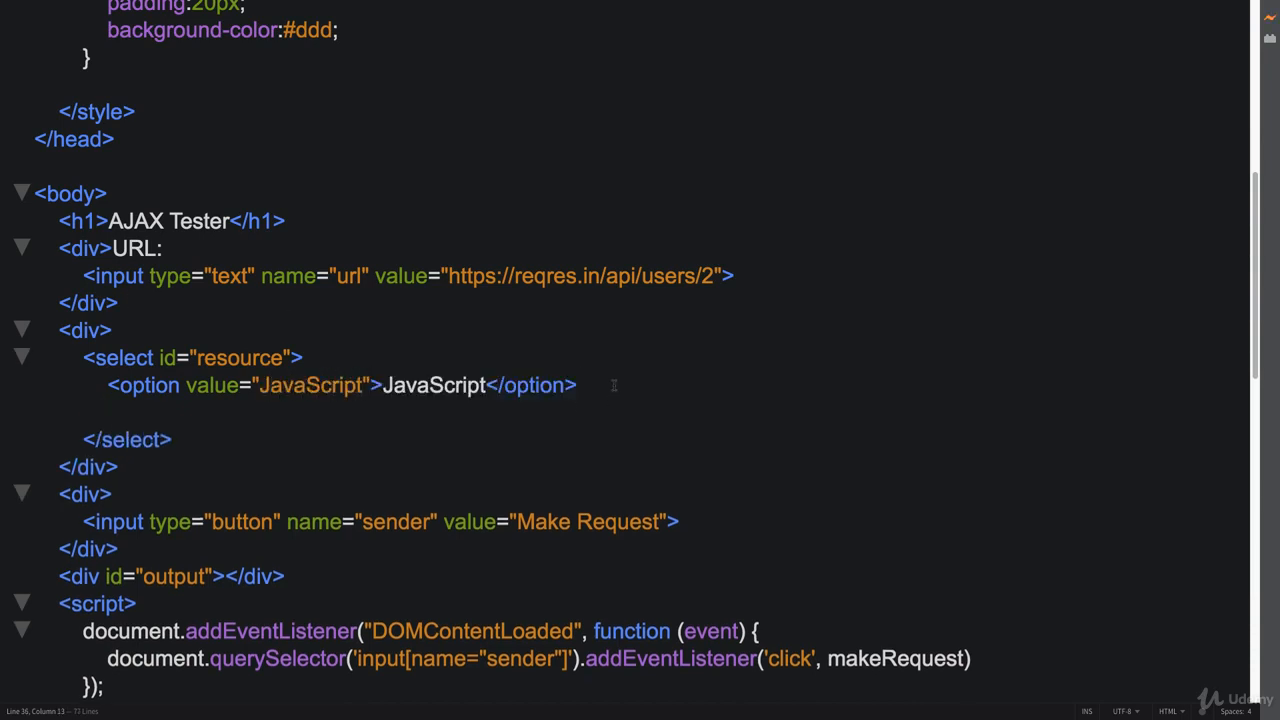
pyautogui.press('Enter')
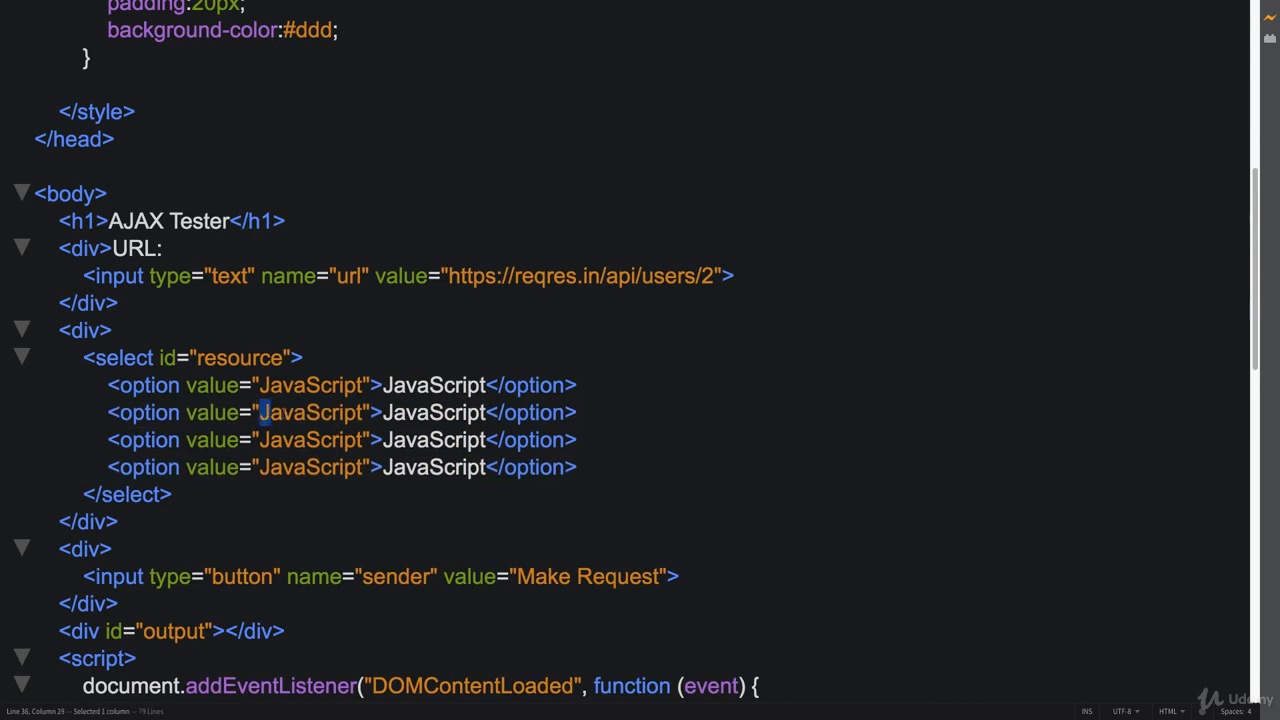
# Change the duplicated options' values and labels to jQuery, Axios and Fetch.
pyautogui.write('jQu')
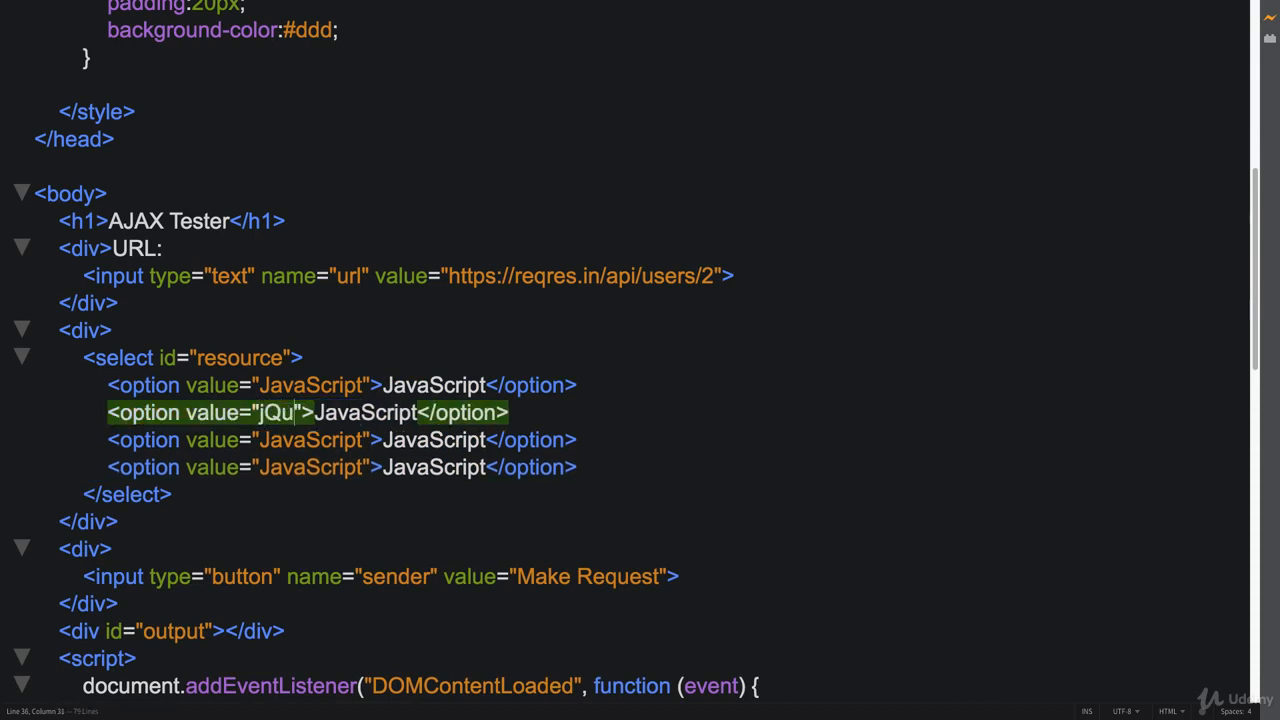
pyautogui.write('ery')
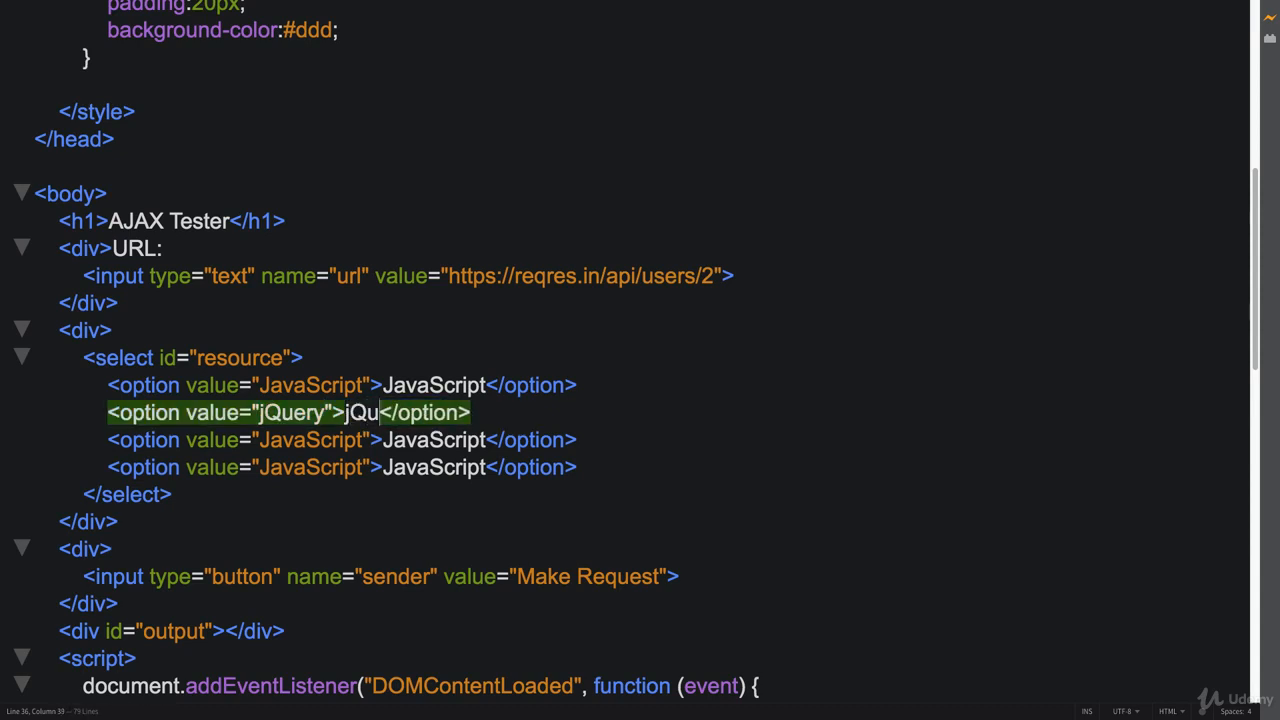
pyautogui.write('ery')
pyautogui.click(342, 440)
pyautogui.write('Ax')
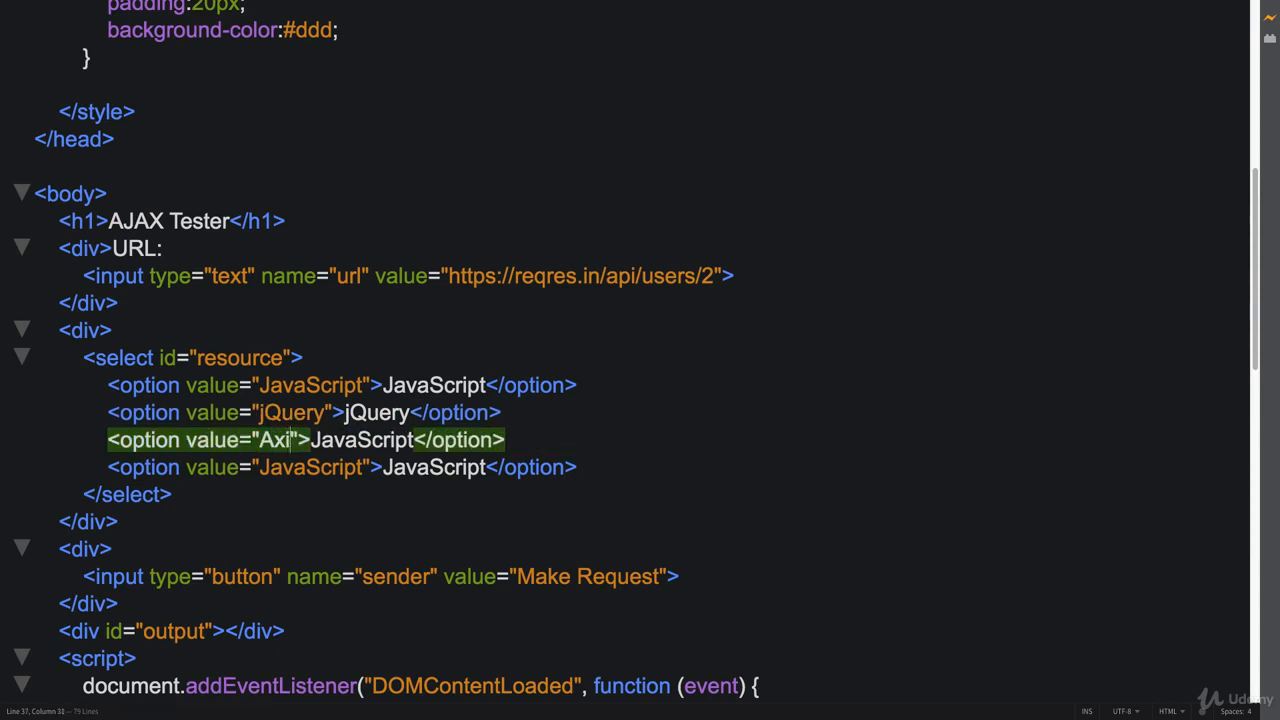
pyautogui.write('os')
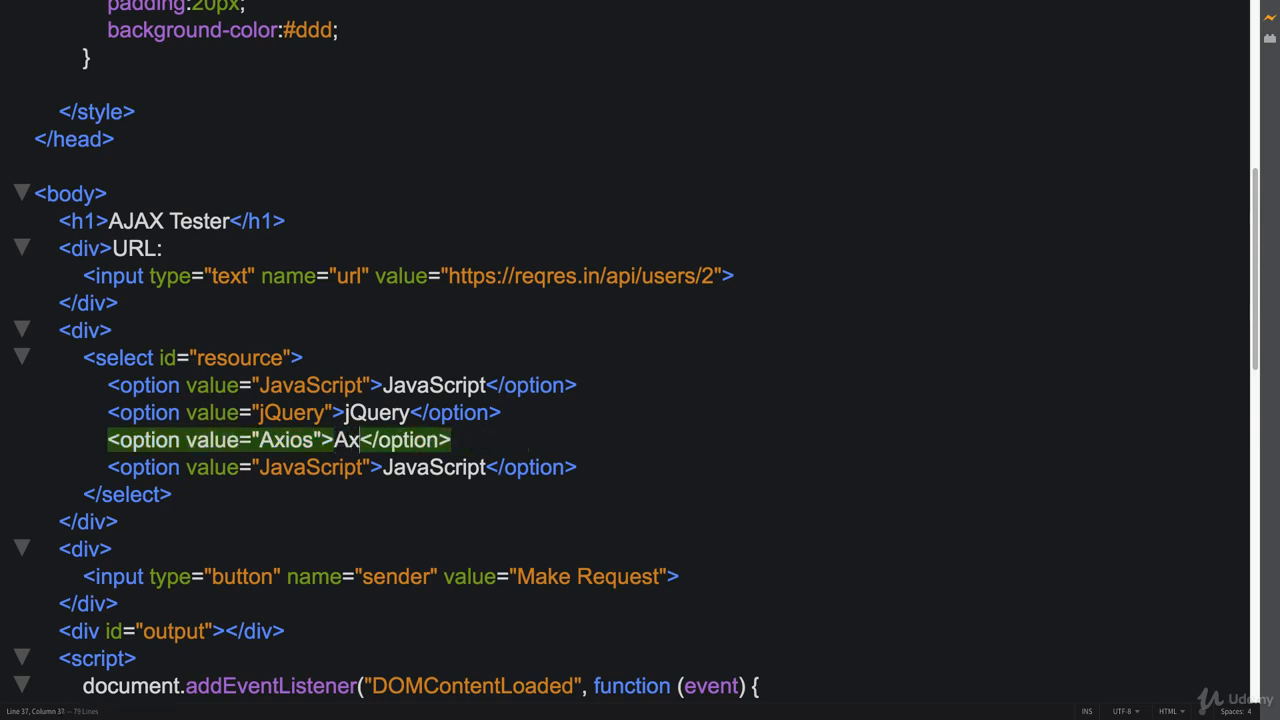
pyautogui.write('ios')
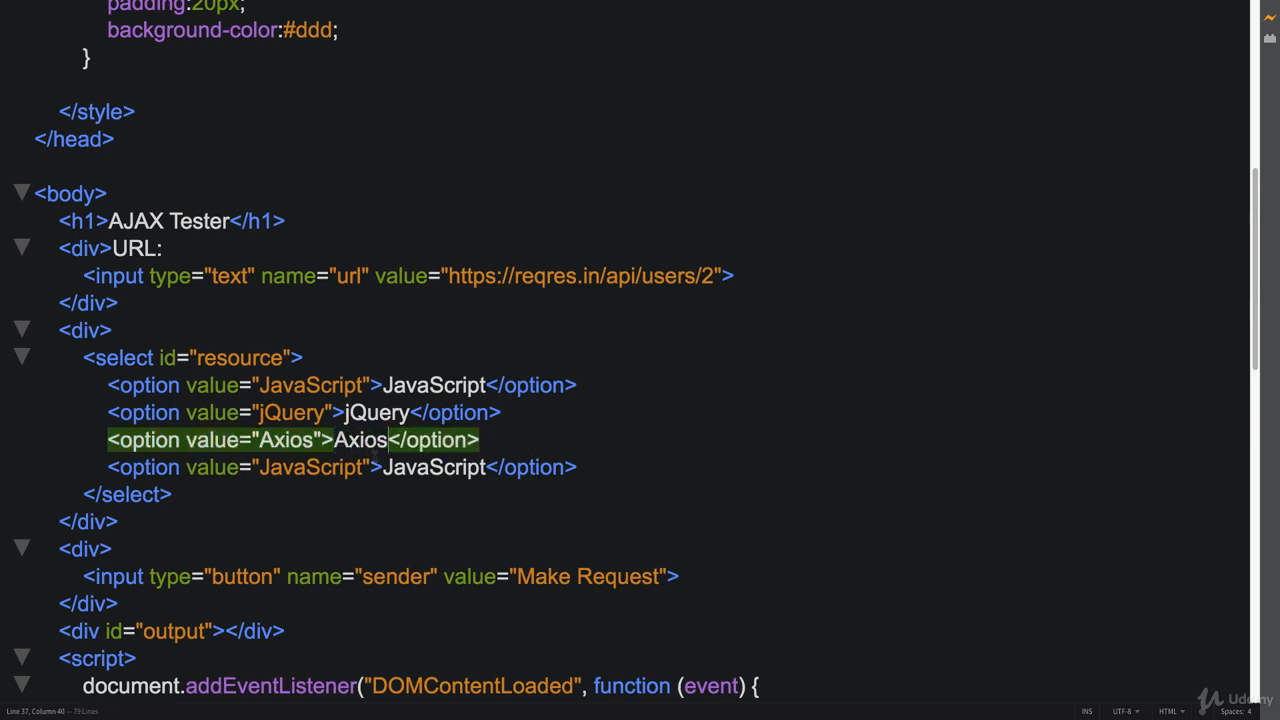
pyautogui.doubleClick(311, 467)
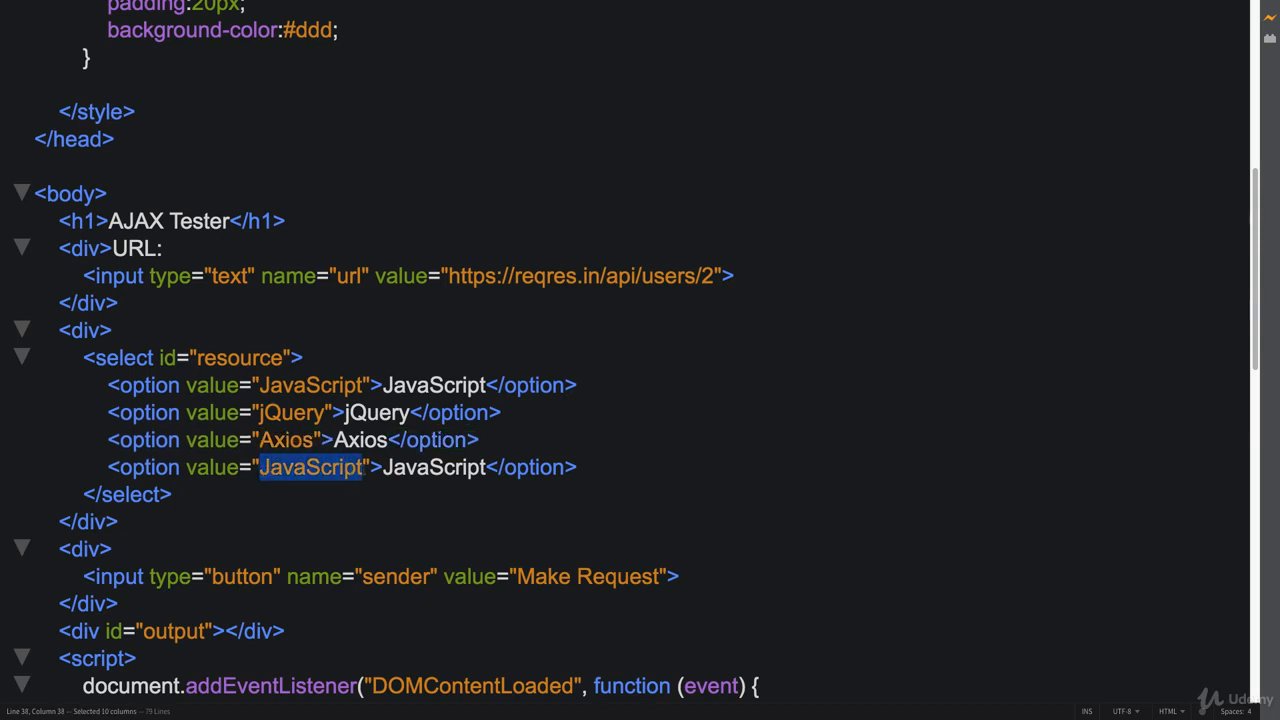
pyautogui.write('Fetch')
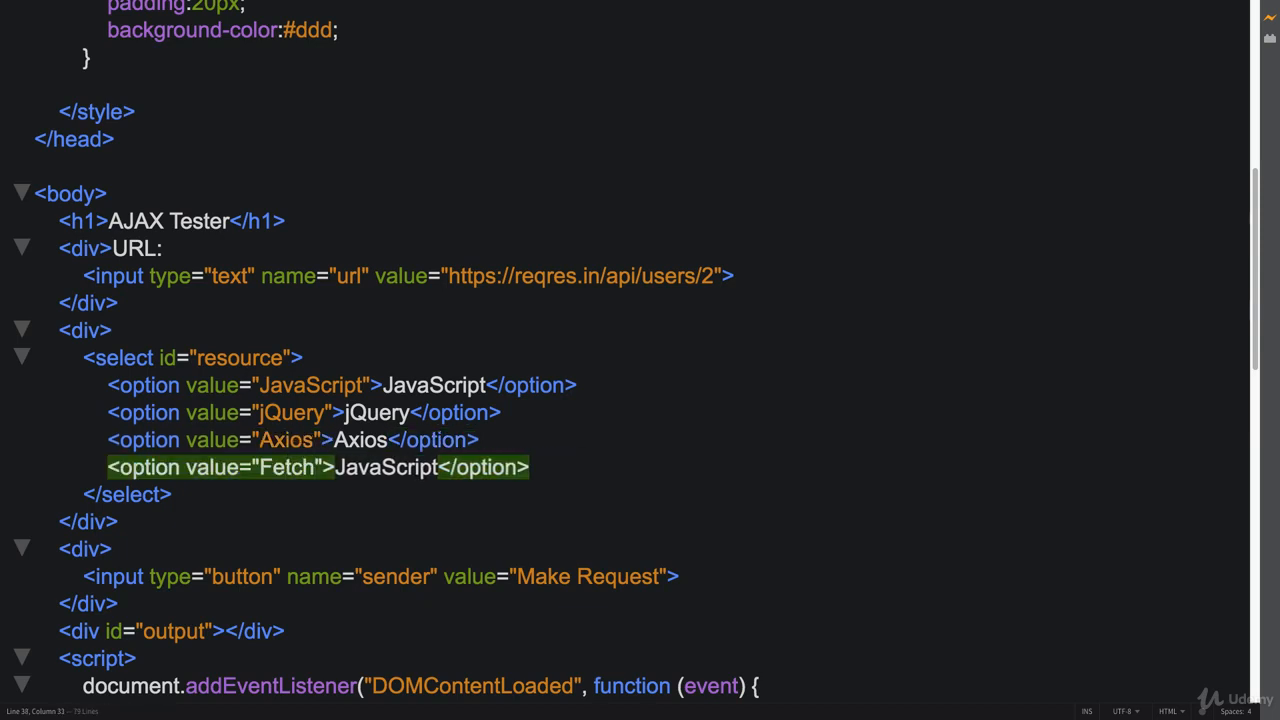
pyautogui.doubleClick(387, 467)
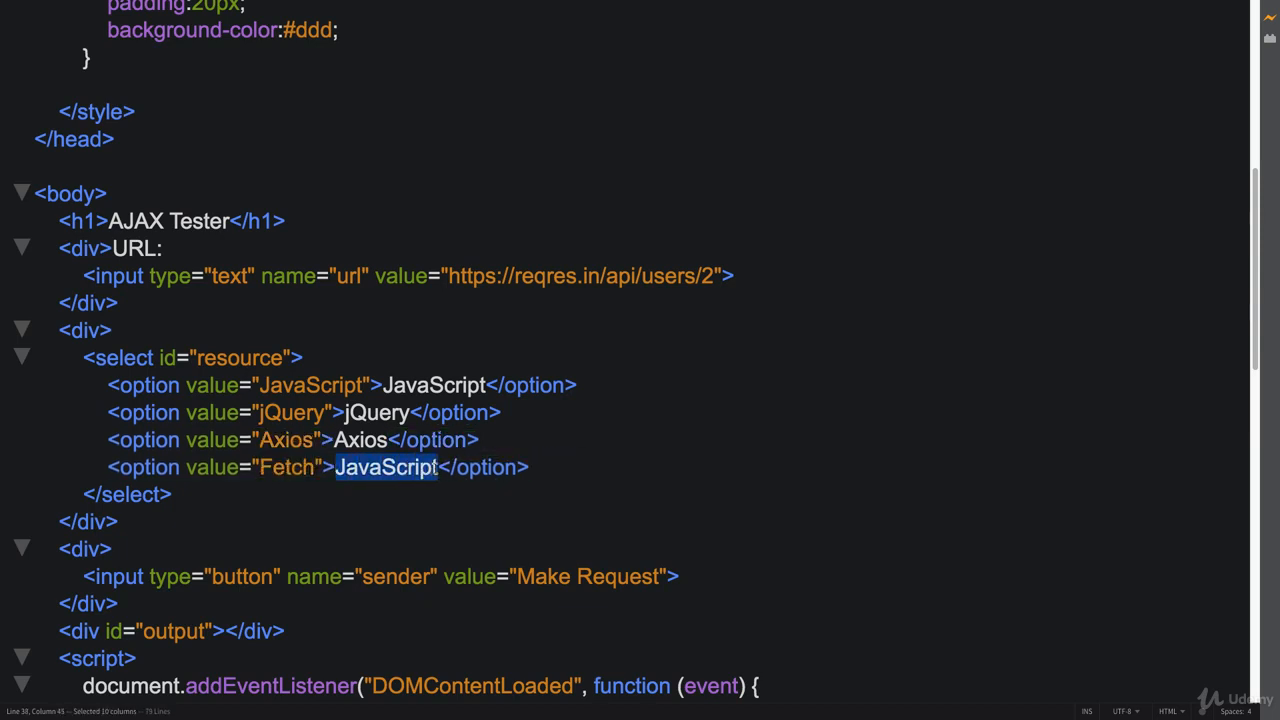
pyautogui.write('Fetch')
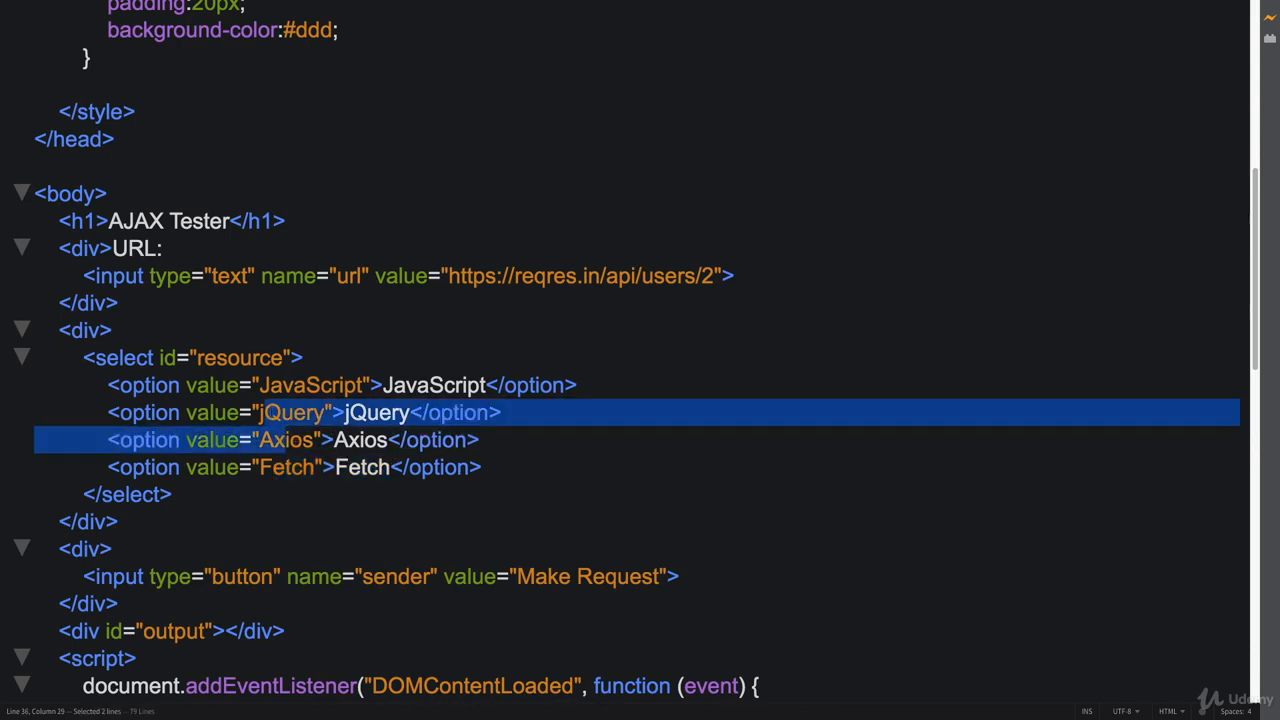
pyautogui.scroll(-3)
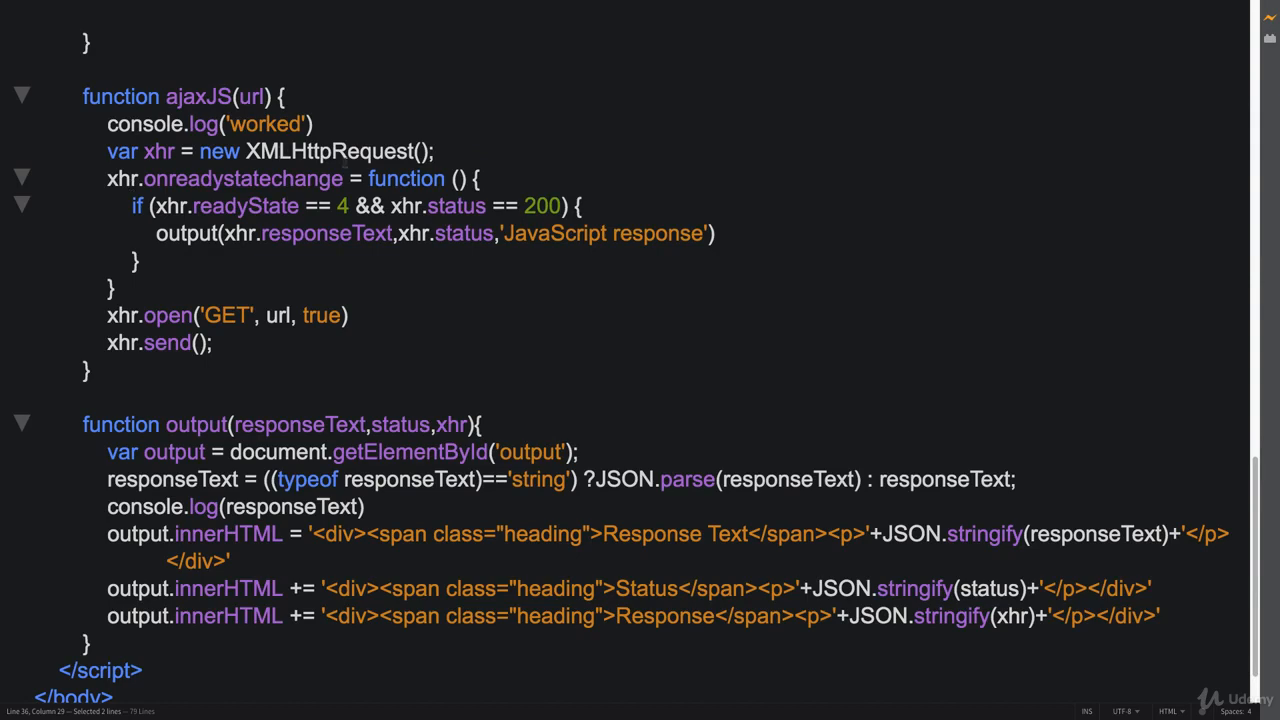
pyautogui.scroll(3)
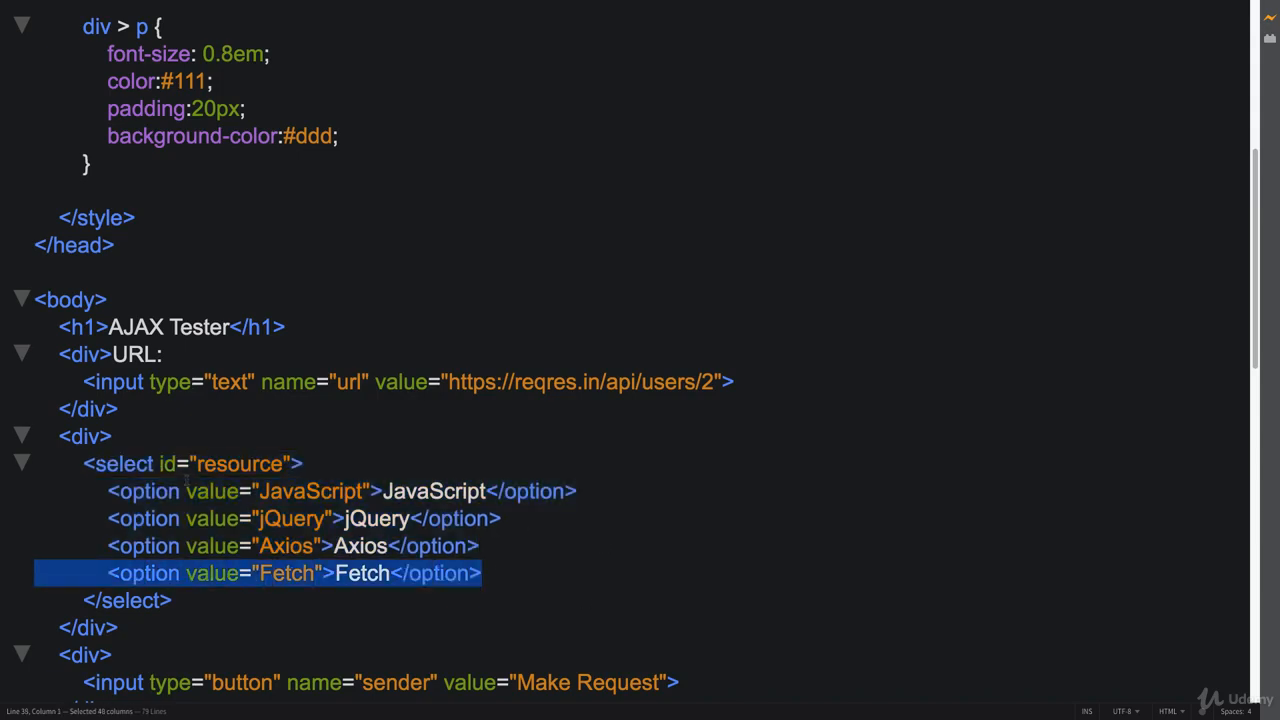
pyautogui.scroll(-3)
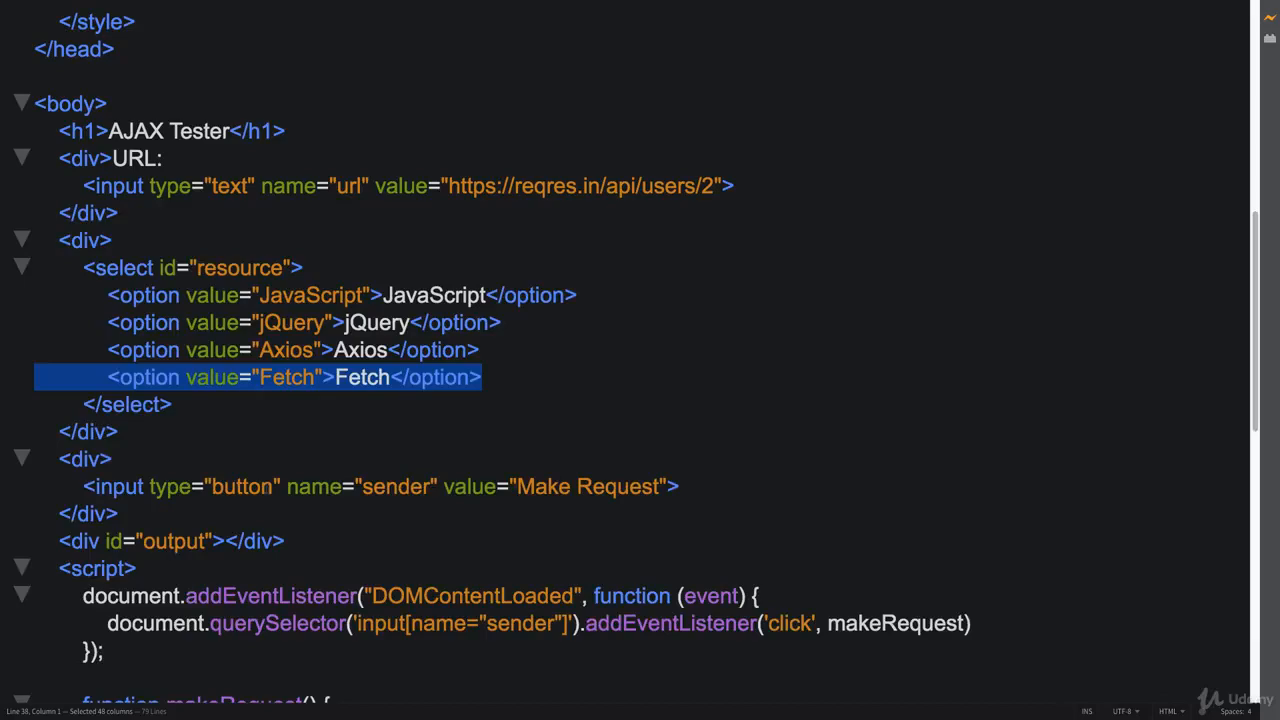
pyautogui.scroll(-3)
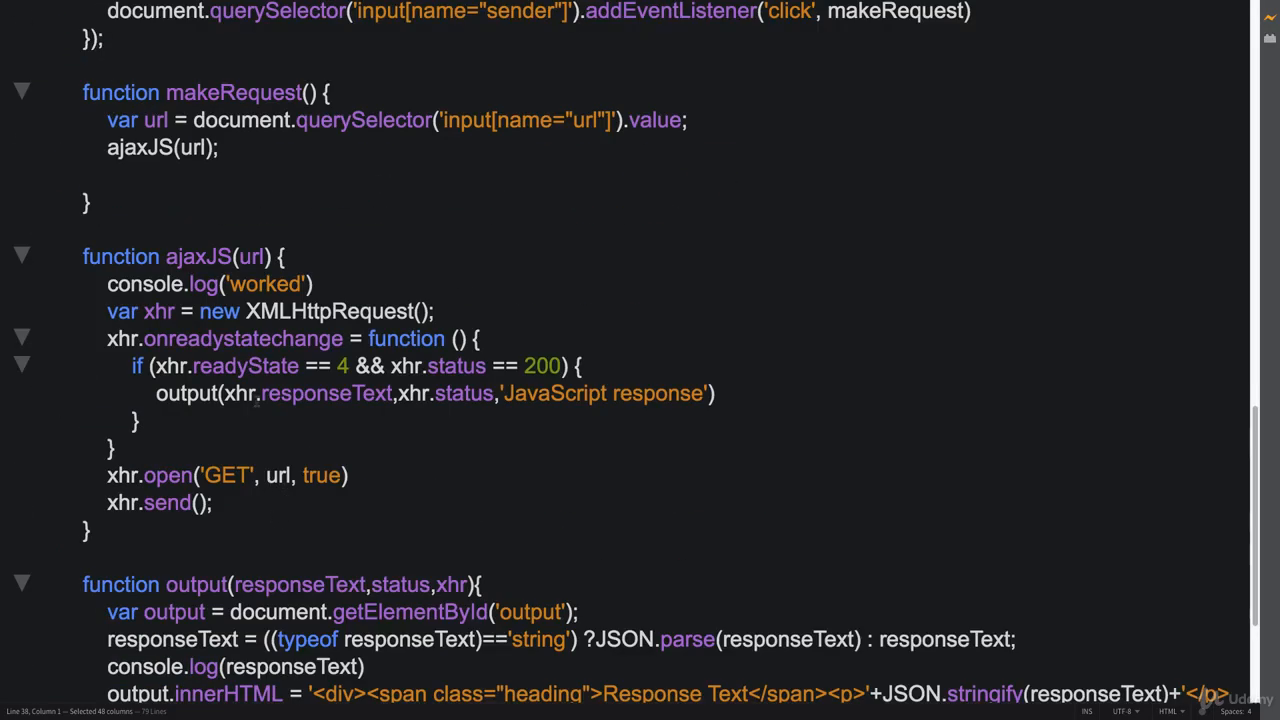
pyautogui.scroll(3)
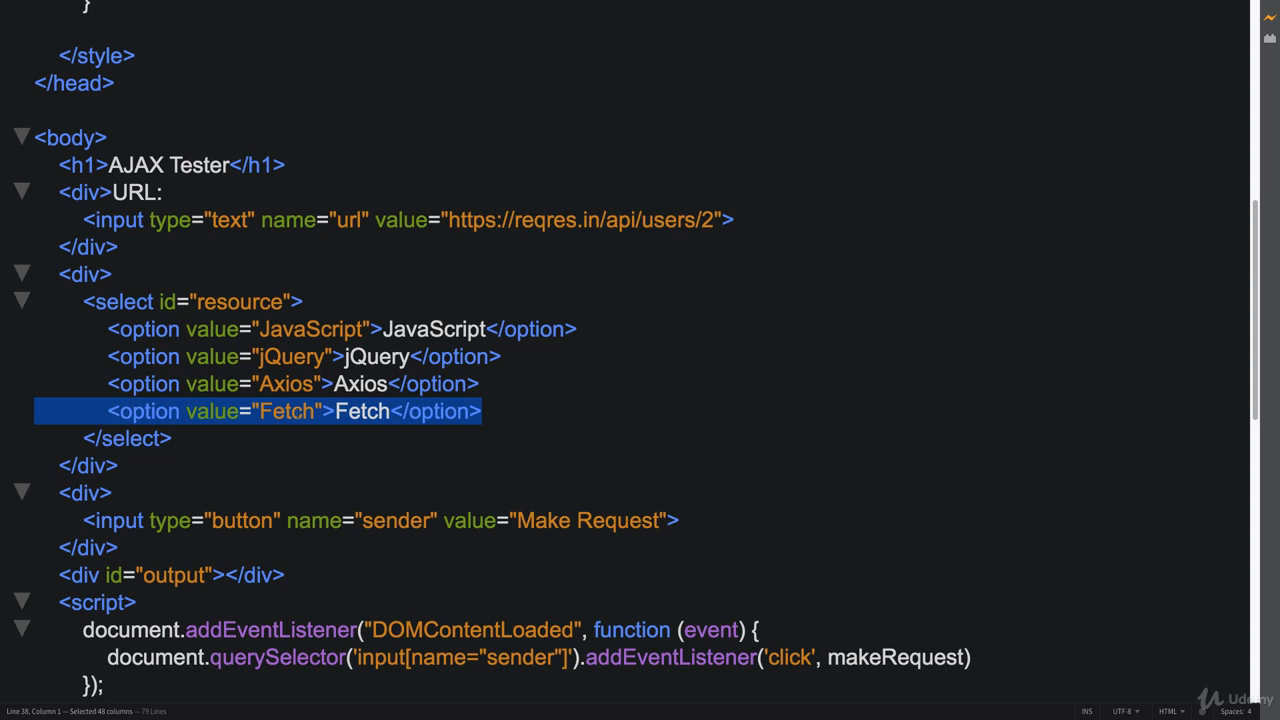
pyautogui.click(171, 438)
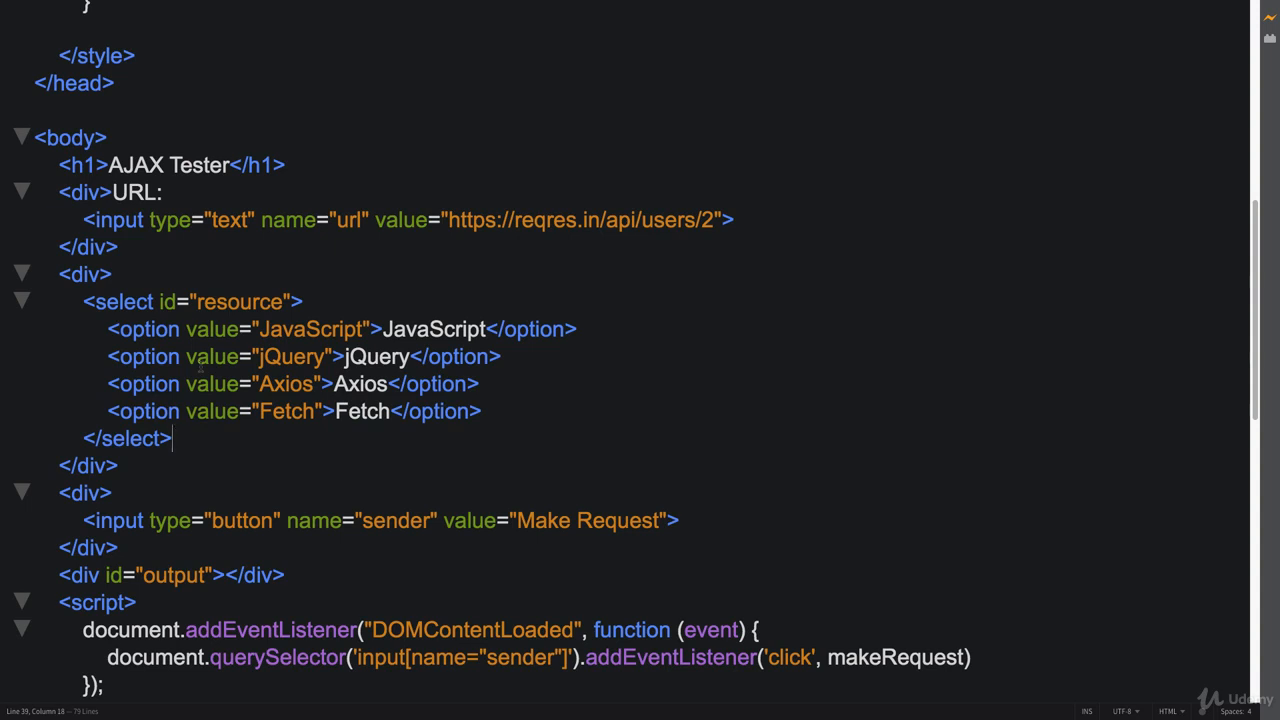
pyautogui.scroll(-3)
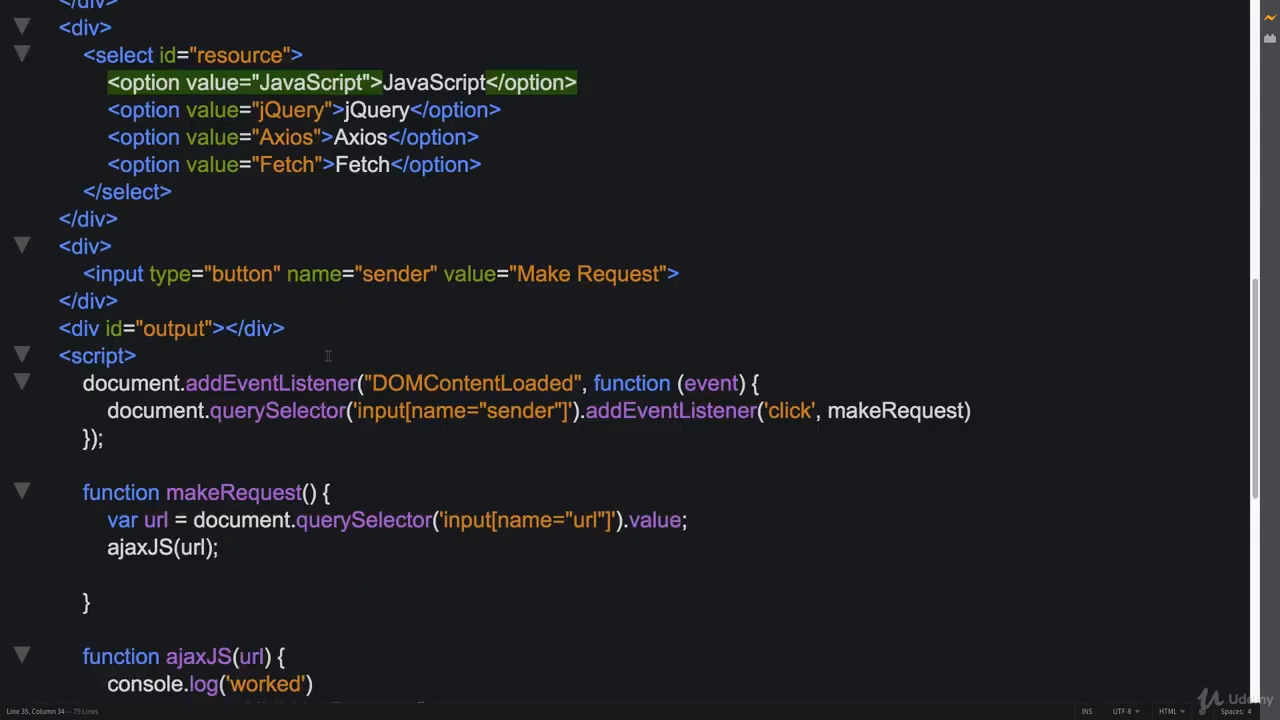
pyautogui.scroll(-3)
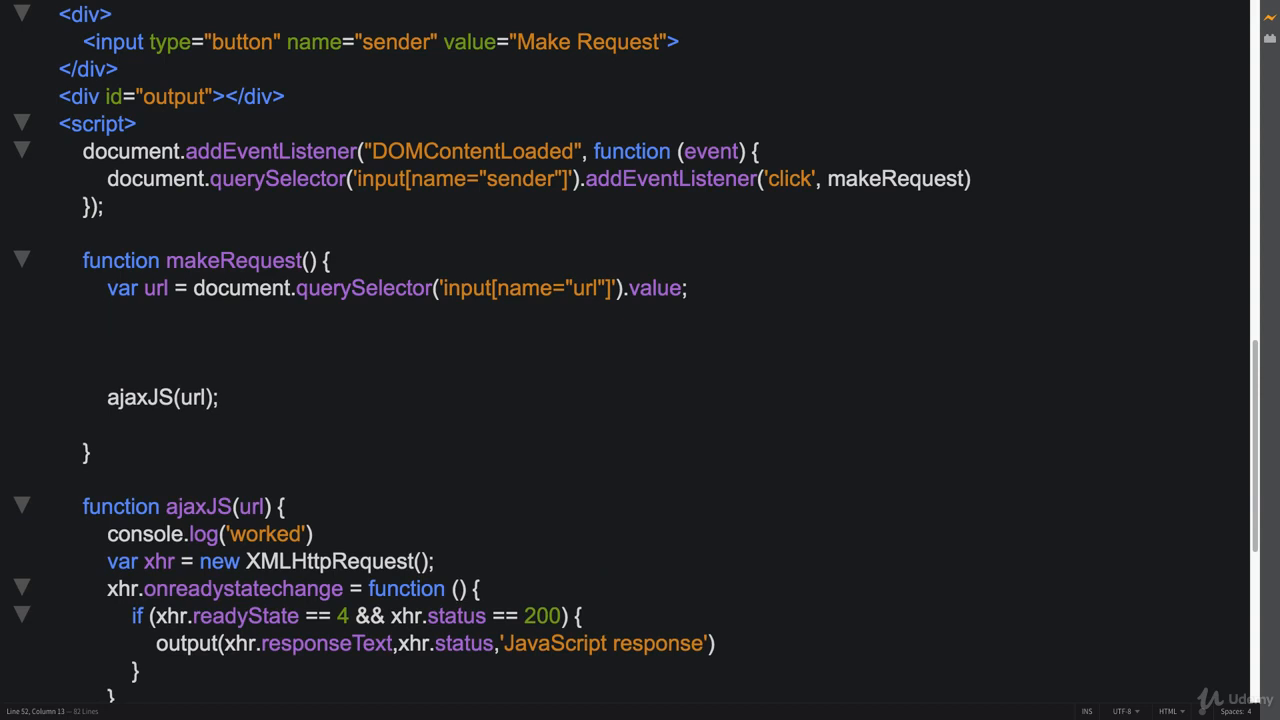
# Add var resource = document.querySelector('[name="resource"]').value; to makeRequest.
pyautogui.write('var')
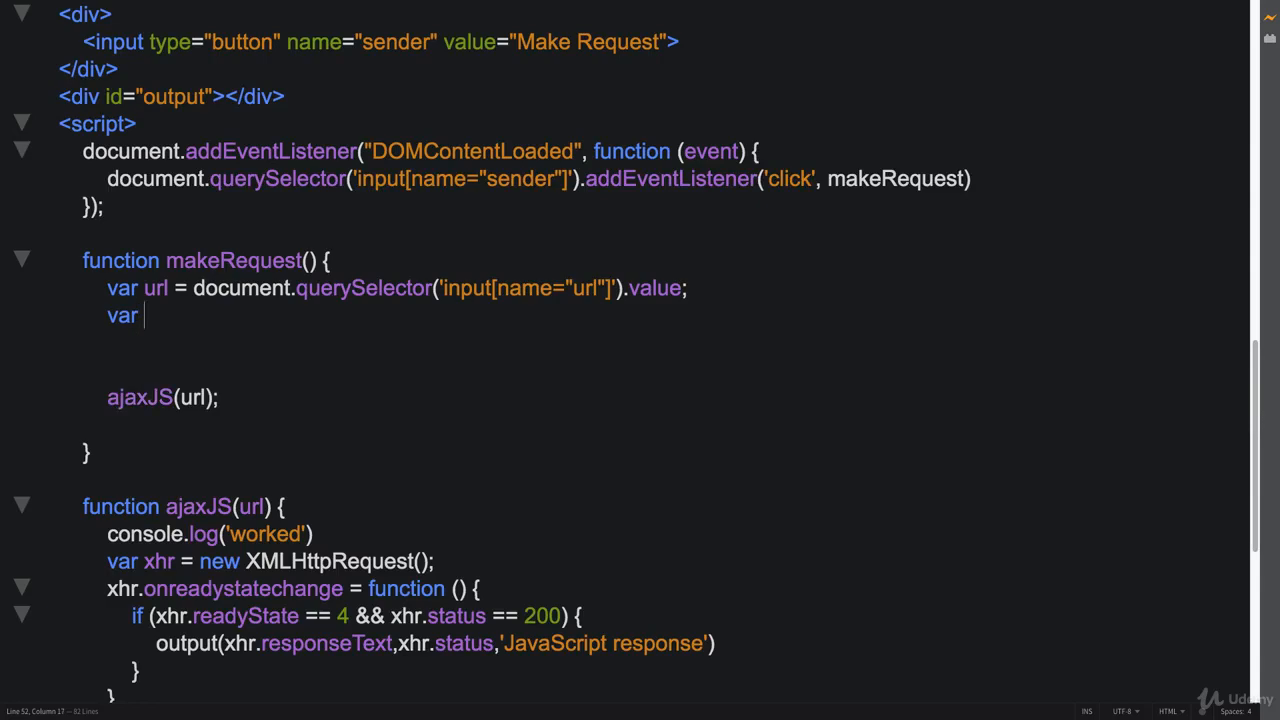
pyautogui.scroll(3)
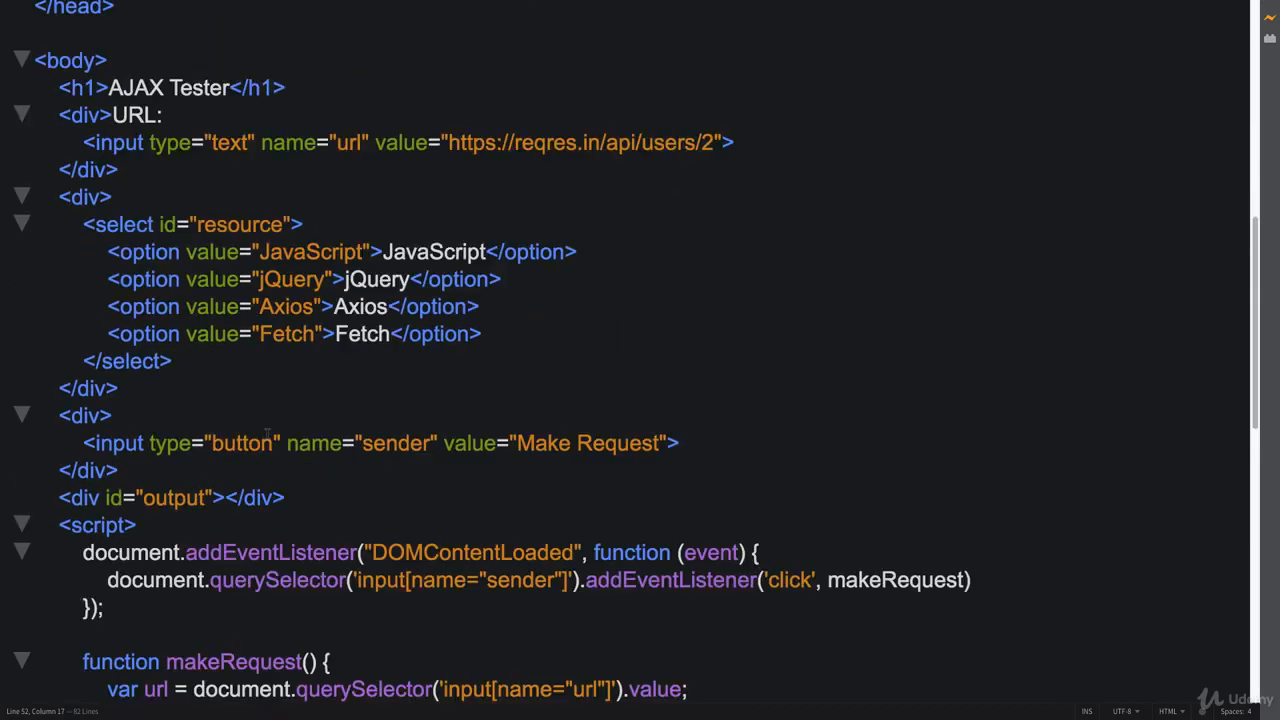
pyautogui.scroll(-3)
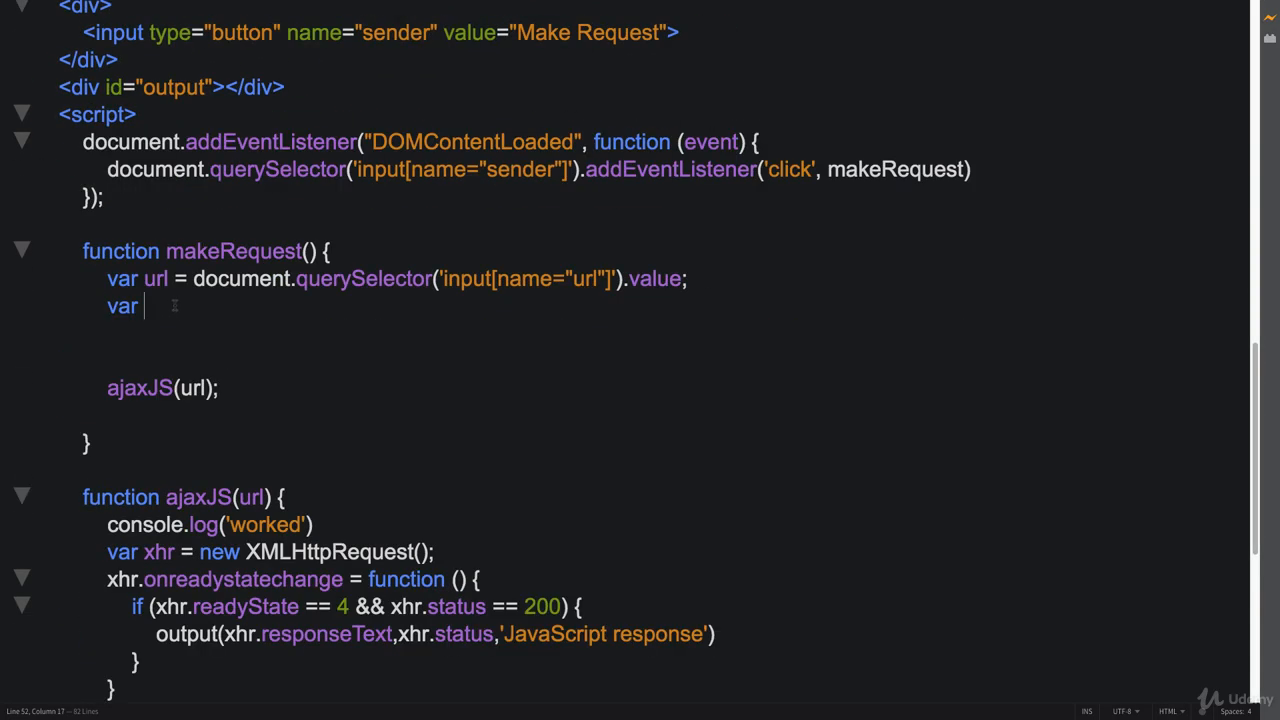
pyautogui.write('lib =')
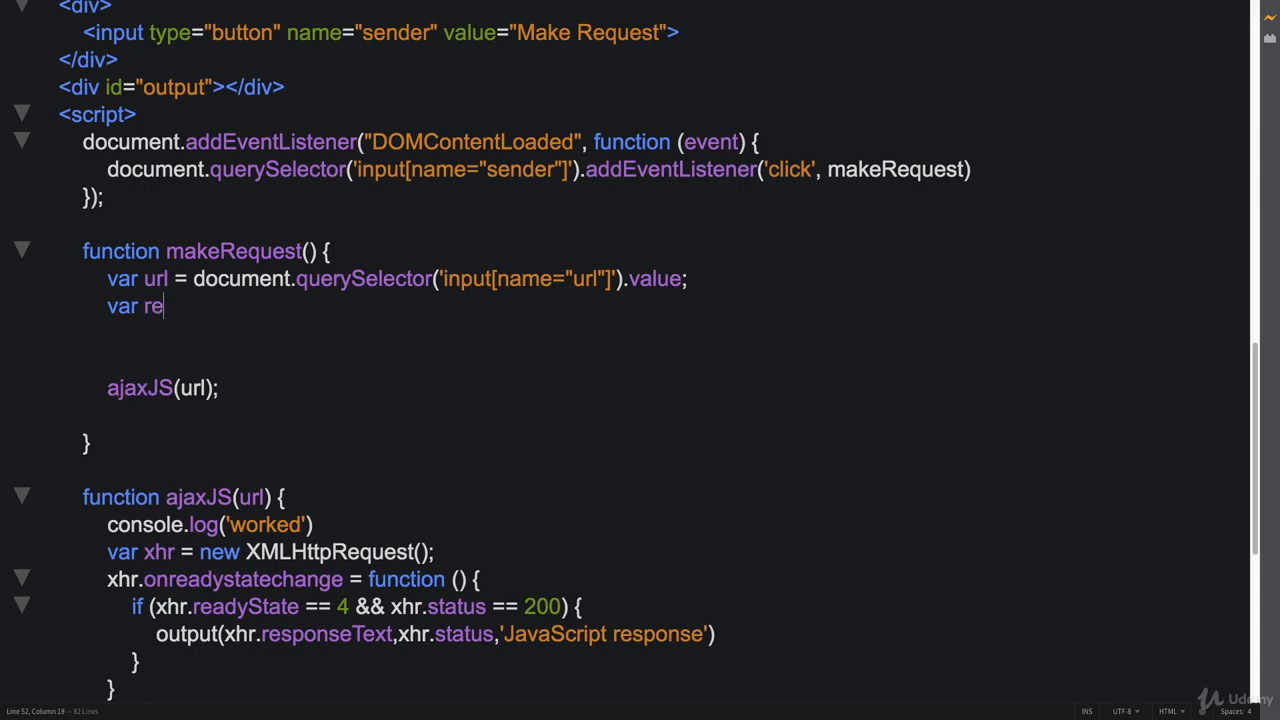
pyautogui.write('source')
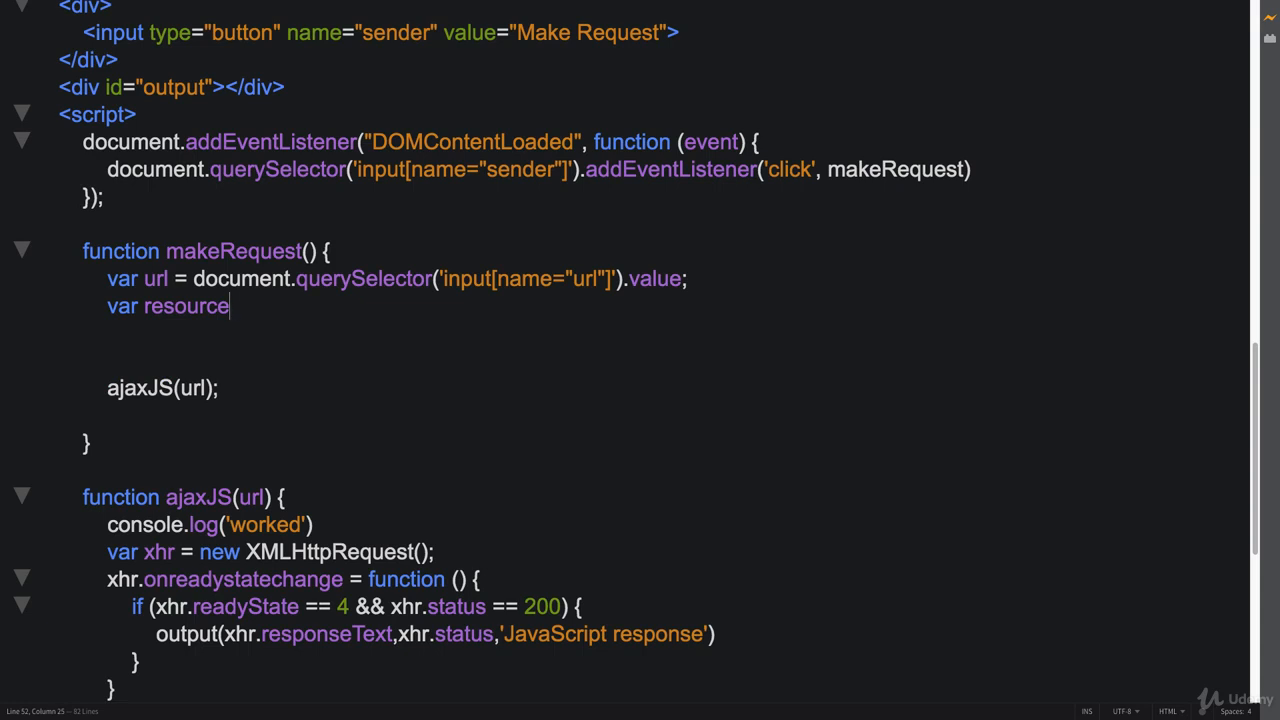
pyautogui.write('=')
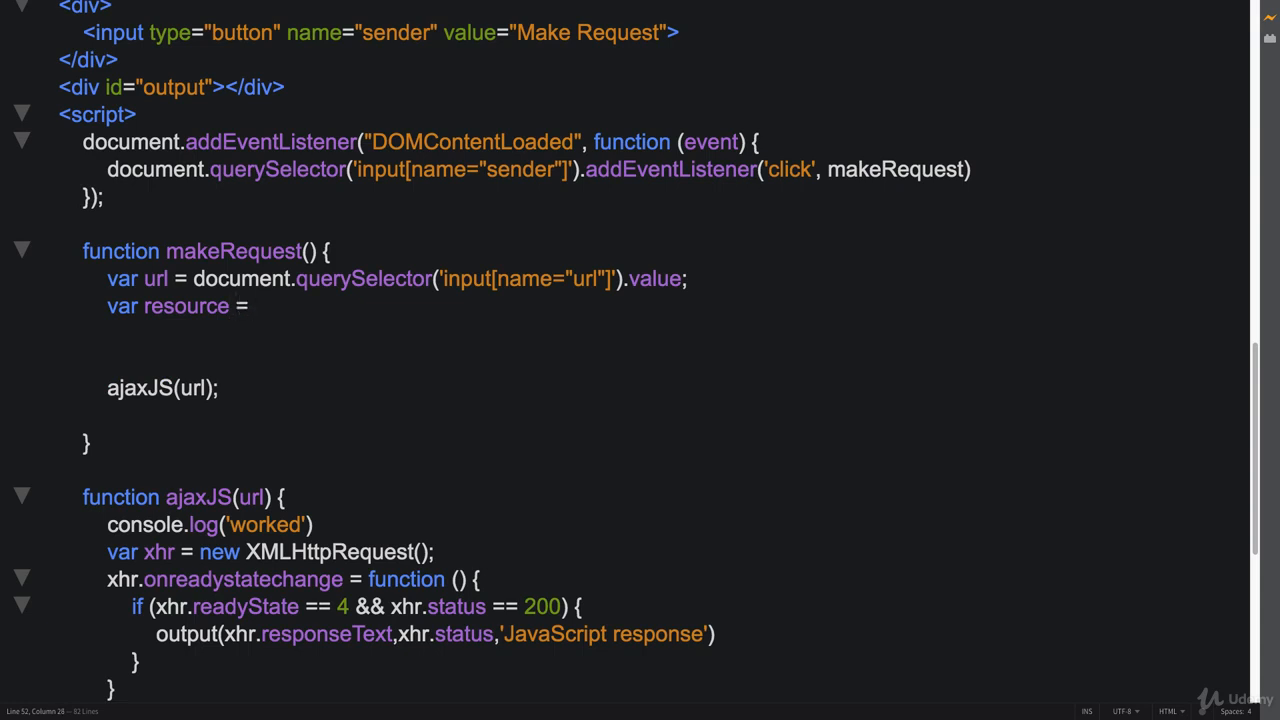
pyautogui.write('document')
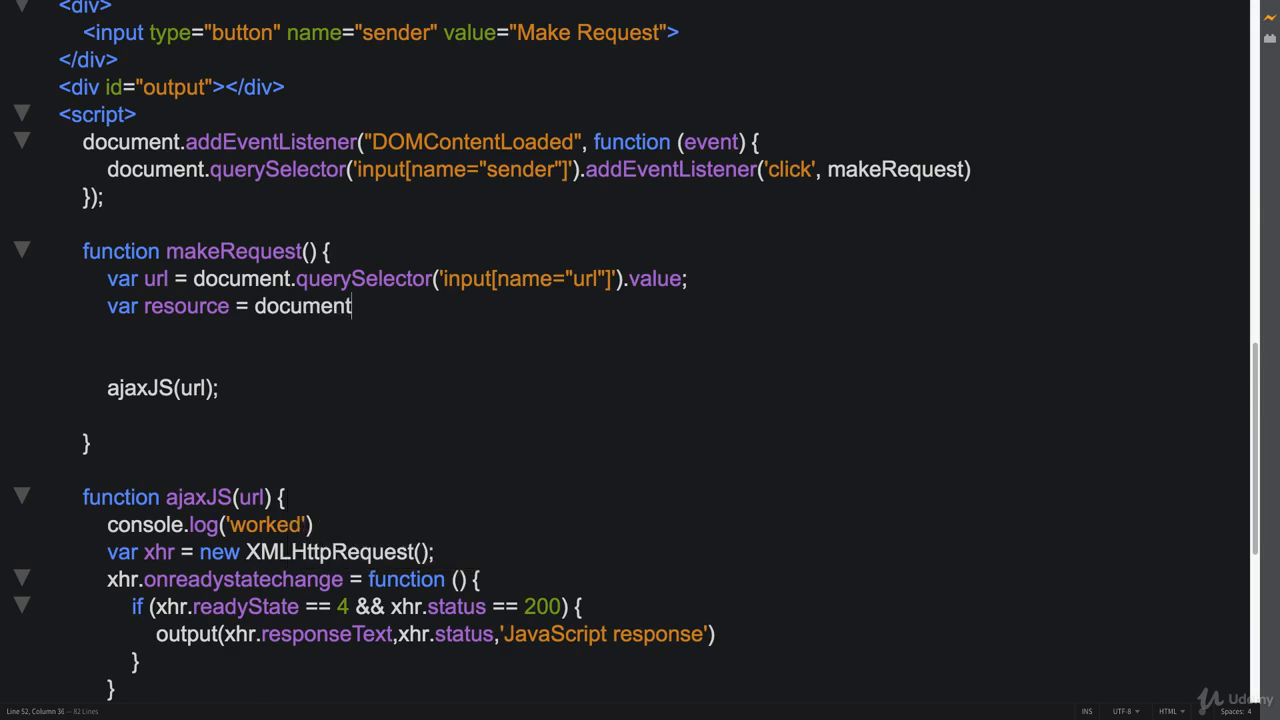
pyautogui.write(".querySelector('input")
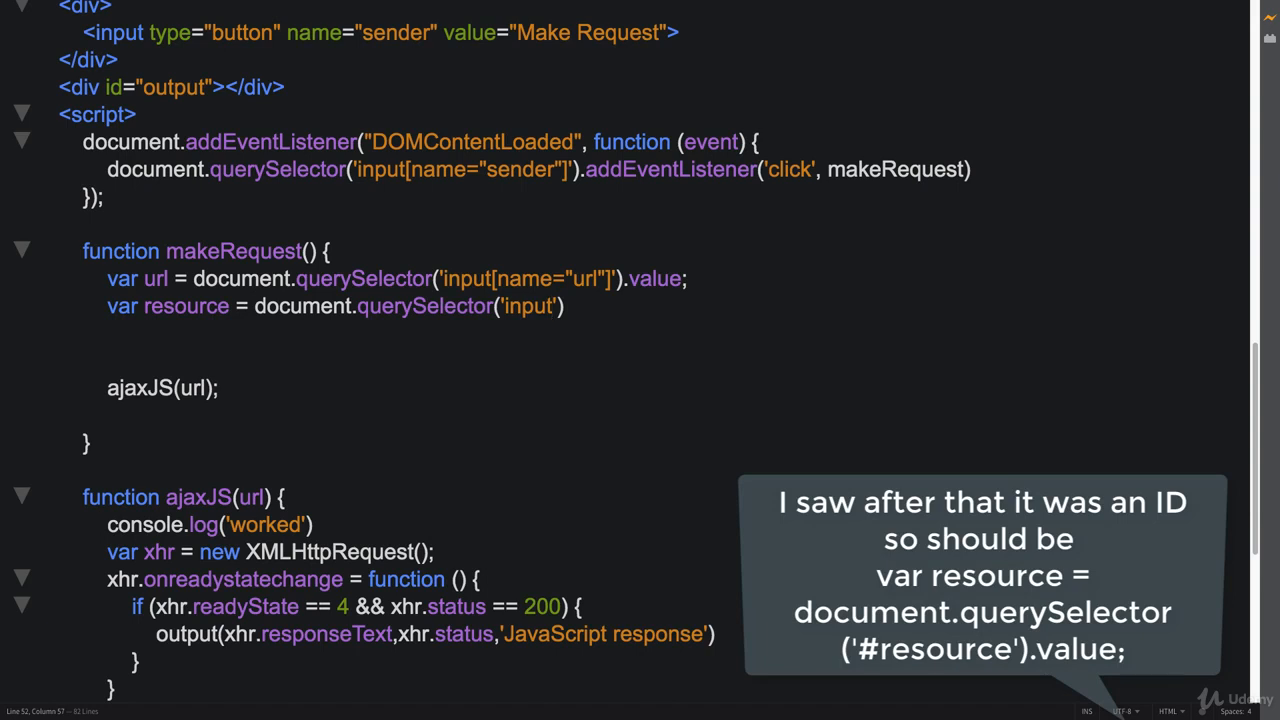
pyautogui.write('[name="]')
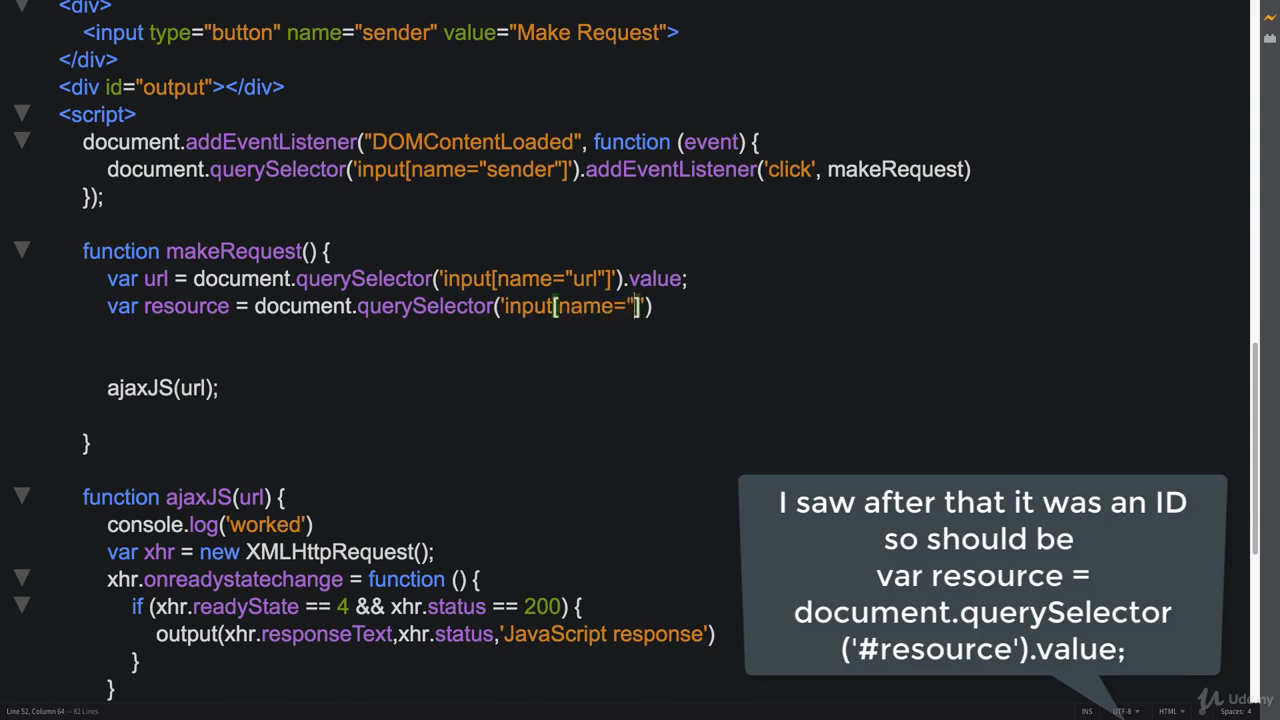
pyautogui.write('resource')
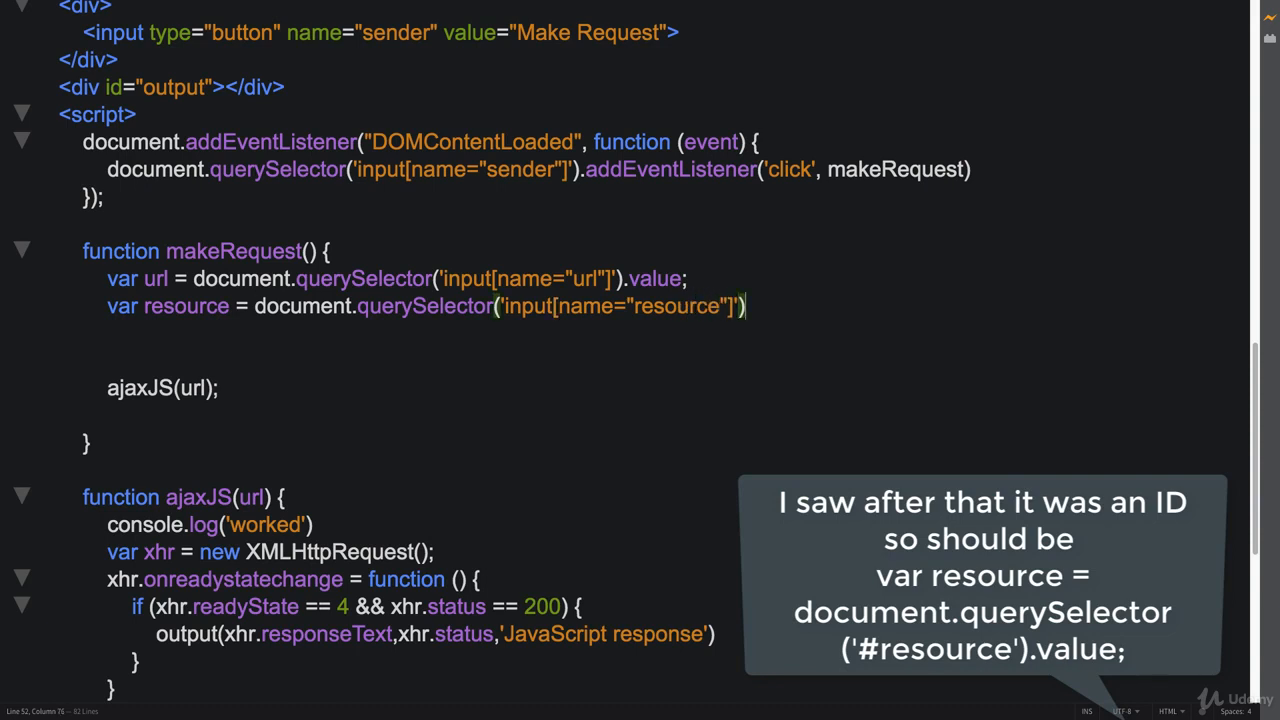
pyautogui.write('.value;')
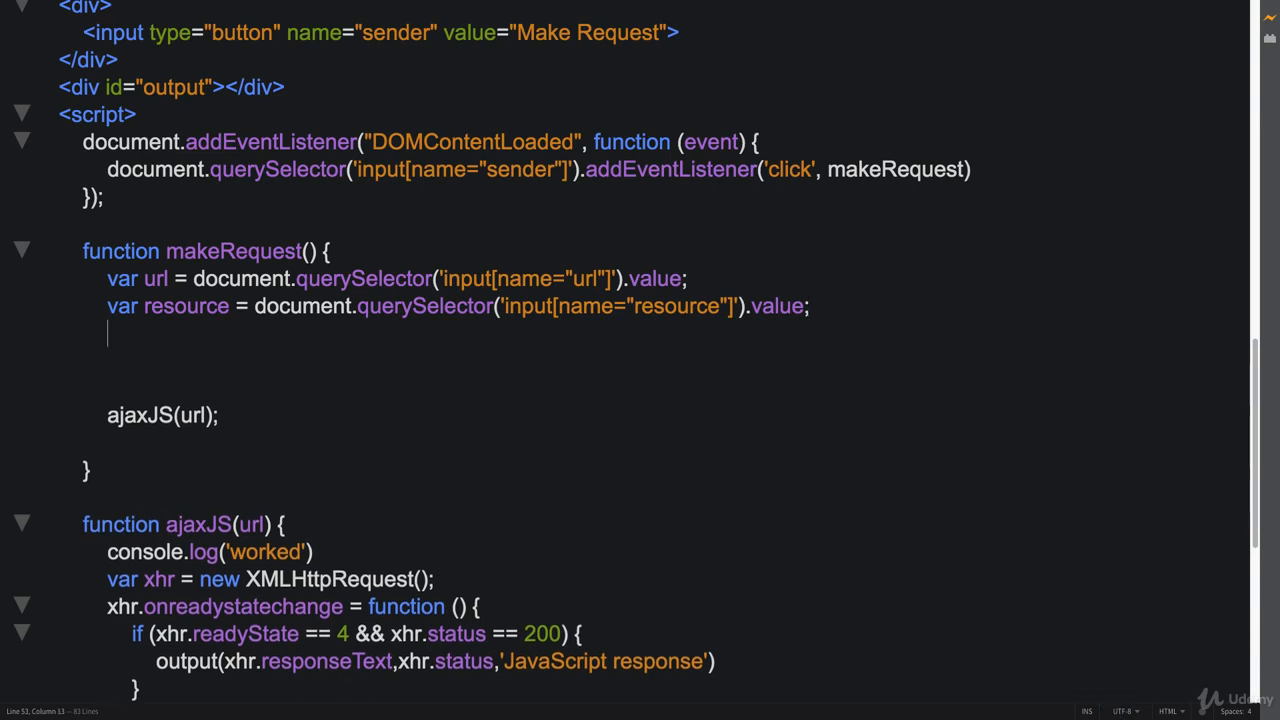
# Add switch(resource) with case "jQuery": ajaxJQ(url); break; and a default ajaxJS(url).
pyautogui.write('switch')
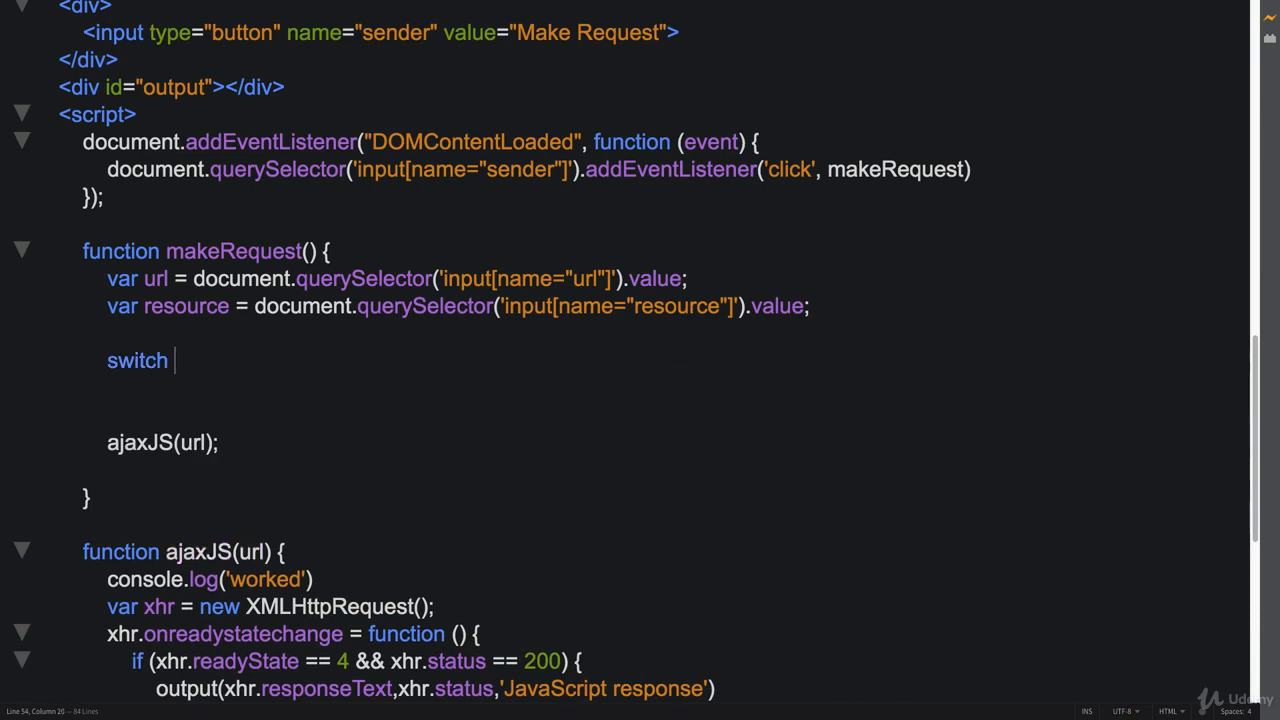
pyautogui.write('(resource')
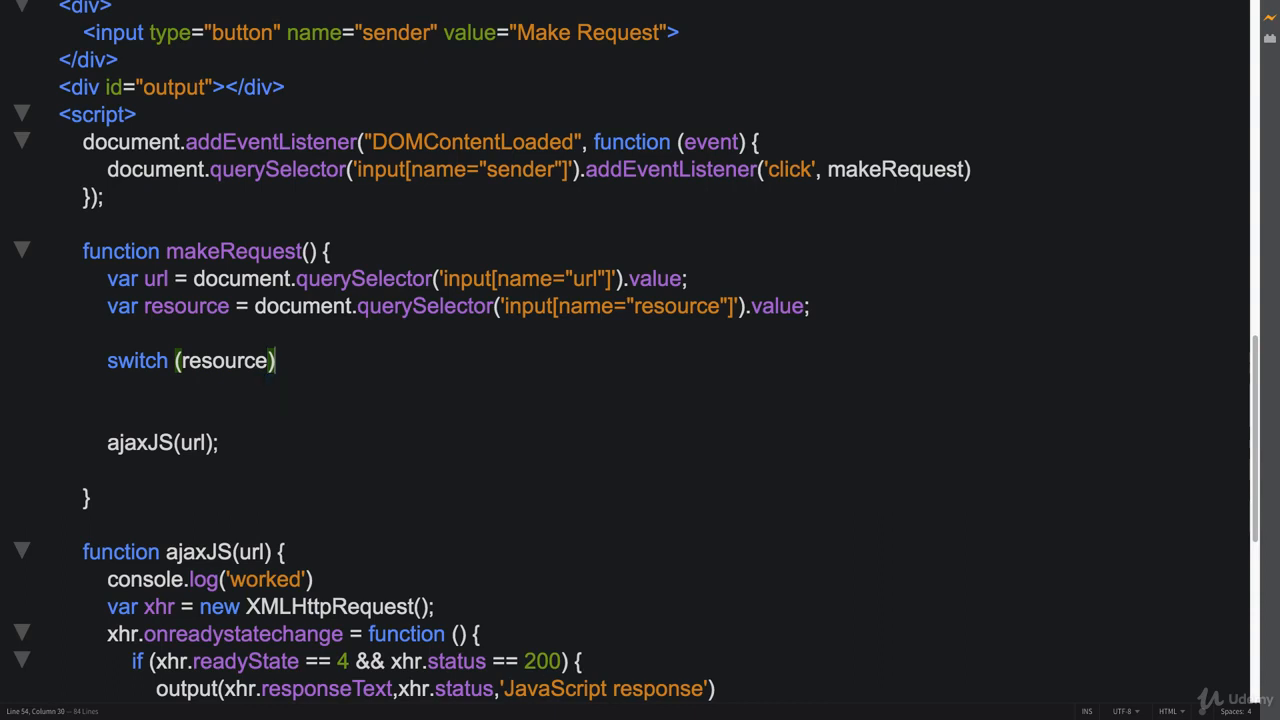
pyautogui.write('{')
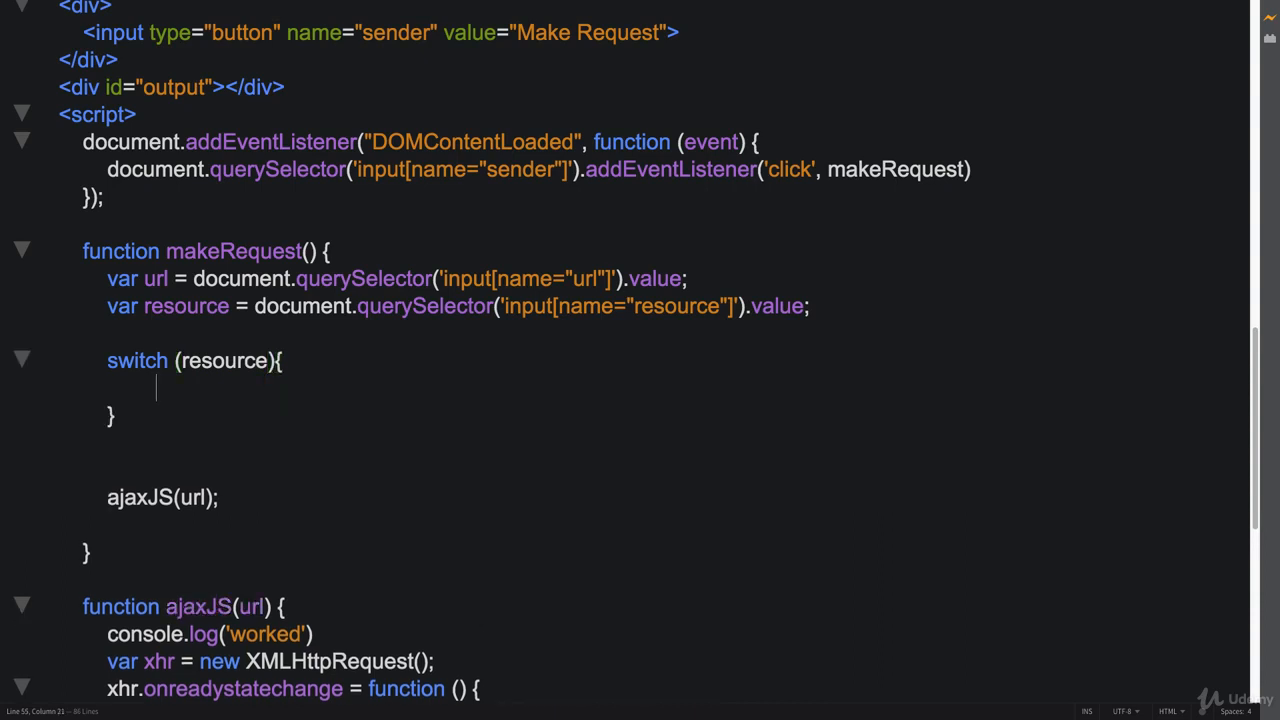
pyautogui.write('case')
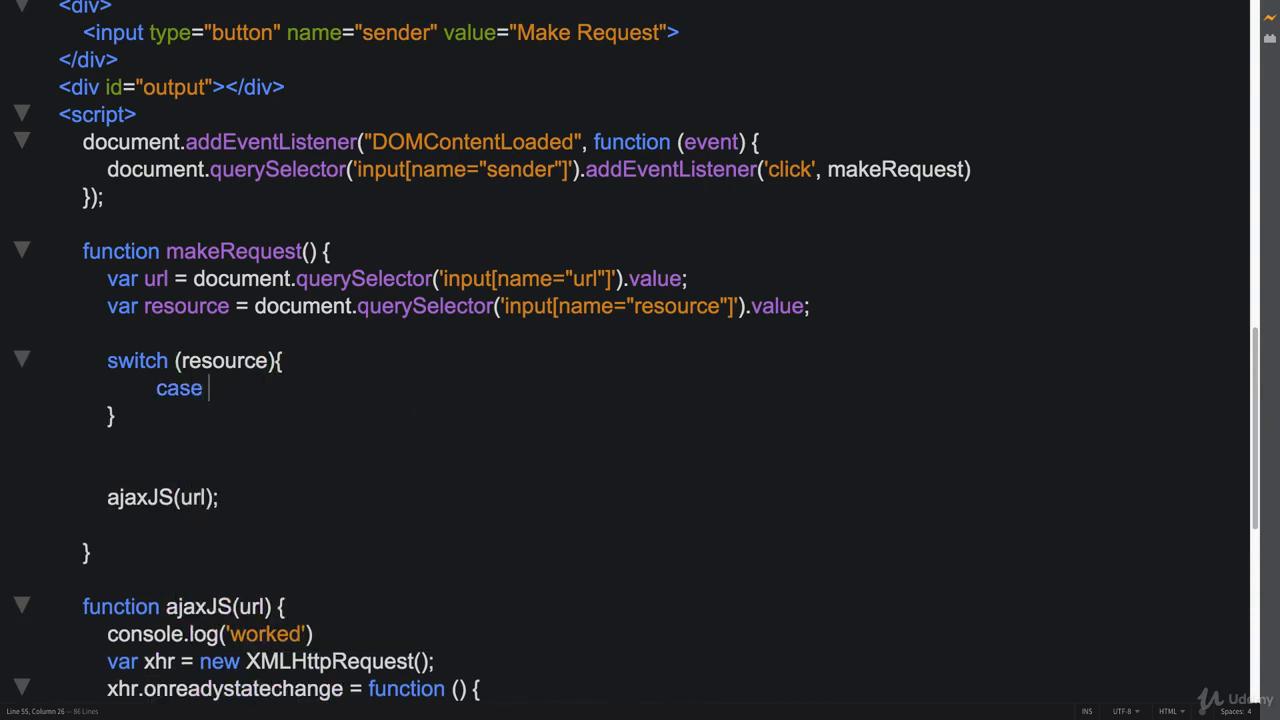
pyautogui.write('"jQue"')
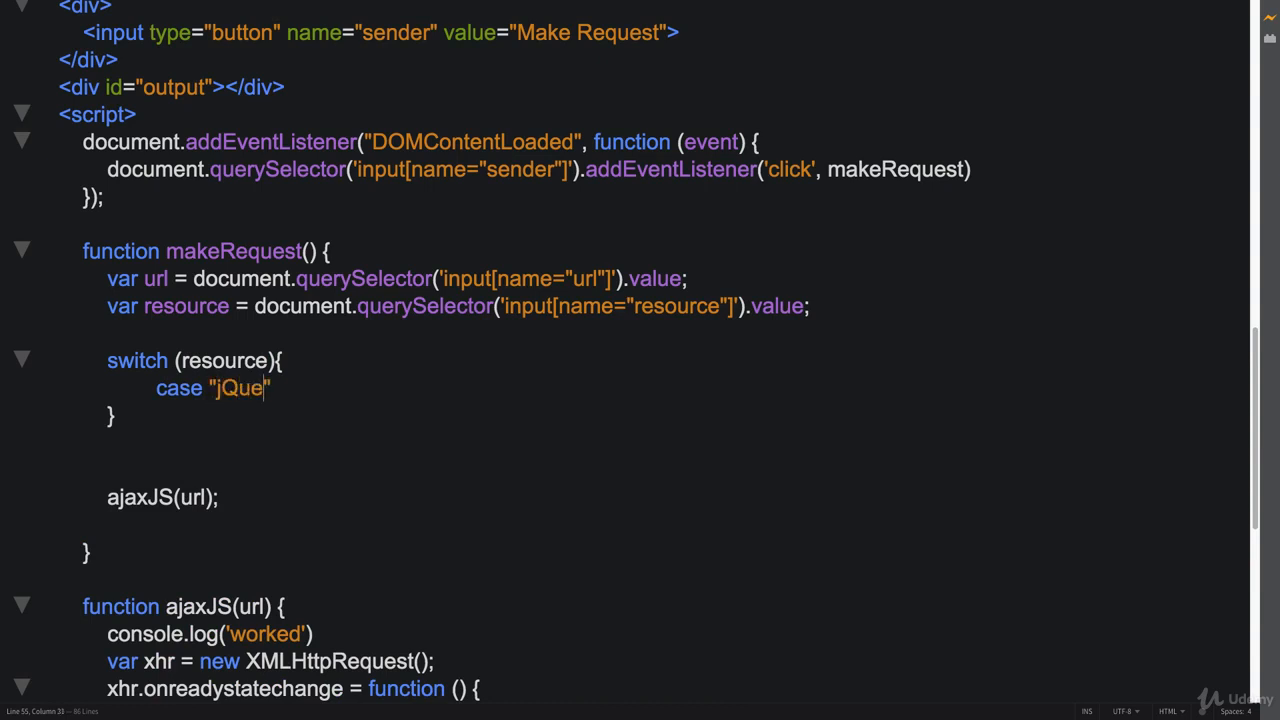
pyautogui.write('ry')
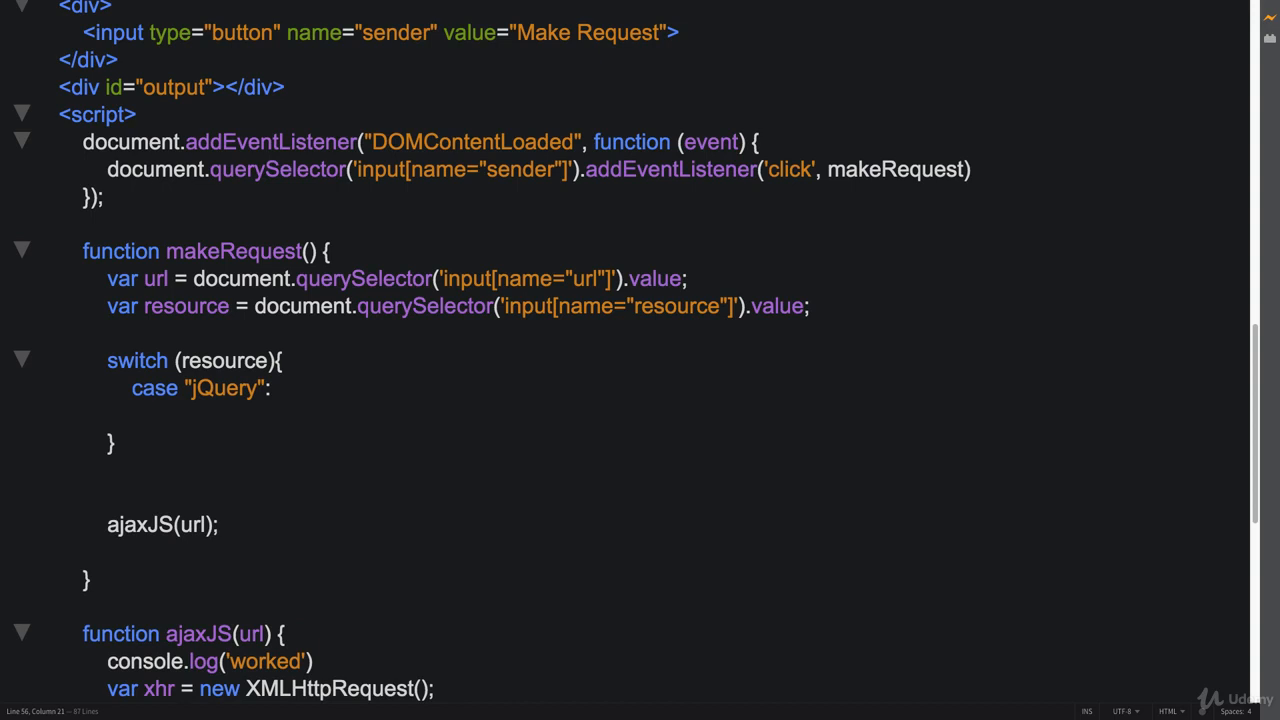
pyautogui.write('ajax')
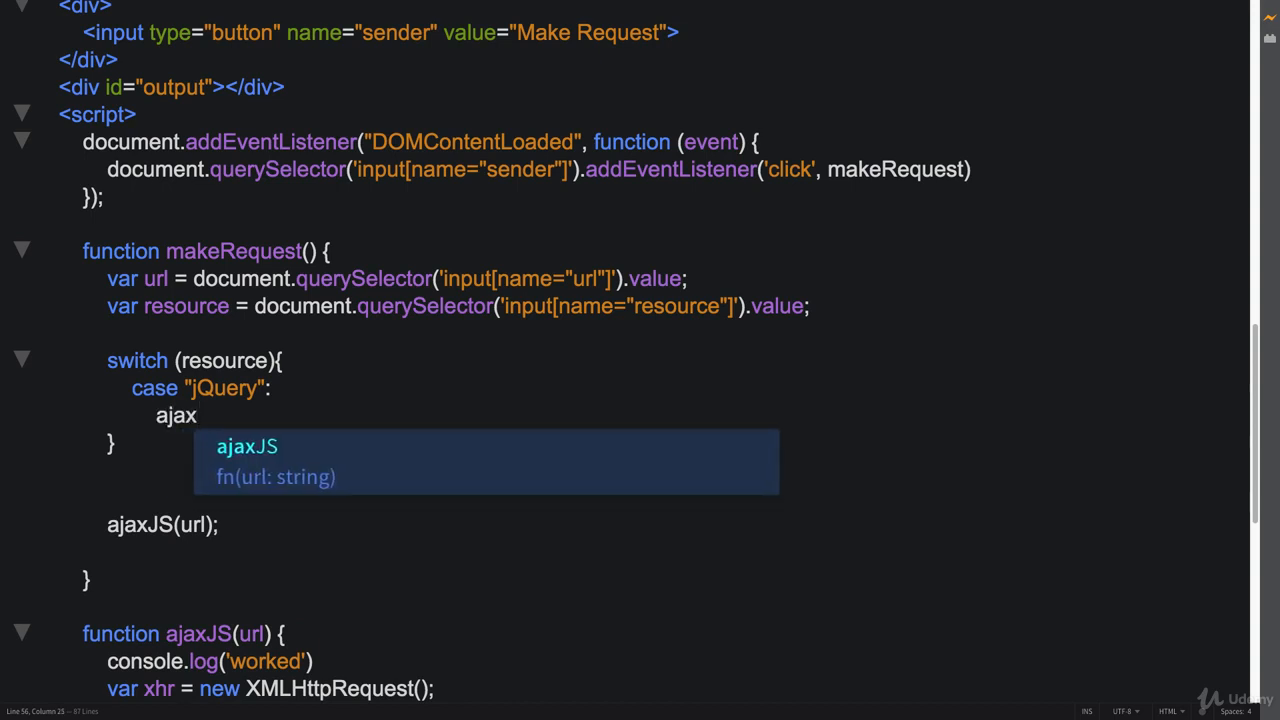
pyautogui.write('JQ')
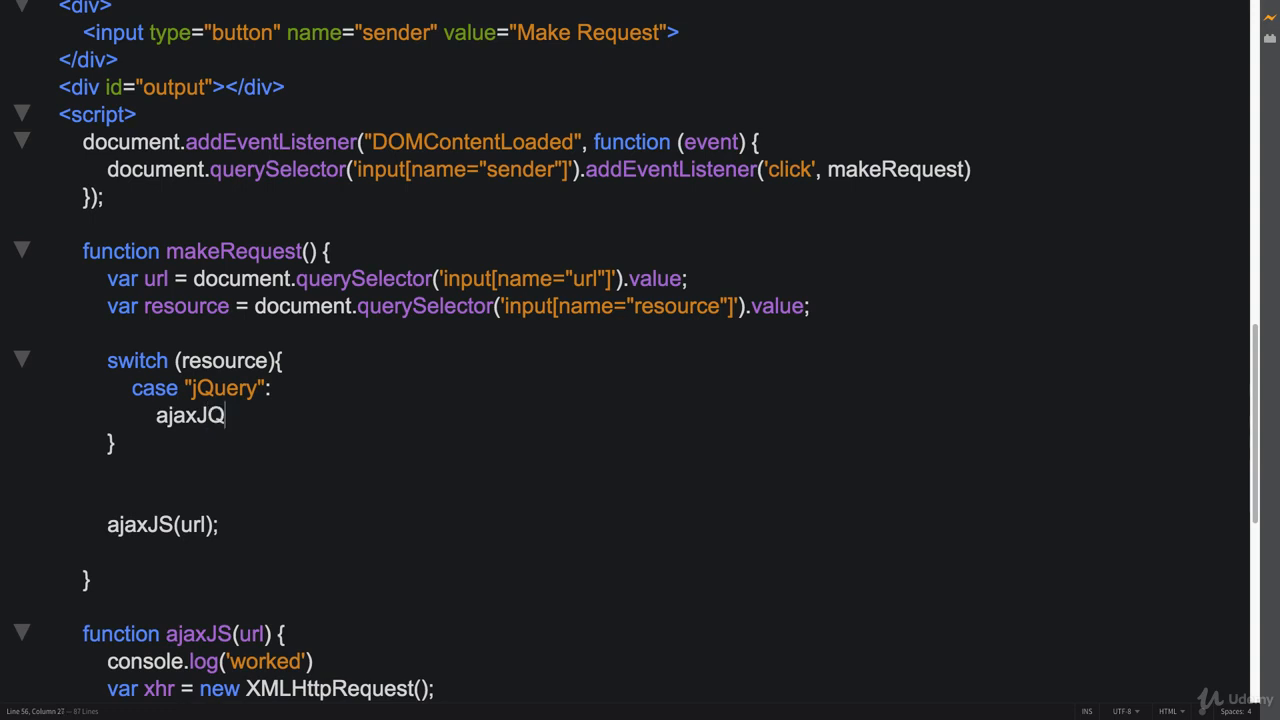
pyautogui.write('()')
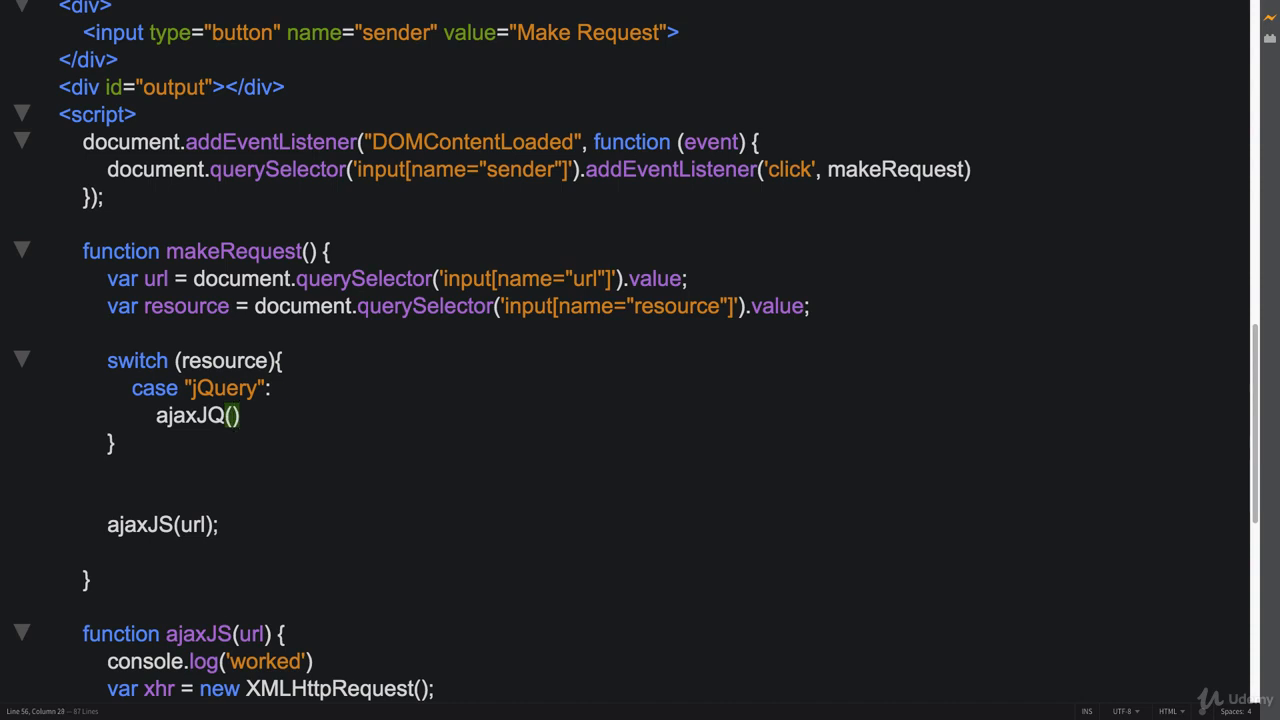
pyautogui.write('url')
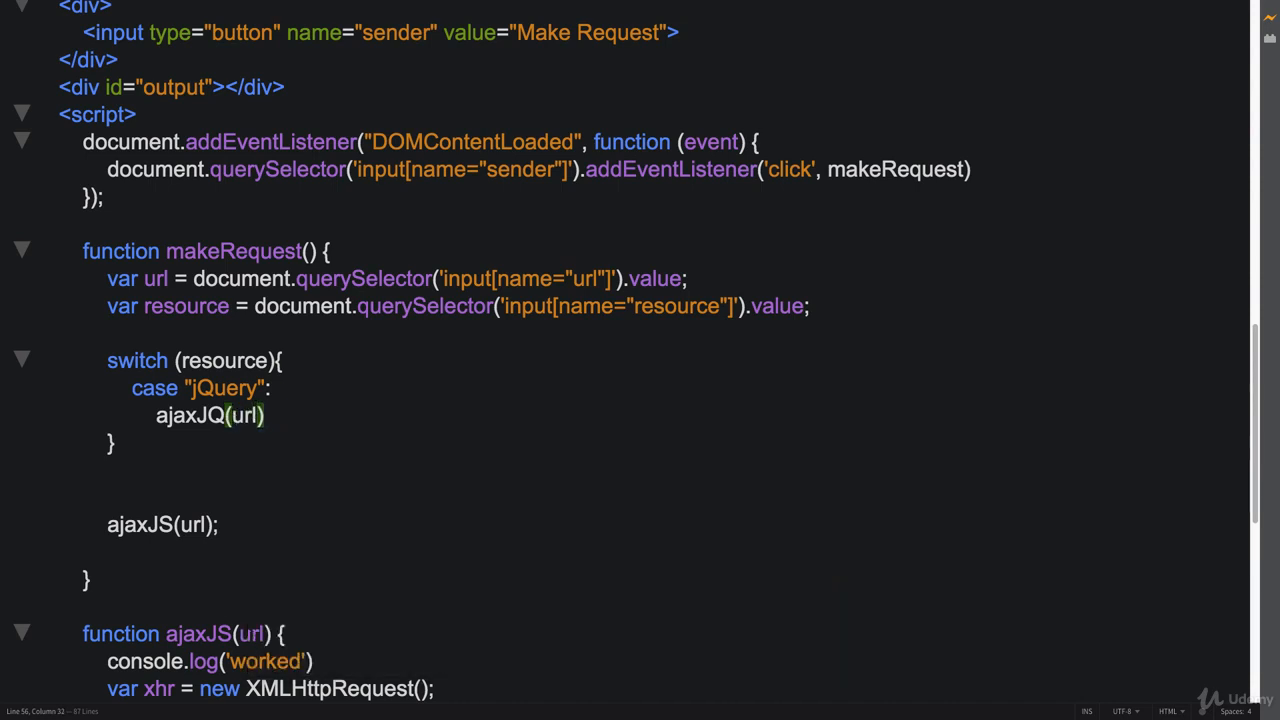
pyautogui.write(';')
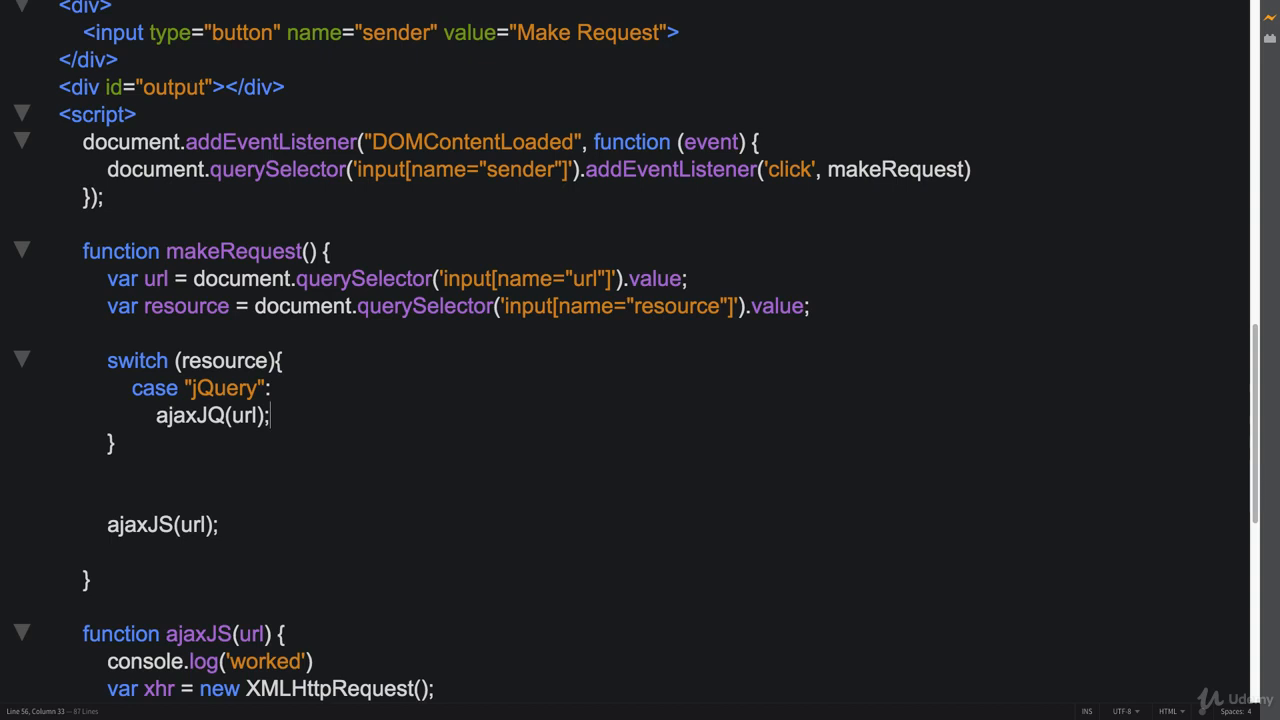
pyautogui.write('break;')
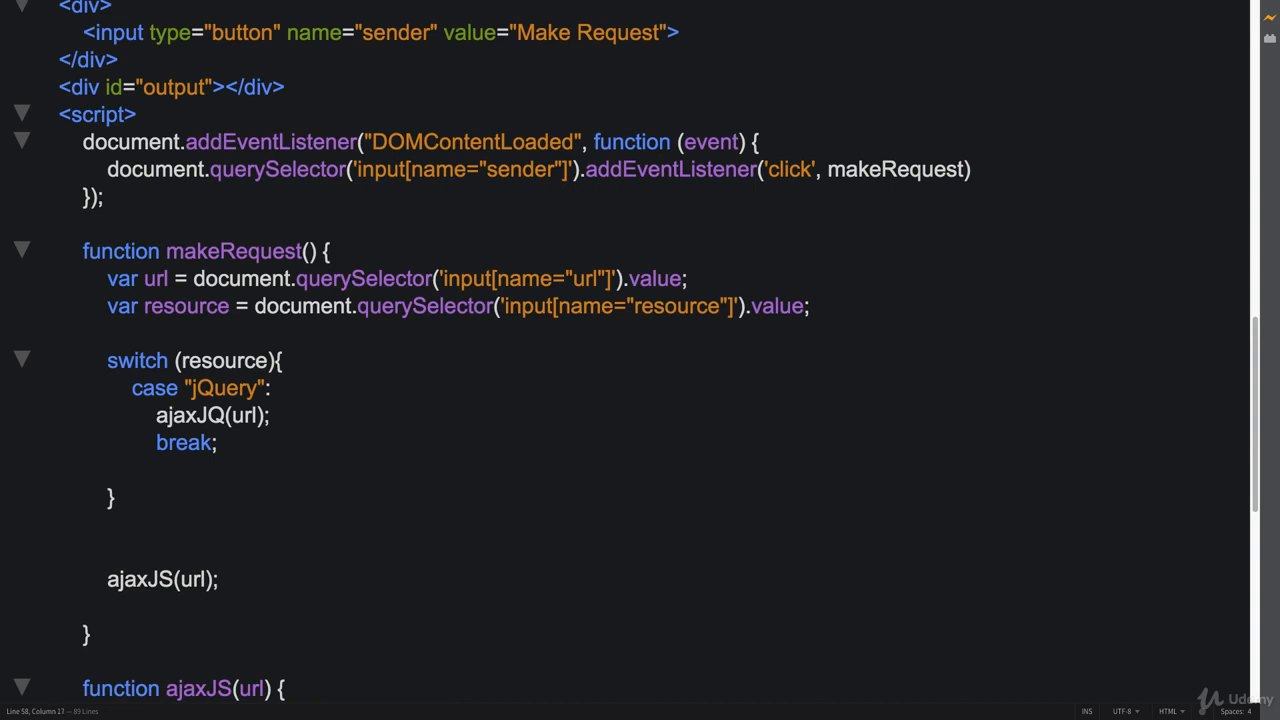
pyautogui.write('default:')
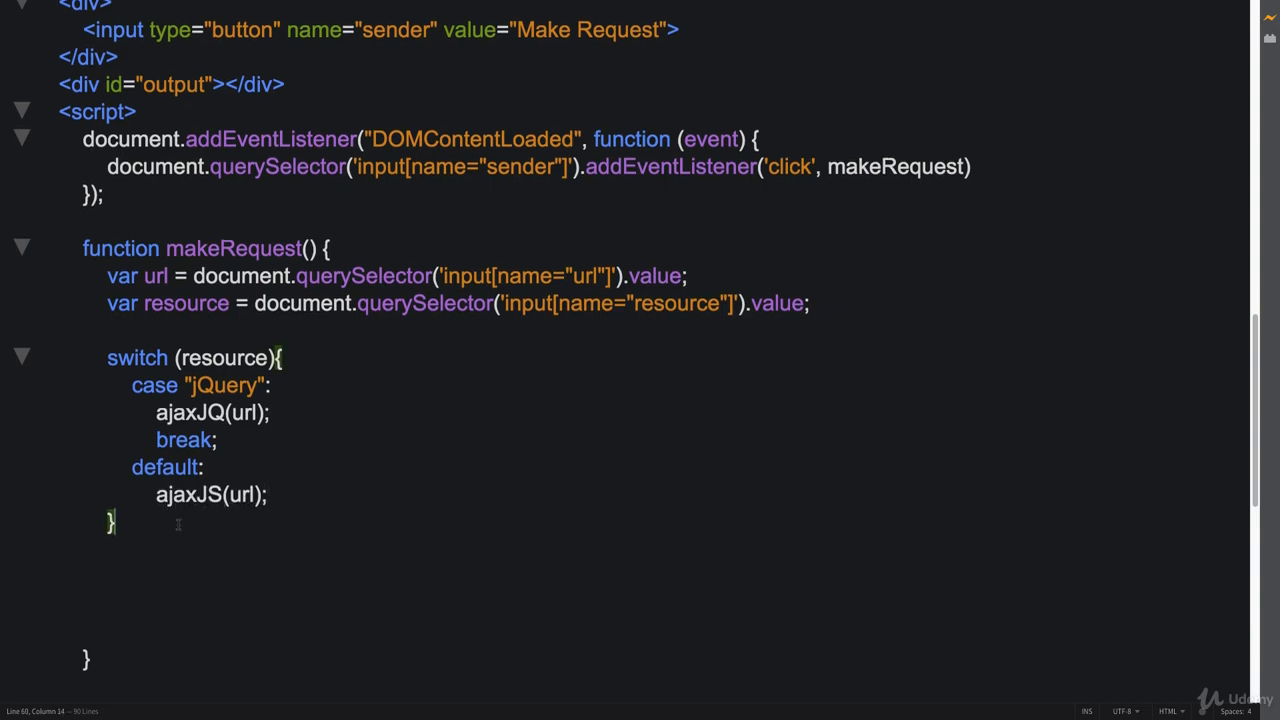
pyautogui.scroll(-3)
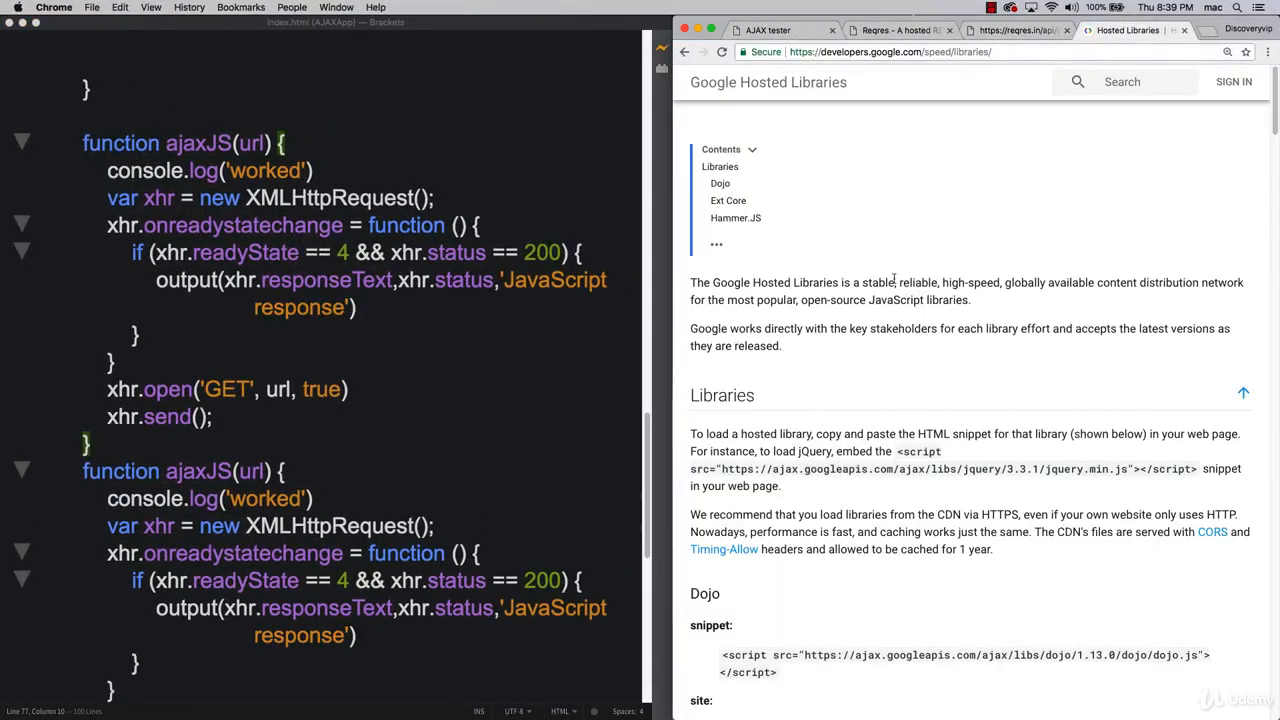
pyautogui.moveTo(868, 67)
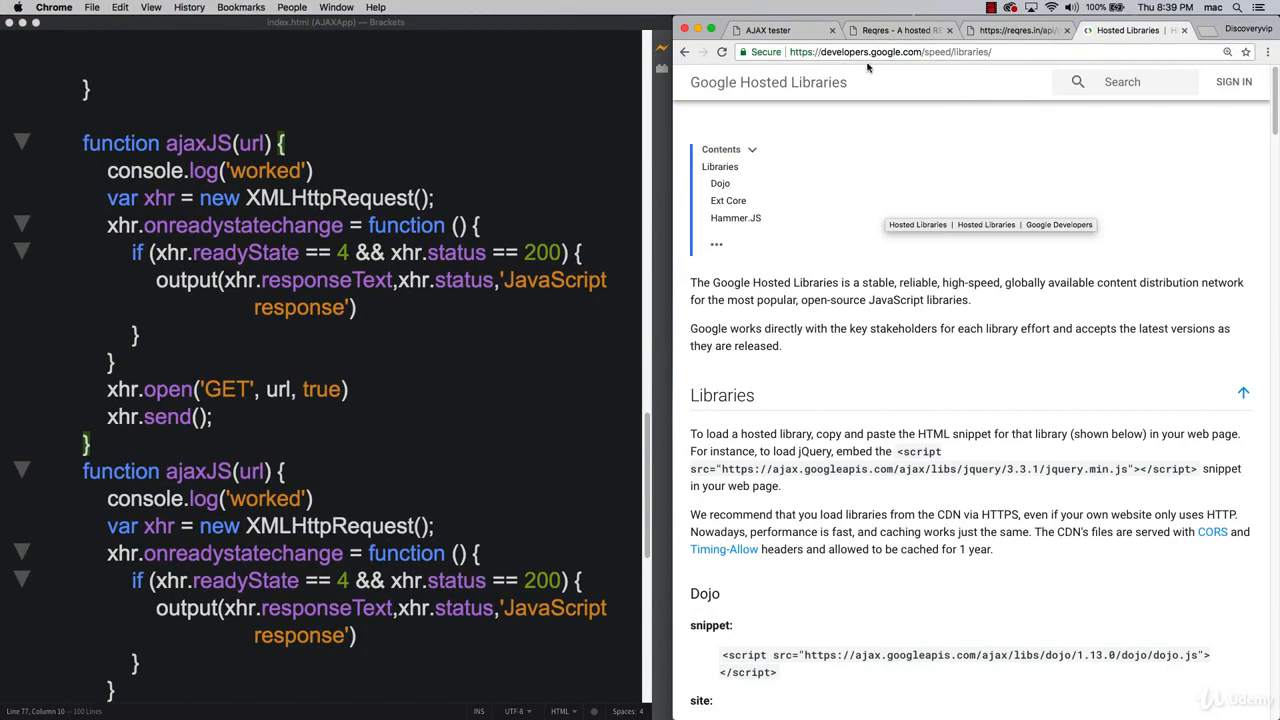
# Scroll the Google Hosted Libraries page down to the jQuery 3.x snippet.
pyautogui.scroll(-3)
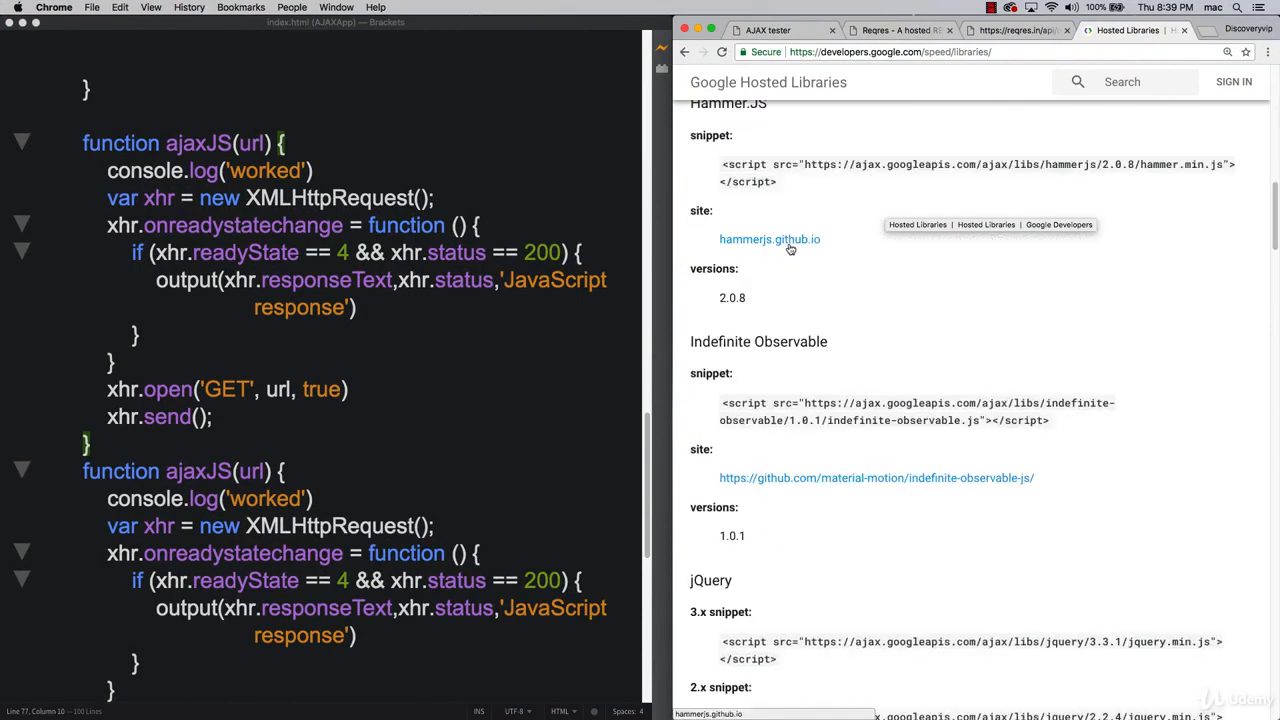
pyautogui.scroll(-3)
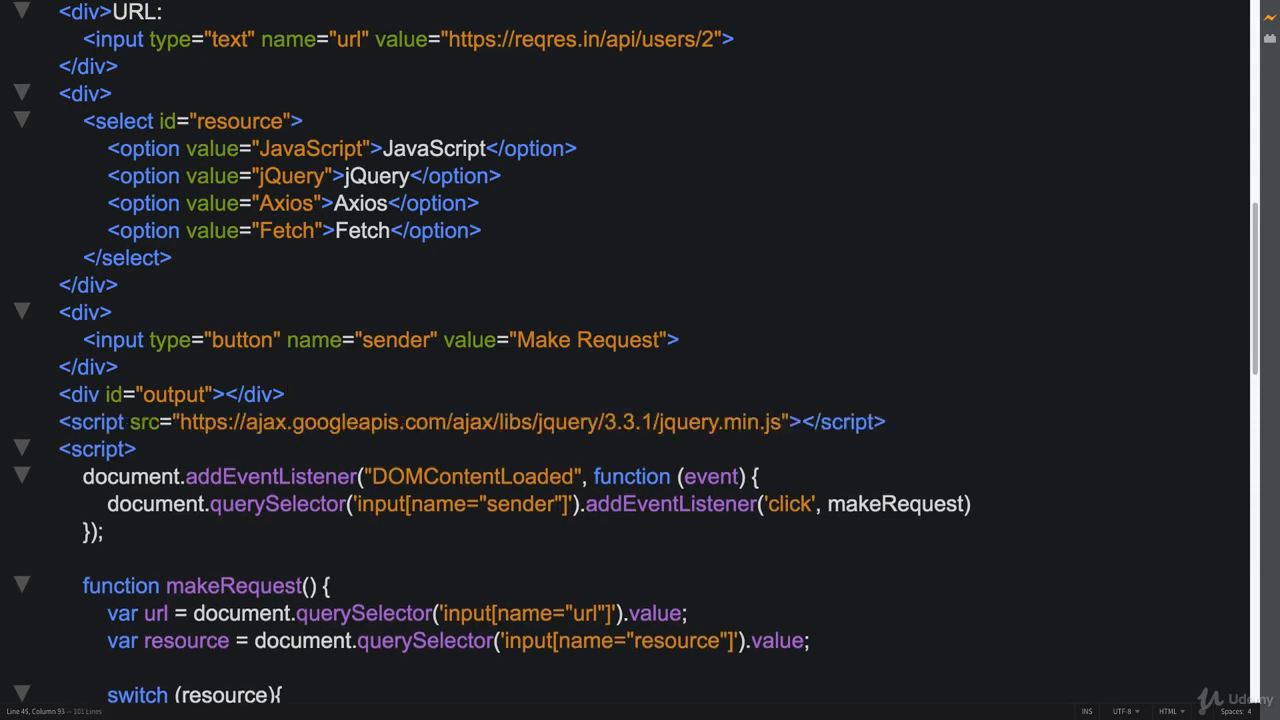
# Scroll through the script to the duplicated ajaxJS function below makeRequest.
pyautogui.scroll(-3)
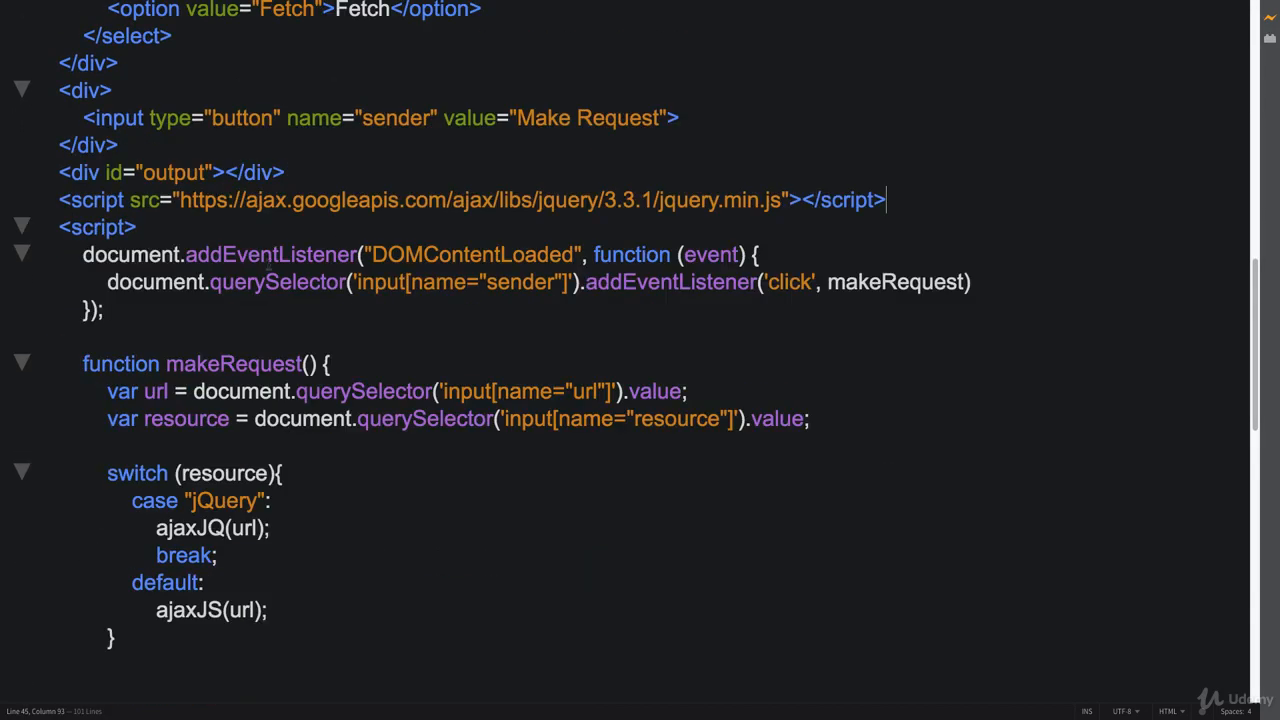
pyautogui.scroll(3)
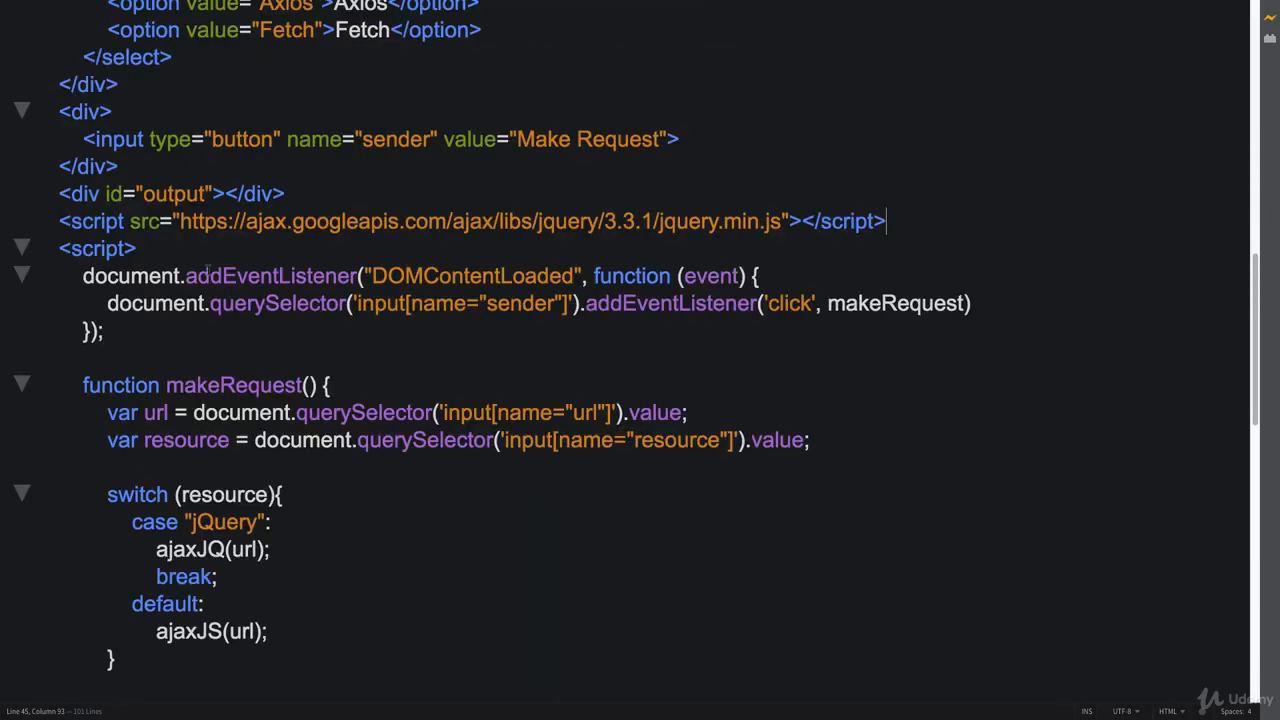
pyautogui.scroll(-3)
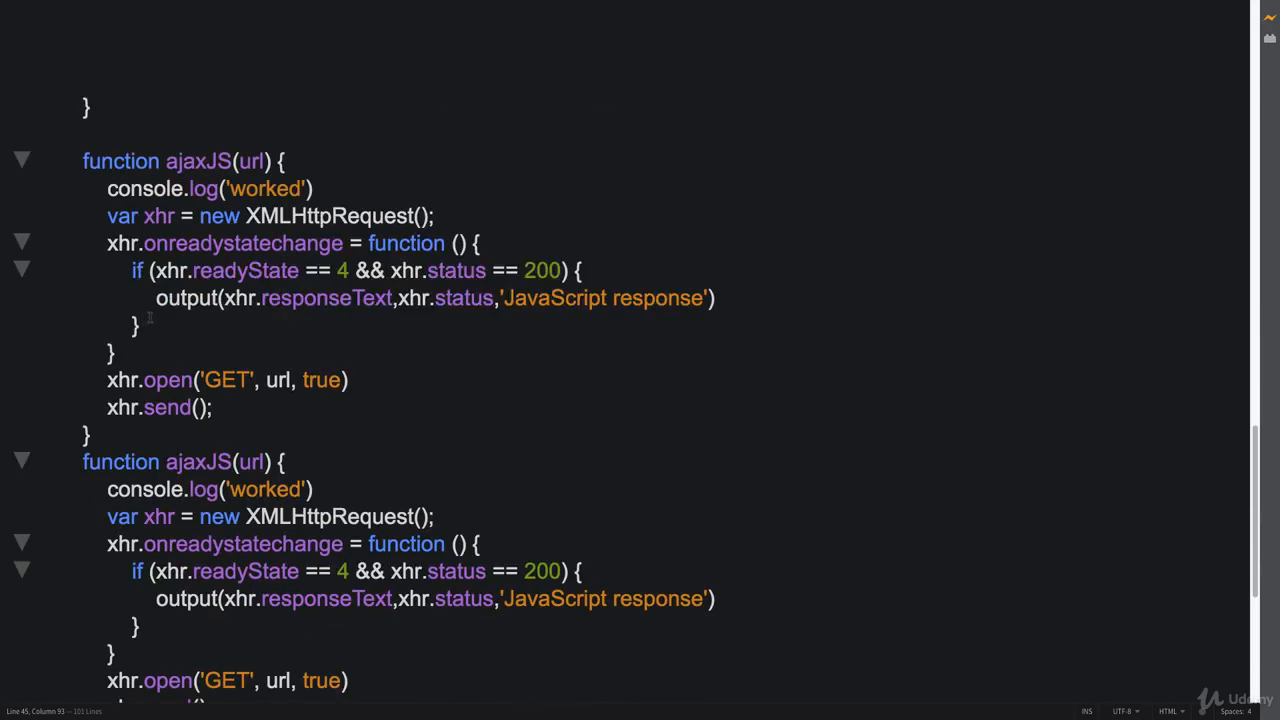
pyautogui.scroll(3)
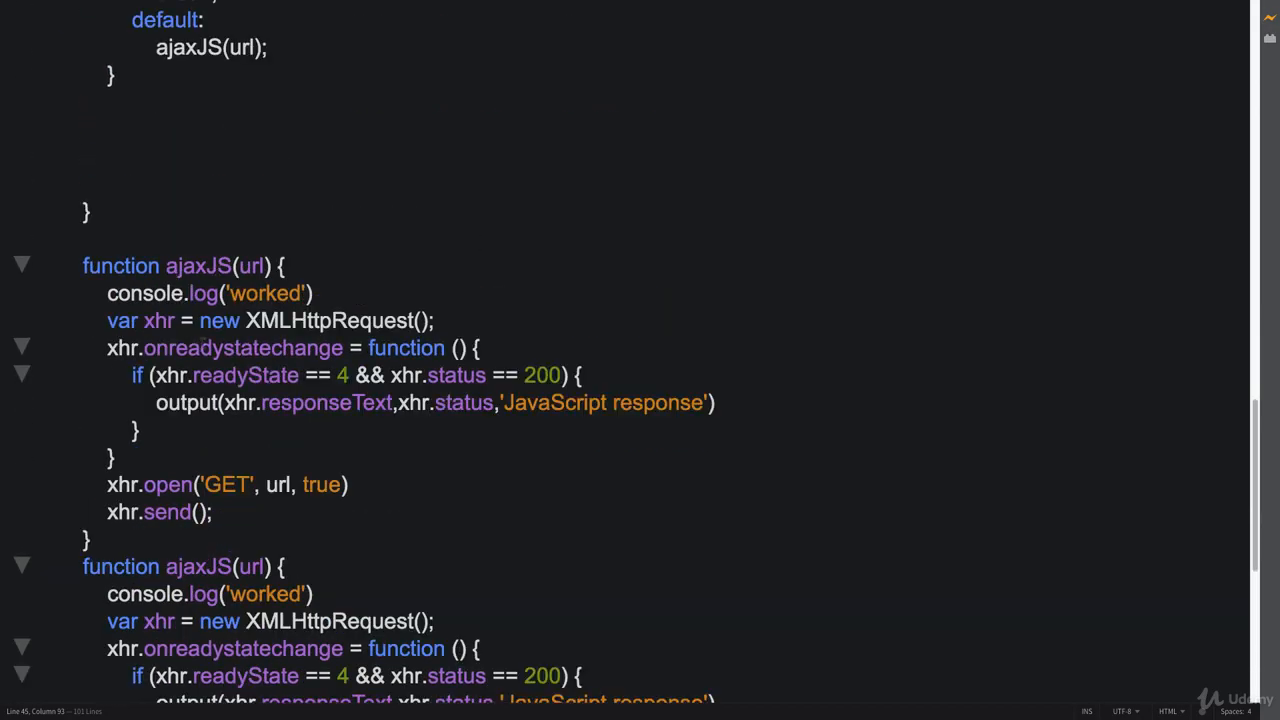
# Rename the copy to ajaxJQ and give $.ajax url, type 'GET' and a success console.log(data).
pyautogui.doubleClick(217, 266)
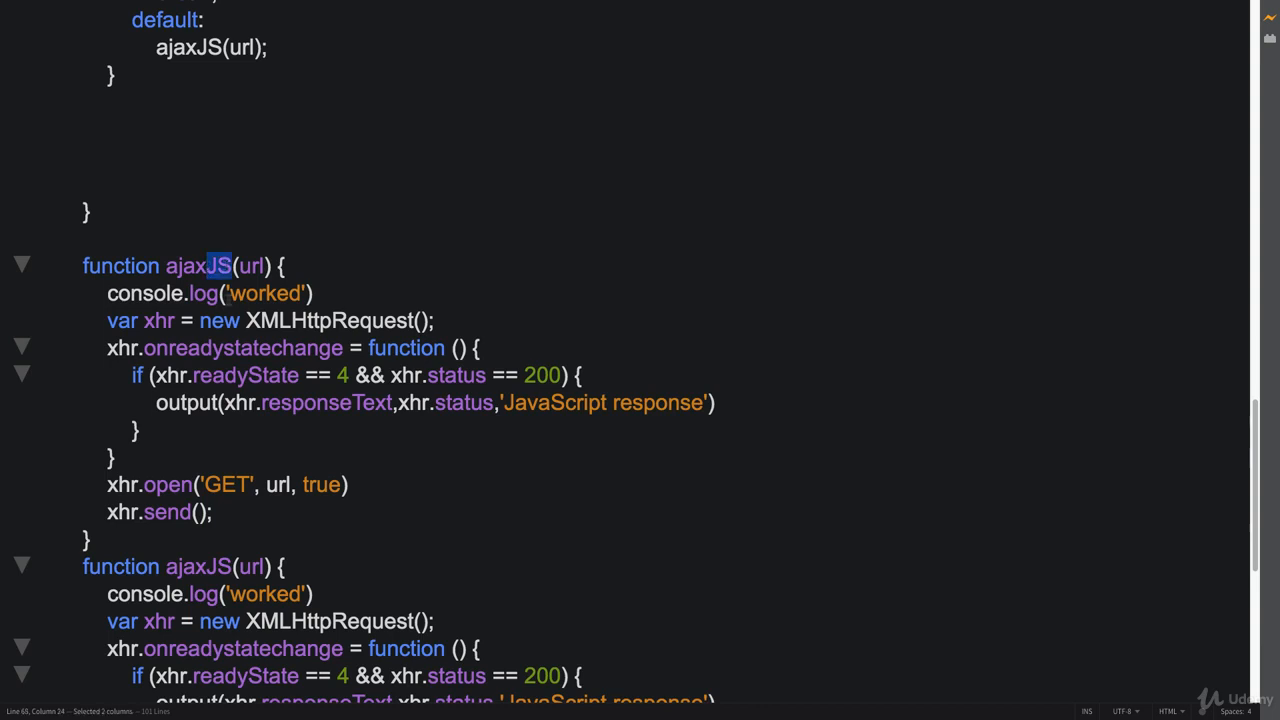
pyautogui.write('JQ')
pyautogui.write('$.ajax({')
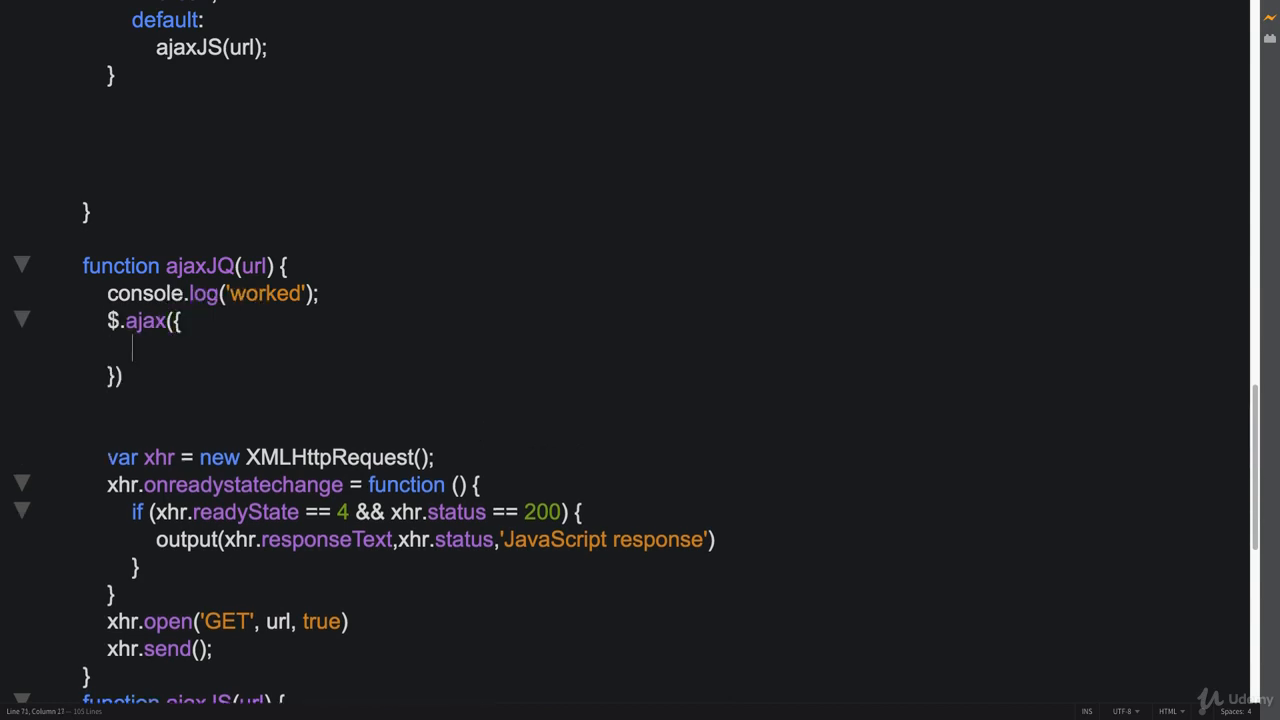
pyautogui.write('url:url,')
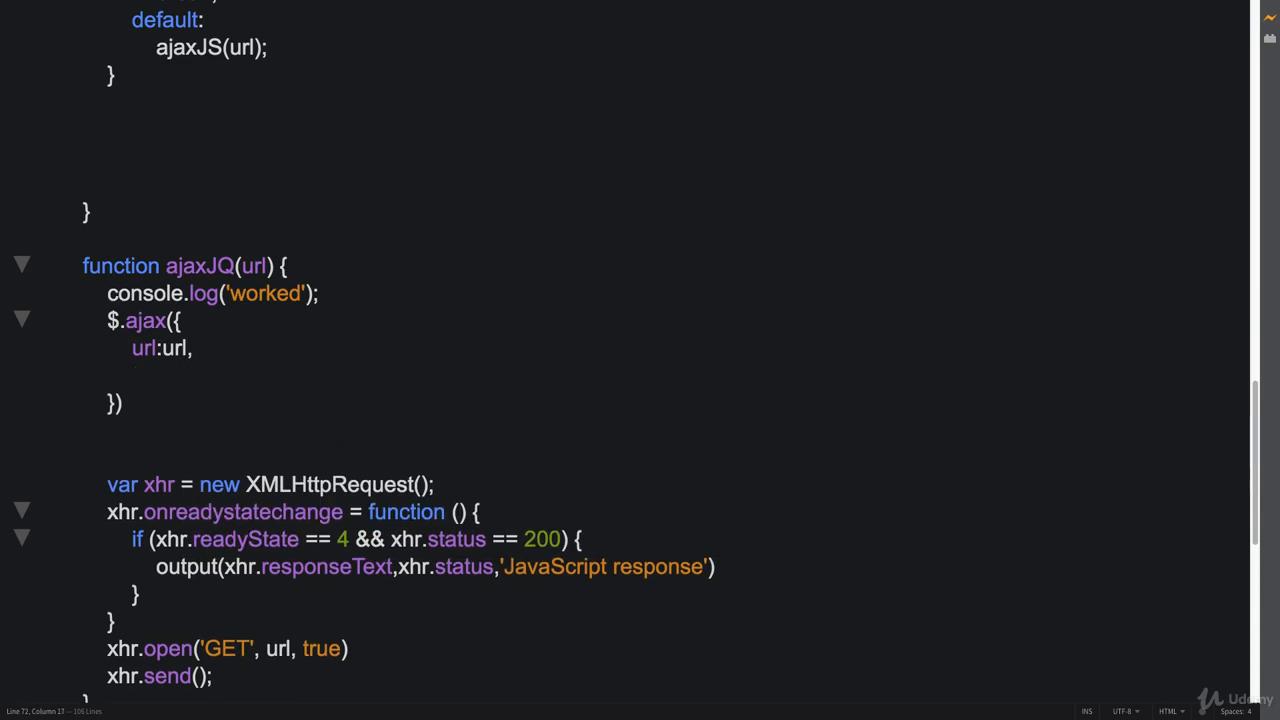
pyautogui.write('type')
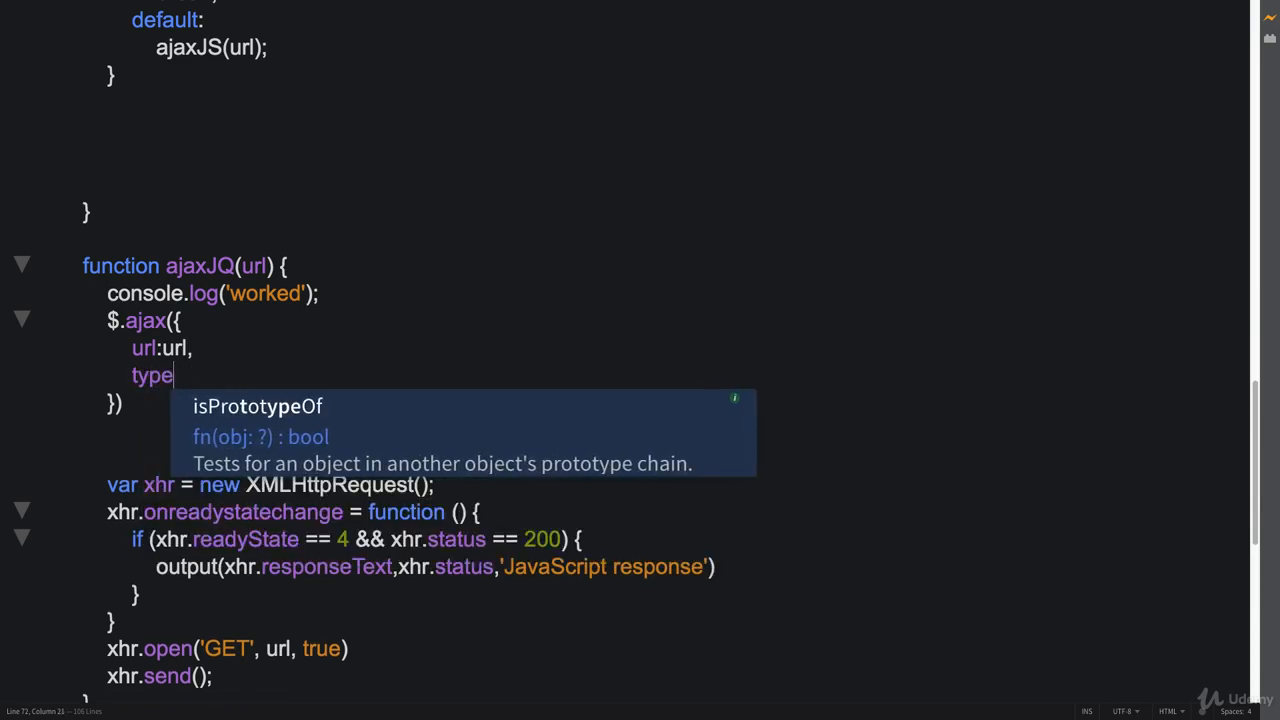
pyautogui.write(":'G")
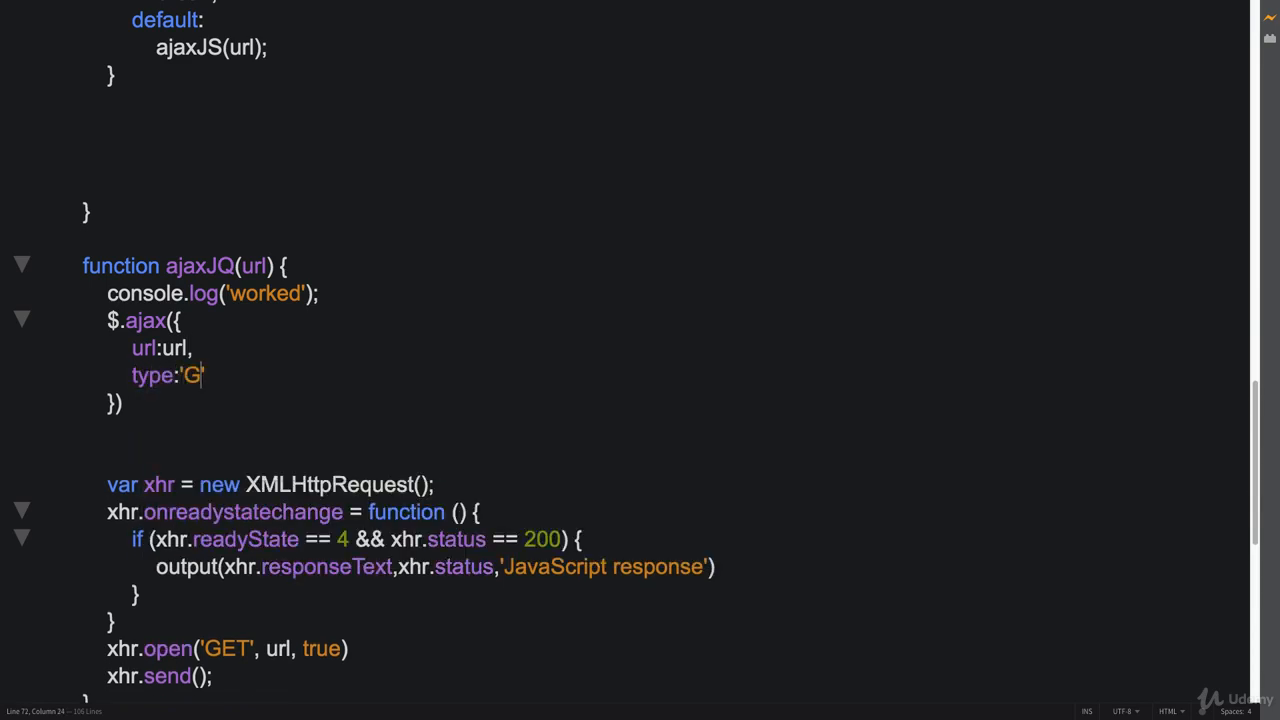
pyautogui.write("ET',")
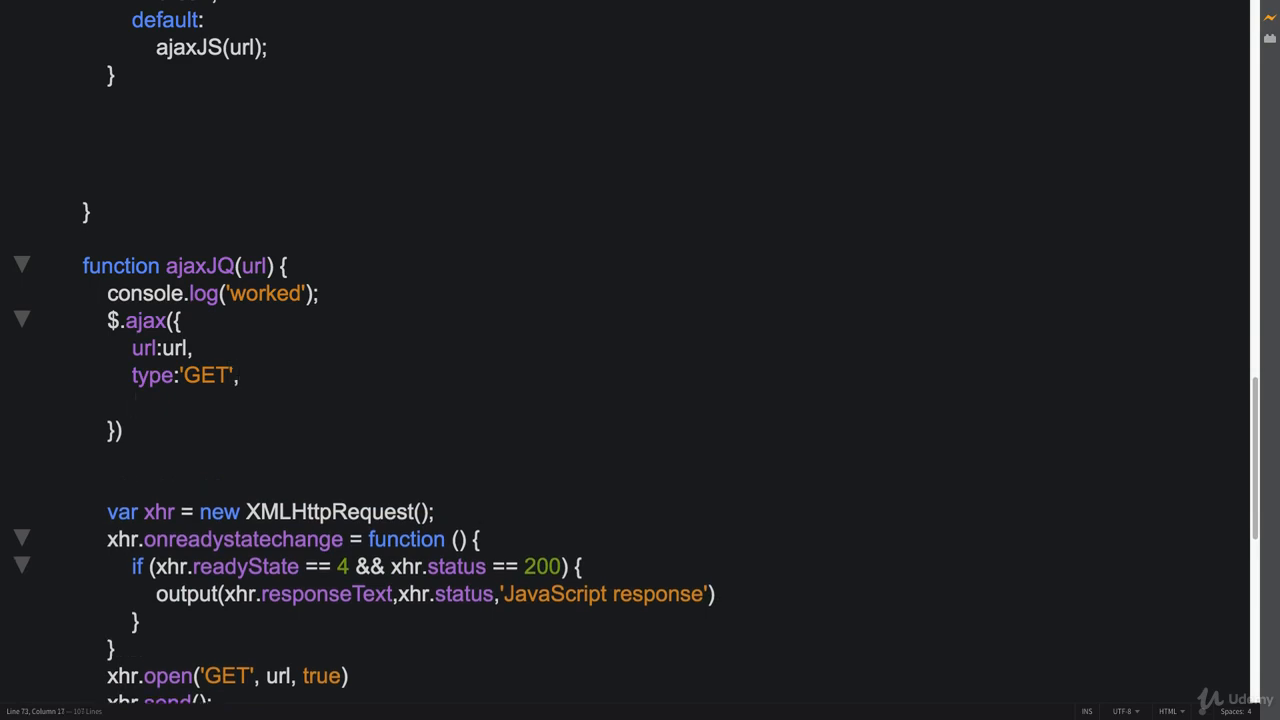
pyautogui.write('success')
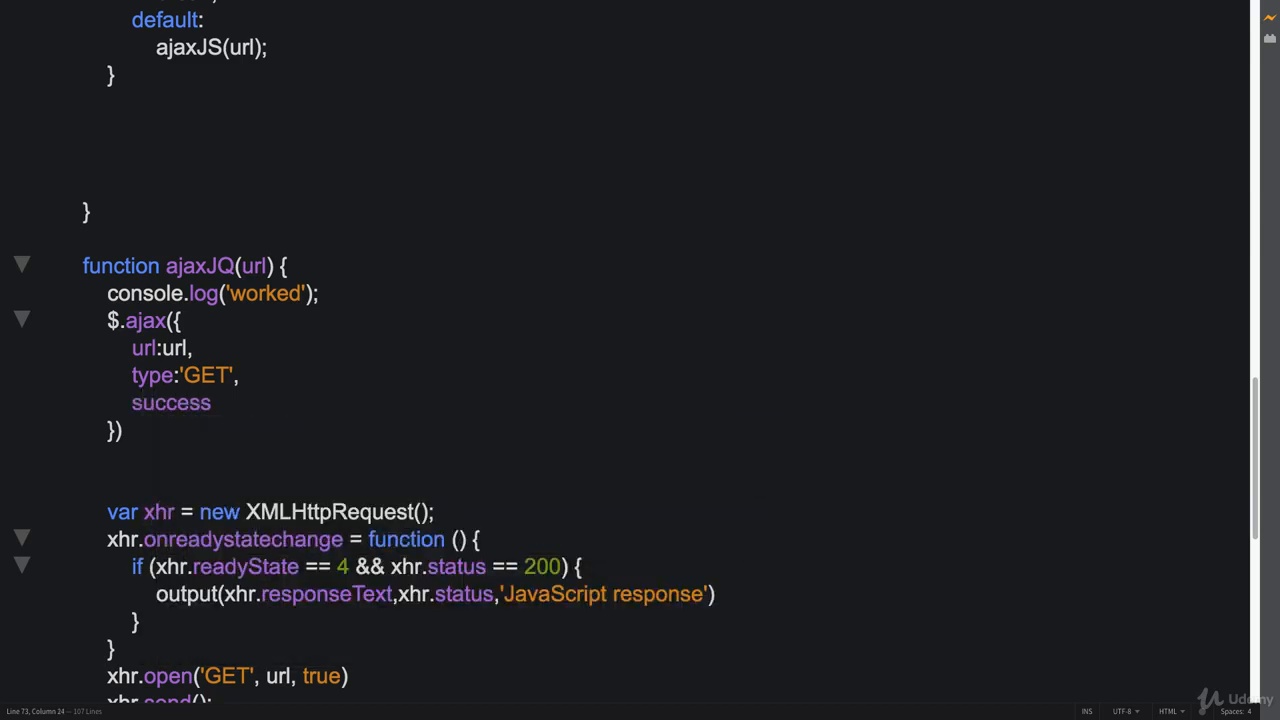
pyautogui.write(':')
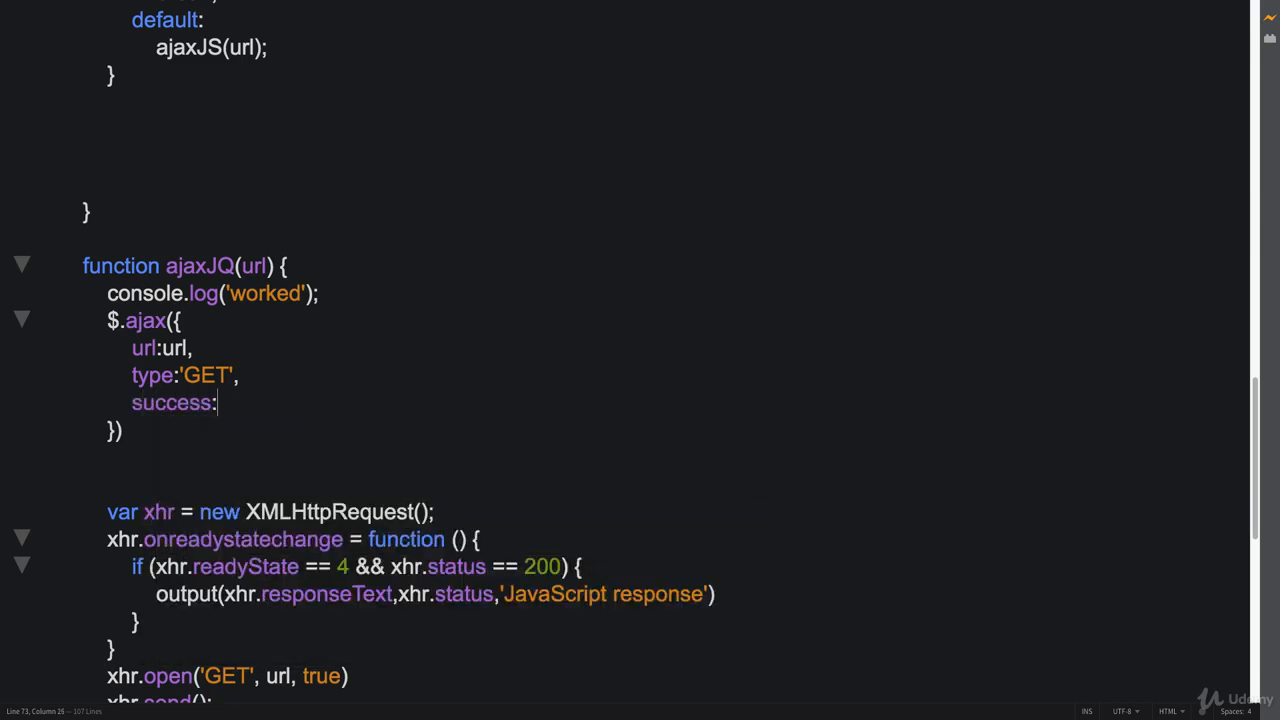
pyautogui.write('function(data')
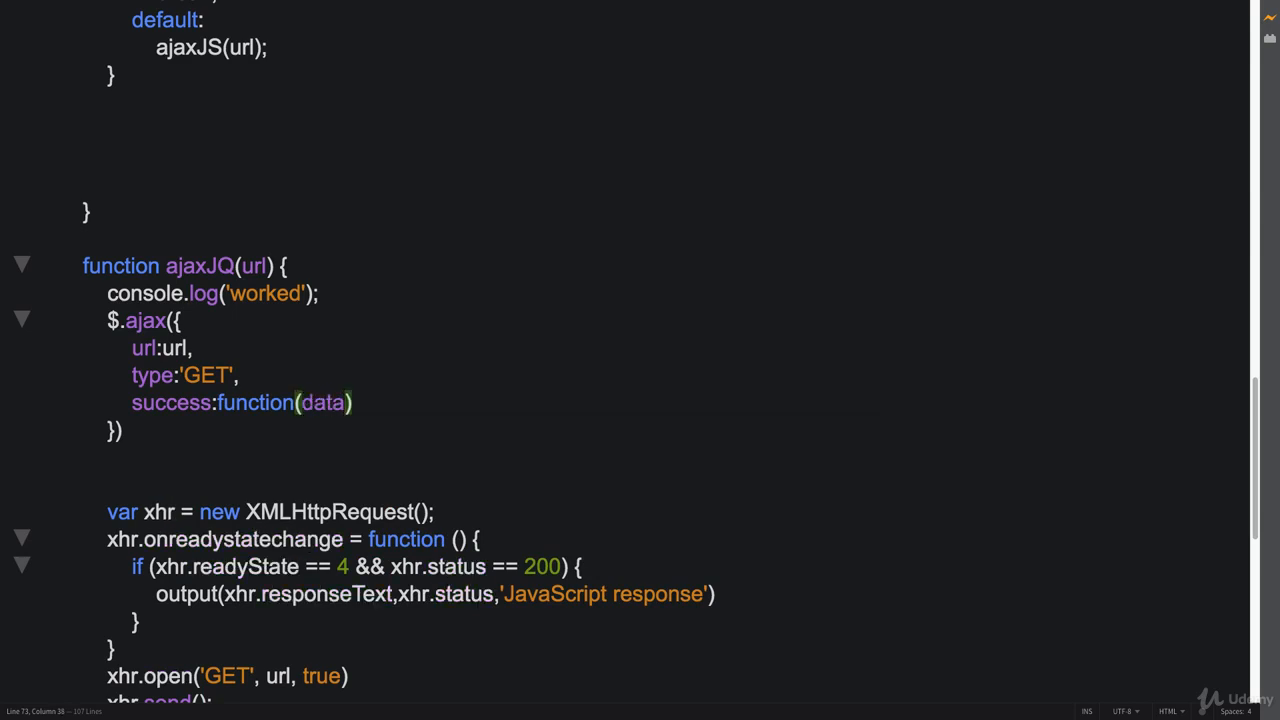
pyautogui.write('{console')
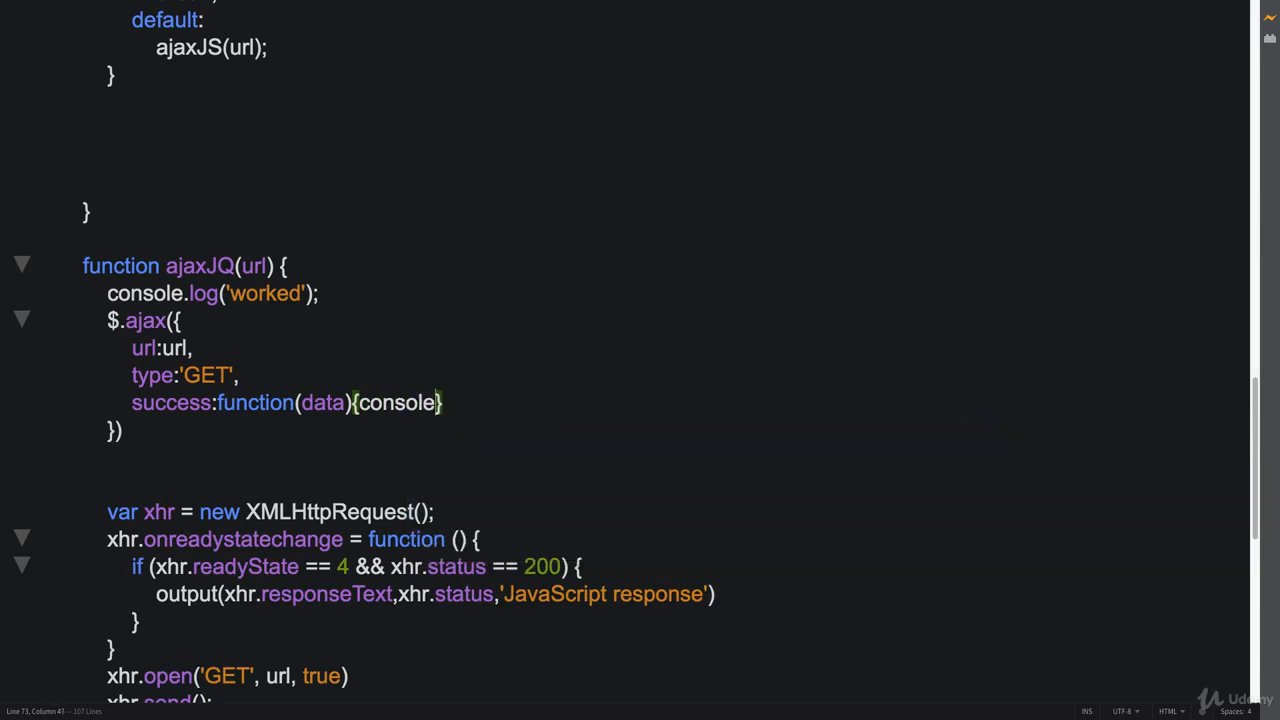
pyautogui.write('.log(data')
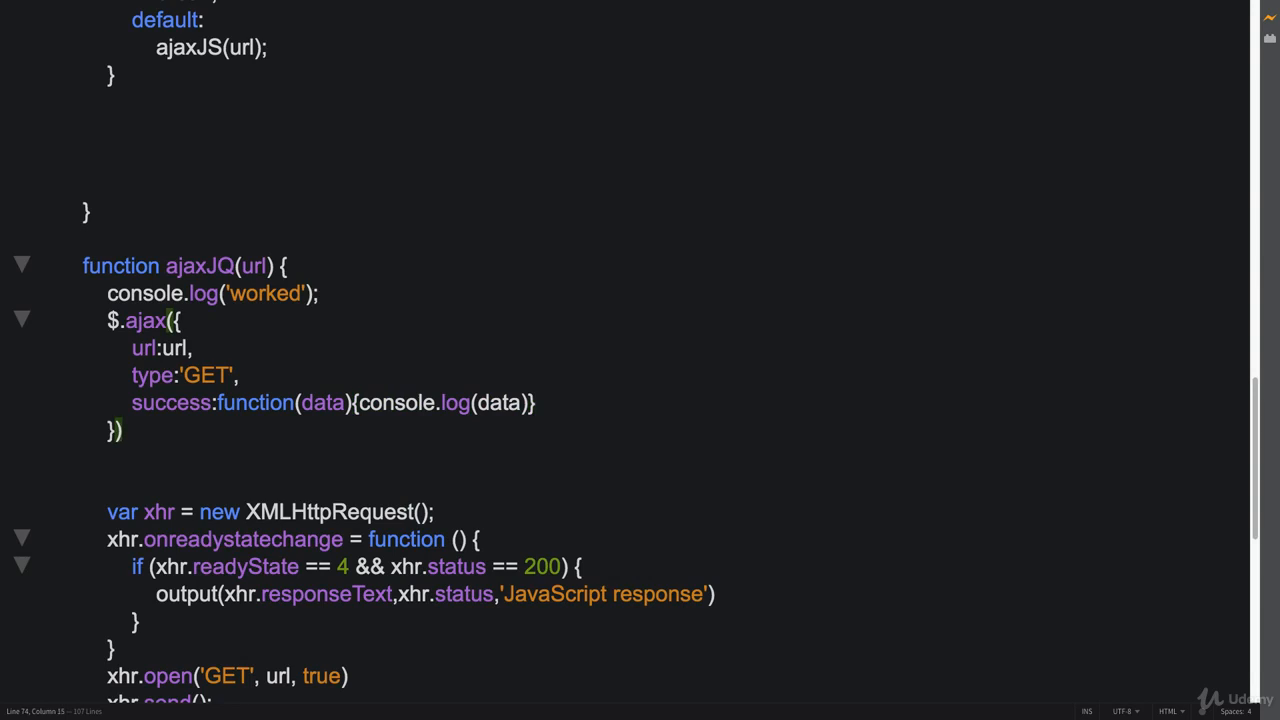
# Chain .done(function(response){ }) onto $.ajax and begin an output call inside it.
pyautogui.write('.done')
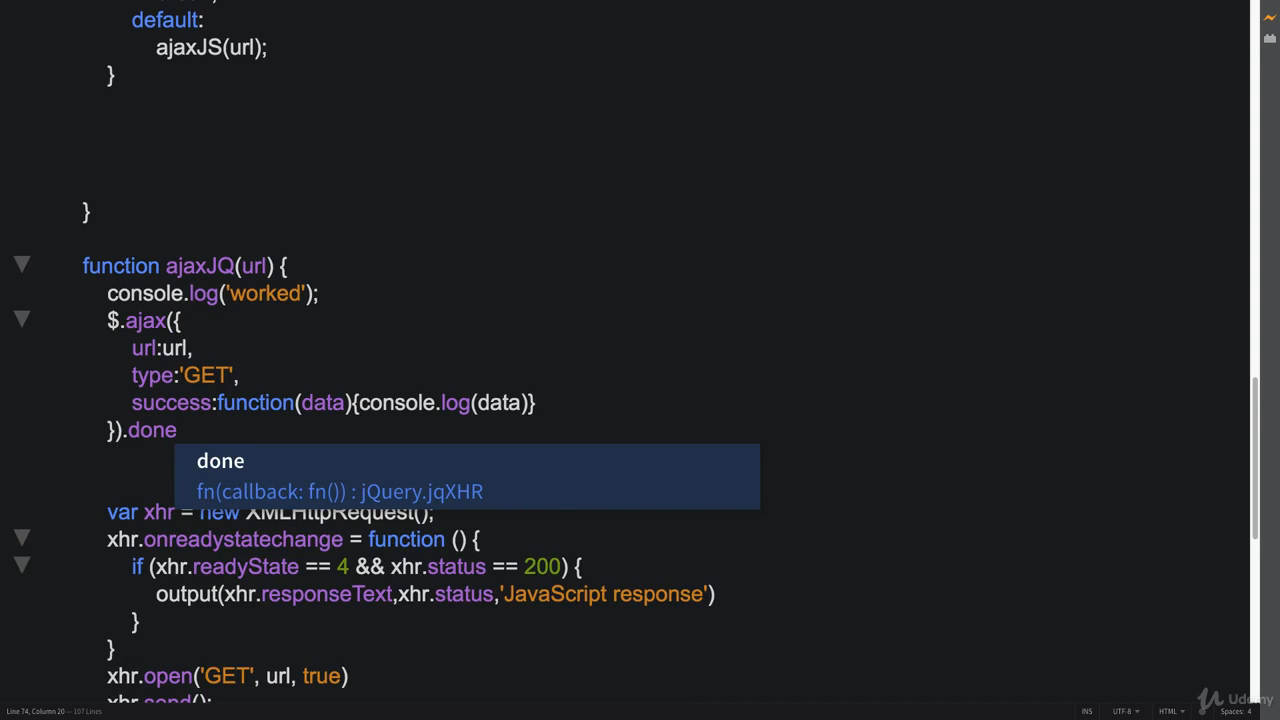
pyautogui.write('(d)')
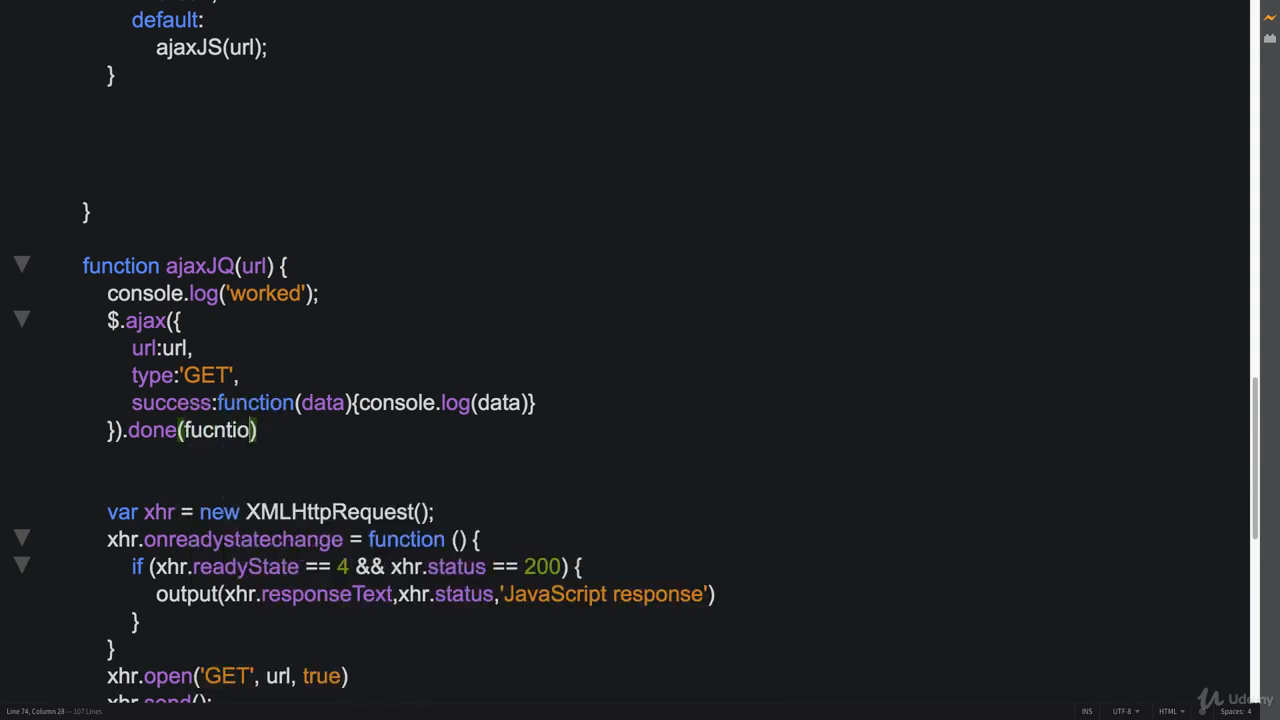
pyautogui.write('function(response')
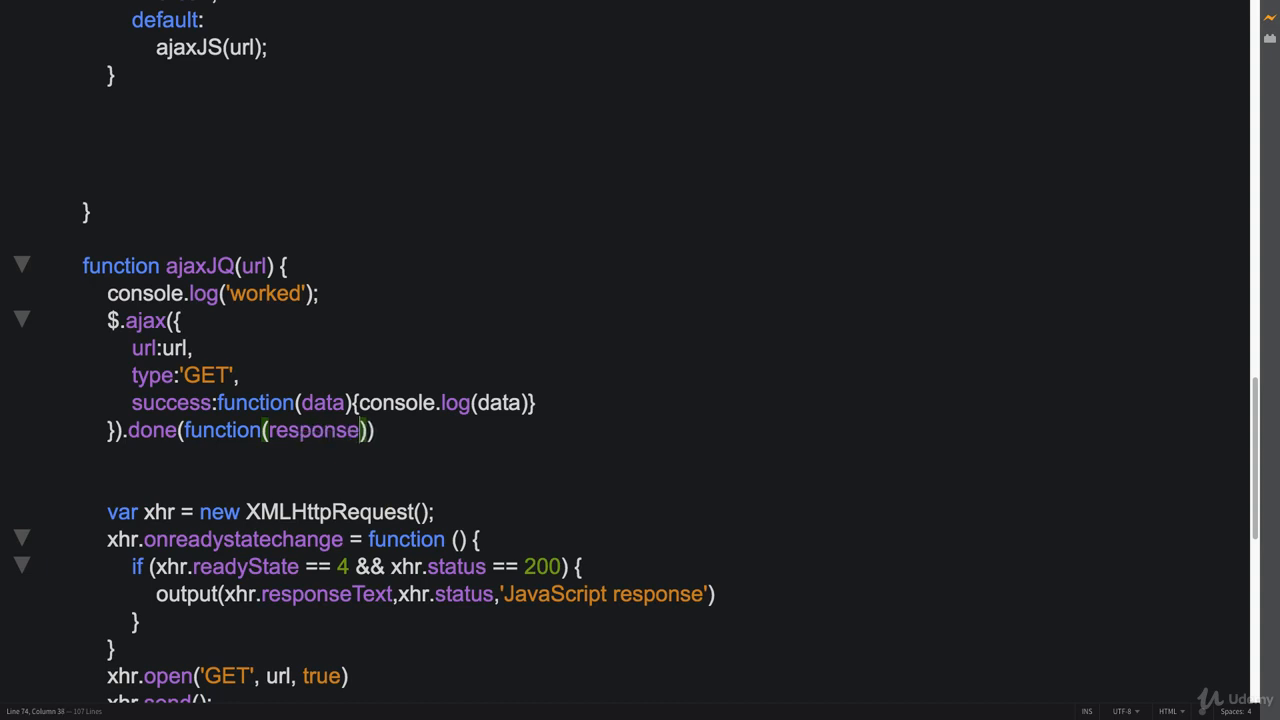
pyautogui.write('{}')
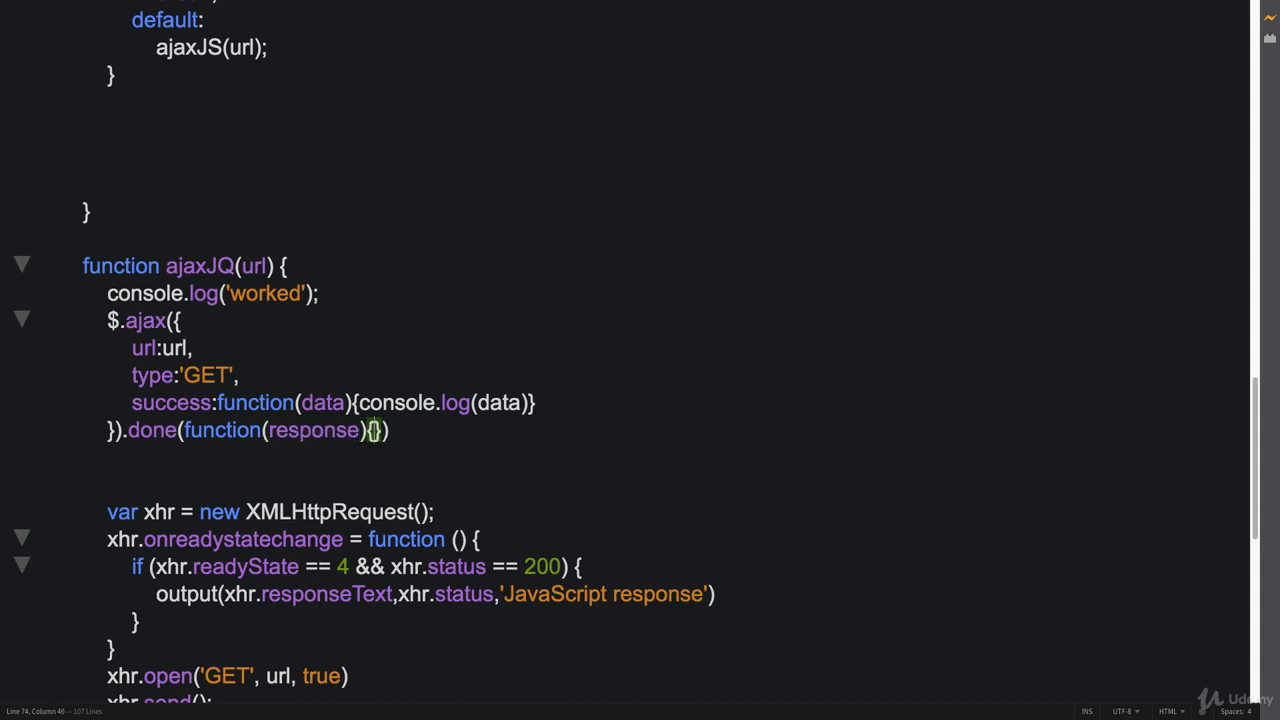
pyautogui.press('enter')
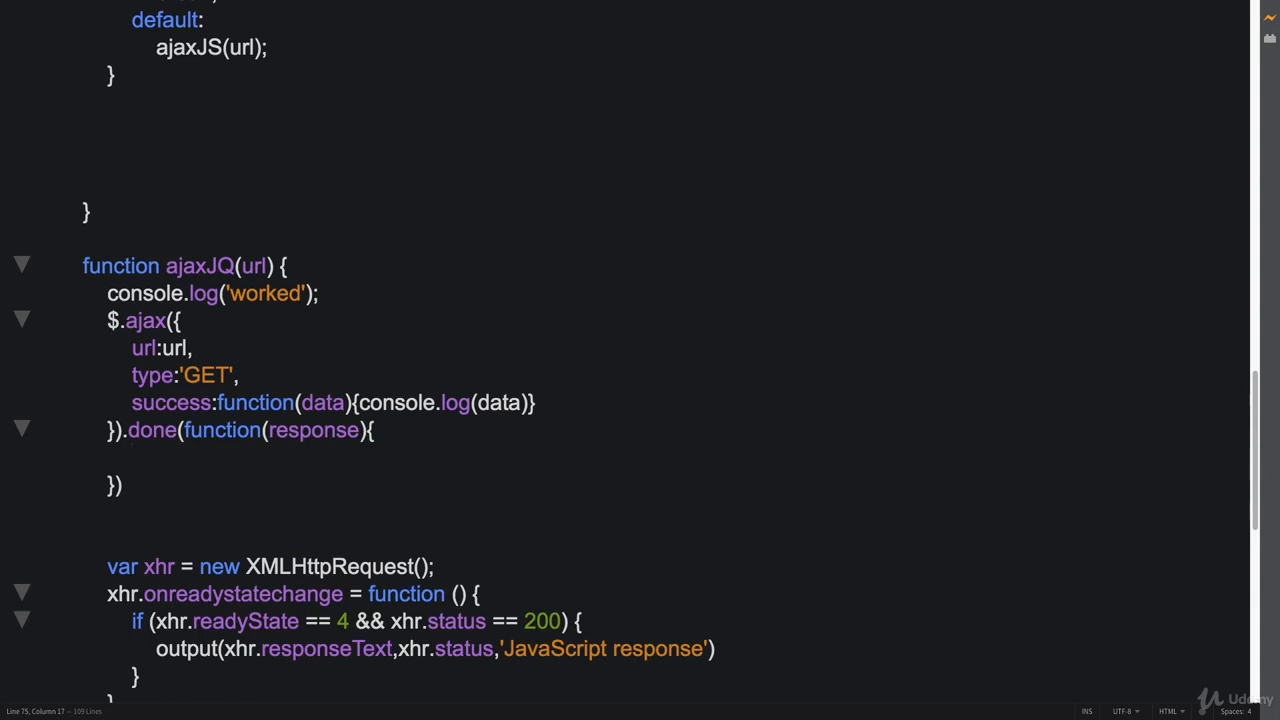
pyautogui.write('output')
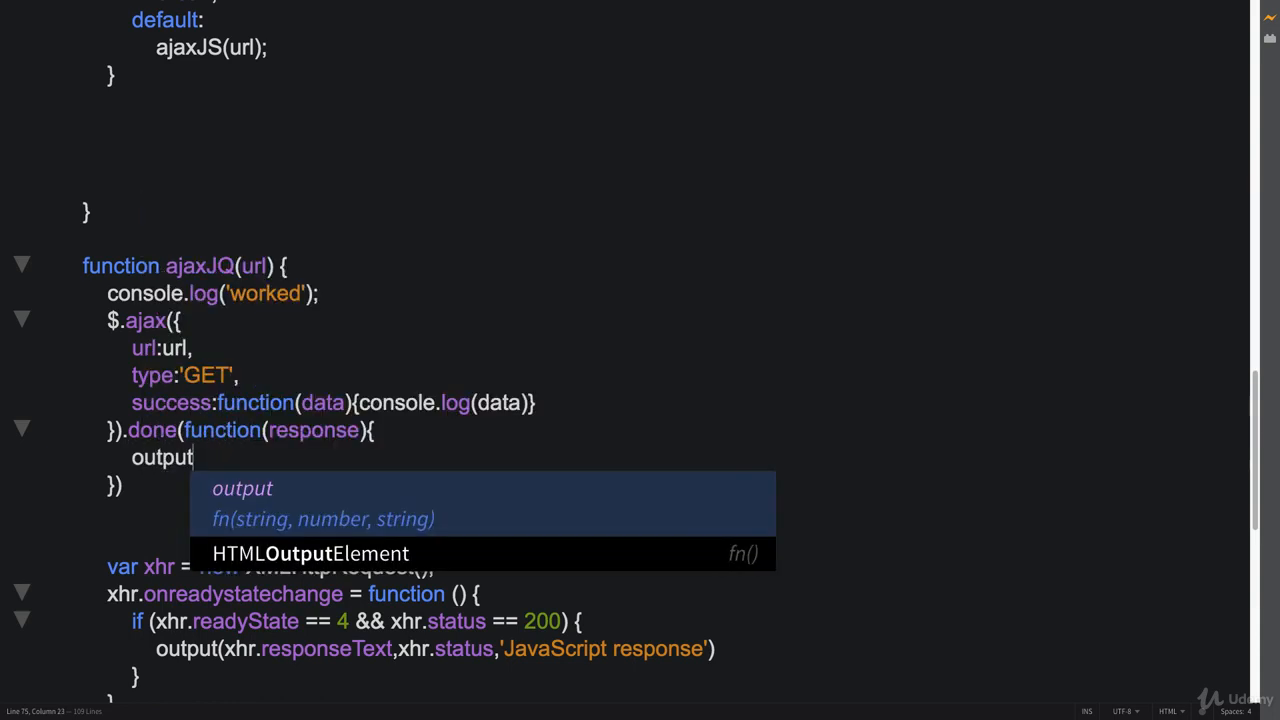
pyautogui.moveTo(731, 649)
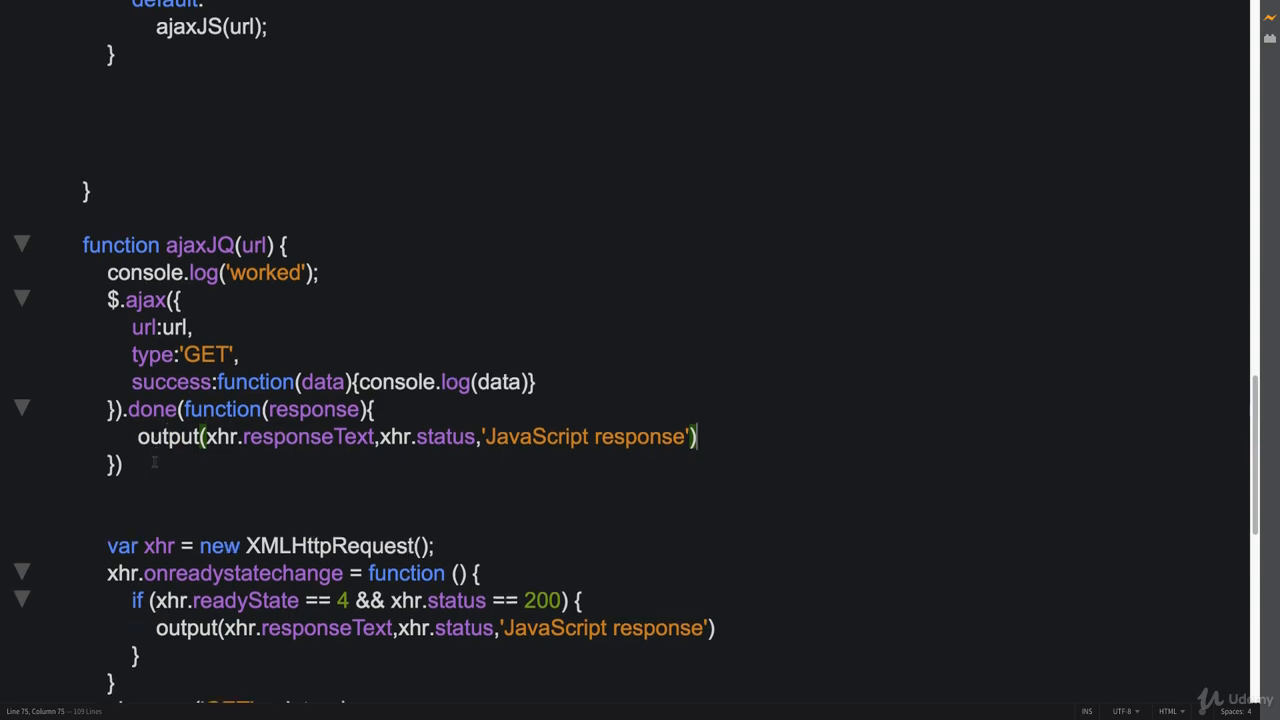
# Change the output call to output(response, response.status, 'jQuery response').
pyautogui.scroll(-3)
pyautogui.write('function ajaxJS(url) {')
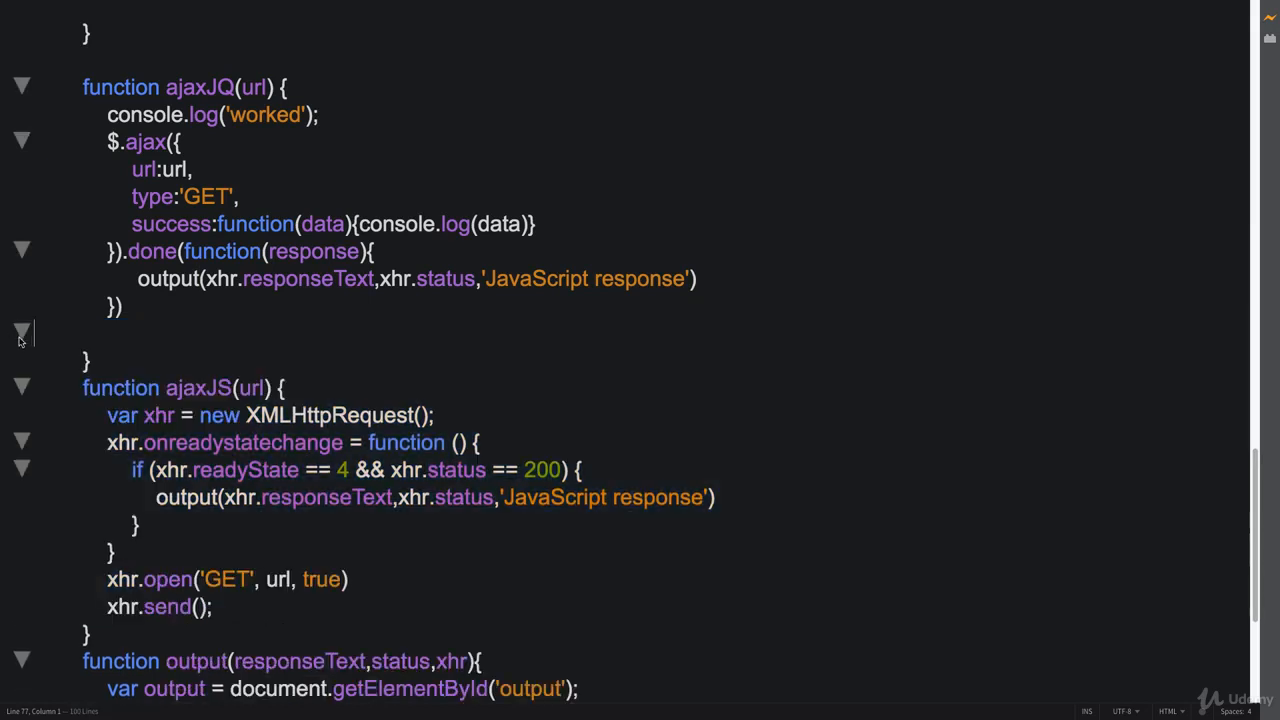
pyautogui.scroll(3)
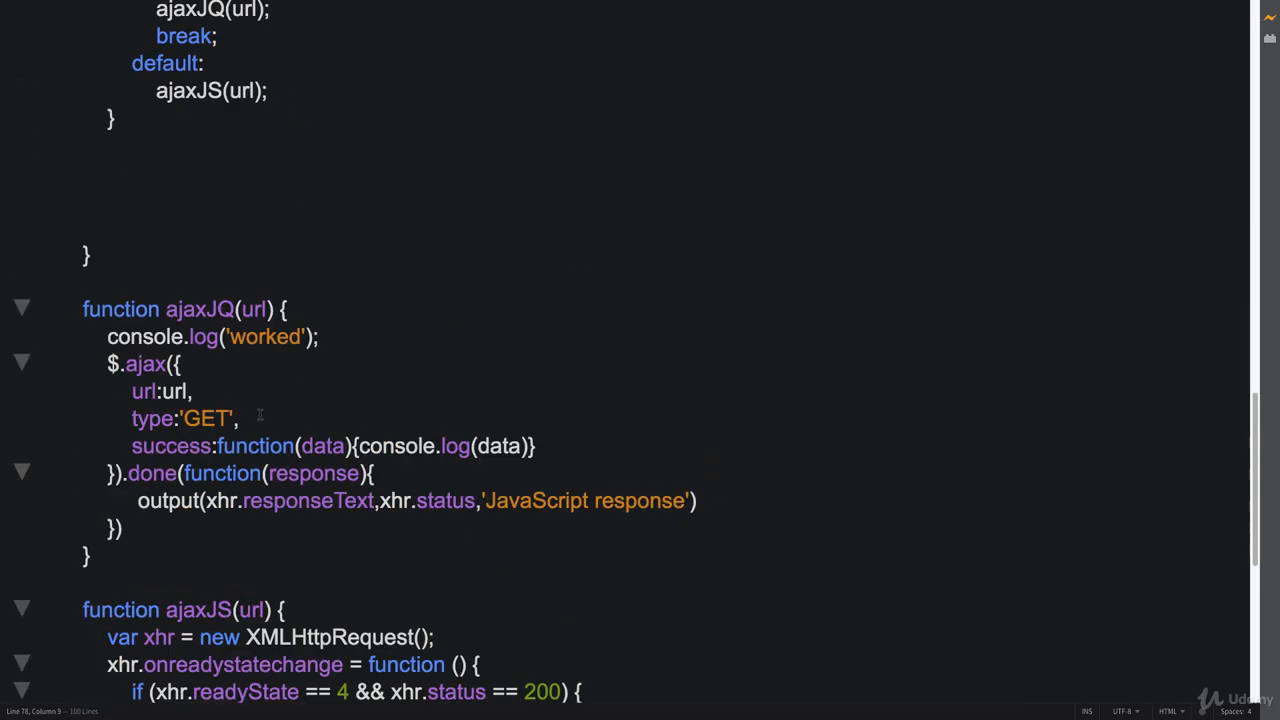
pyautogui.scroll(-3)
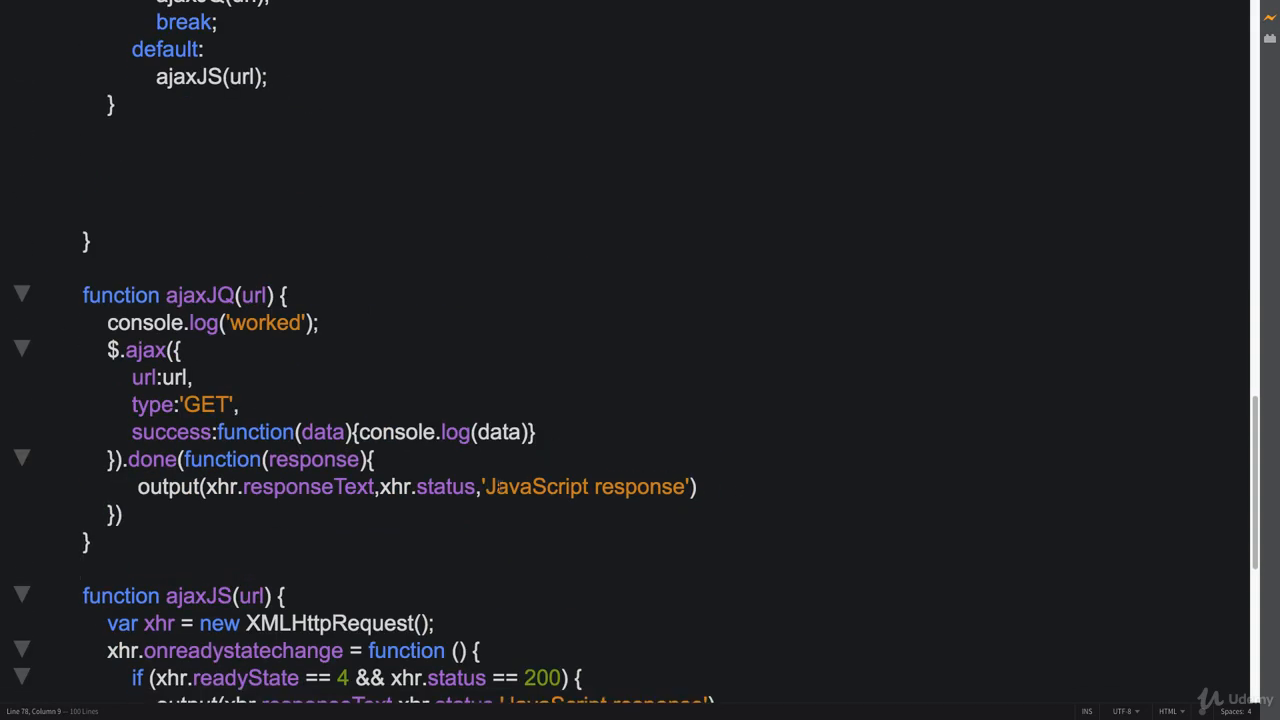
pyautogui.doubleClick(536, 487)
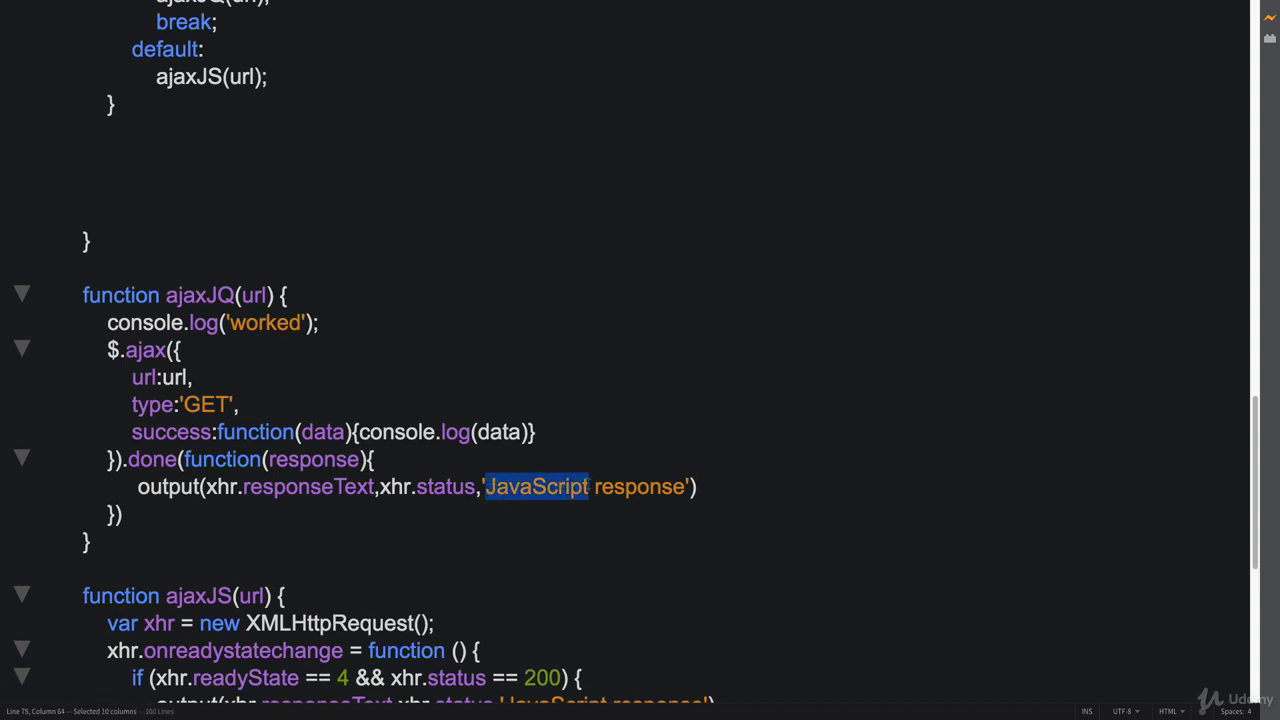
pyautogui.write('jQuery')
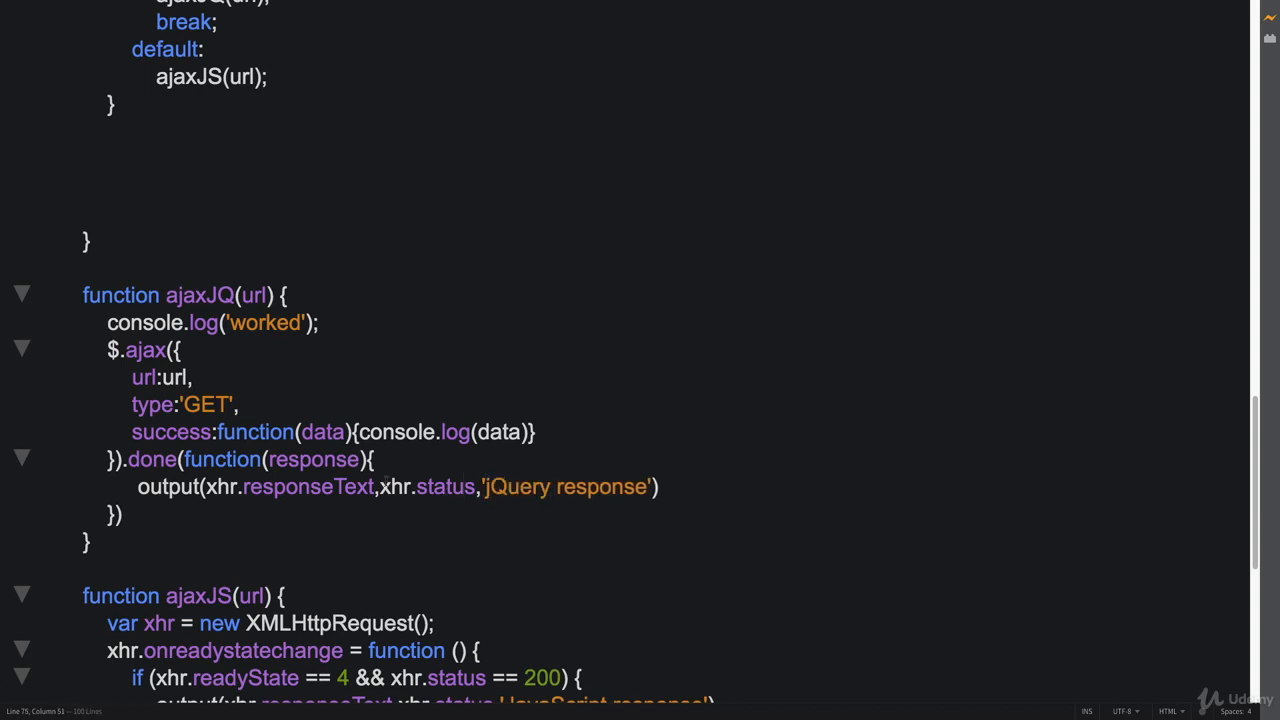
pyautogui.doubleClick(313, 459)
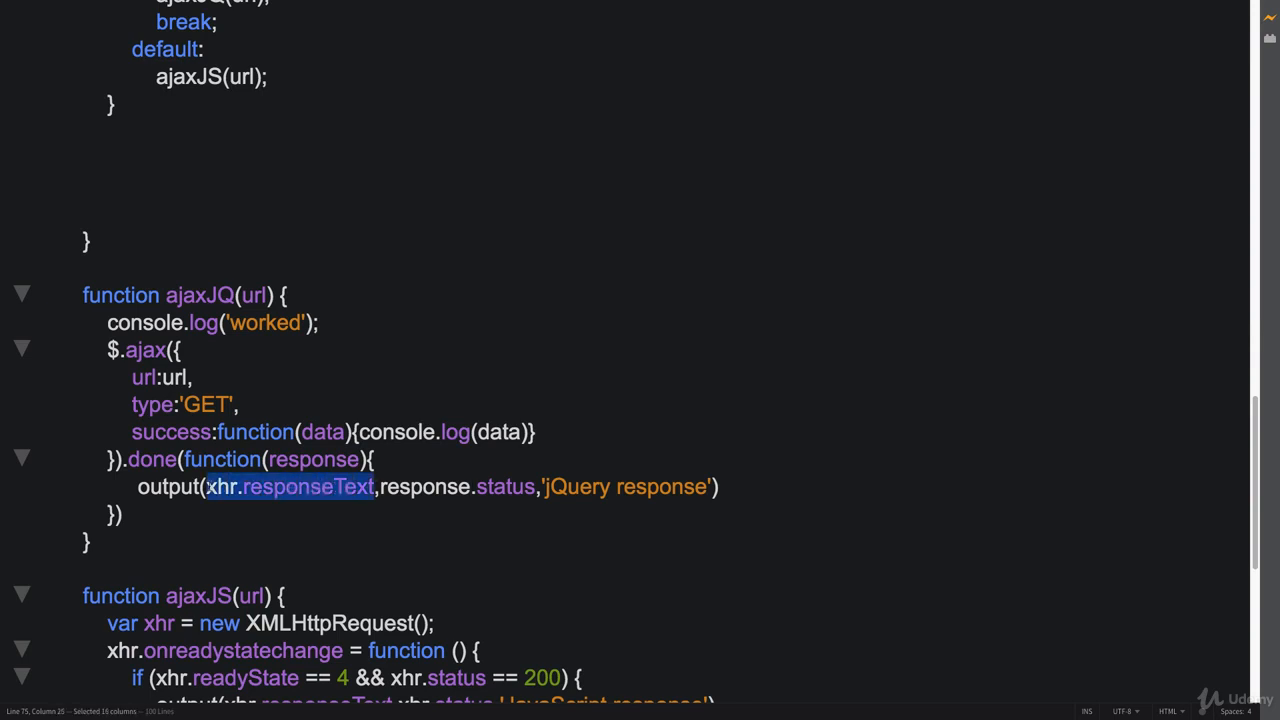
pyautogui.write('response')
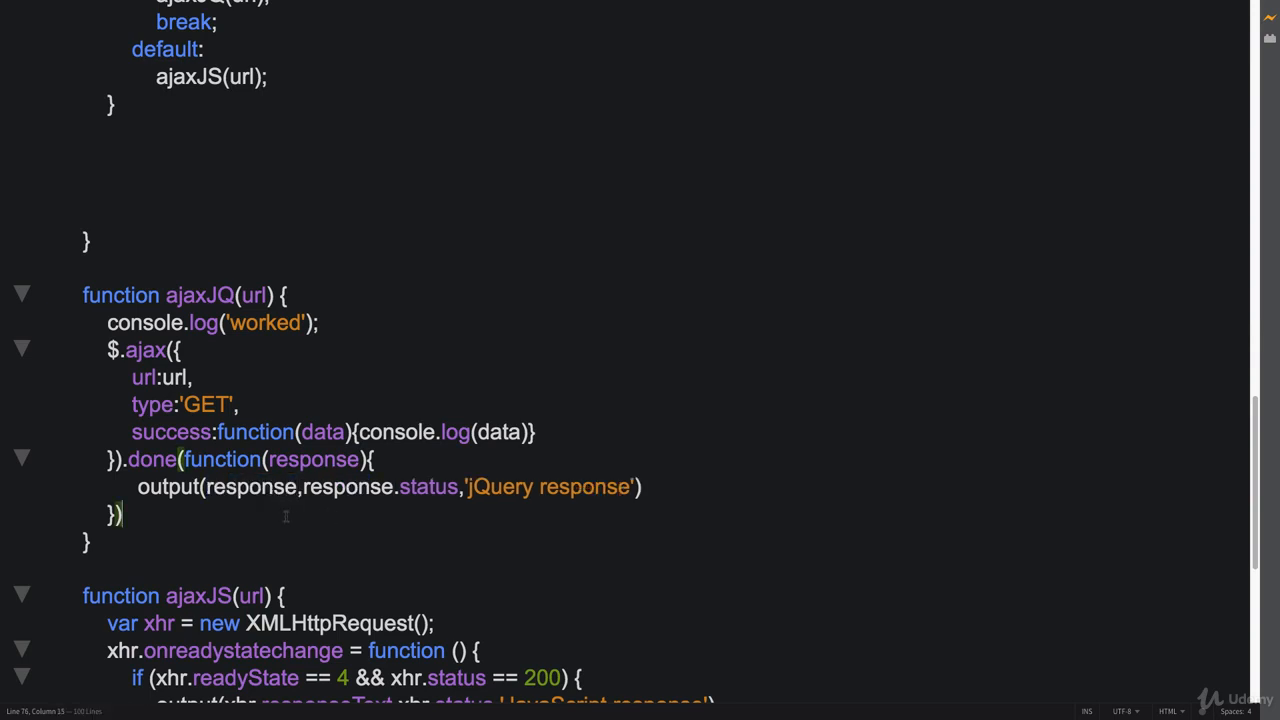
pyautogui.scroll(3)
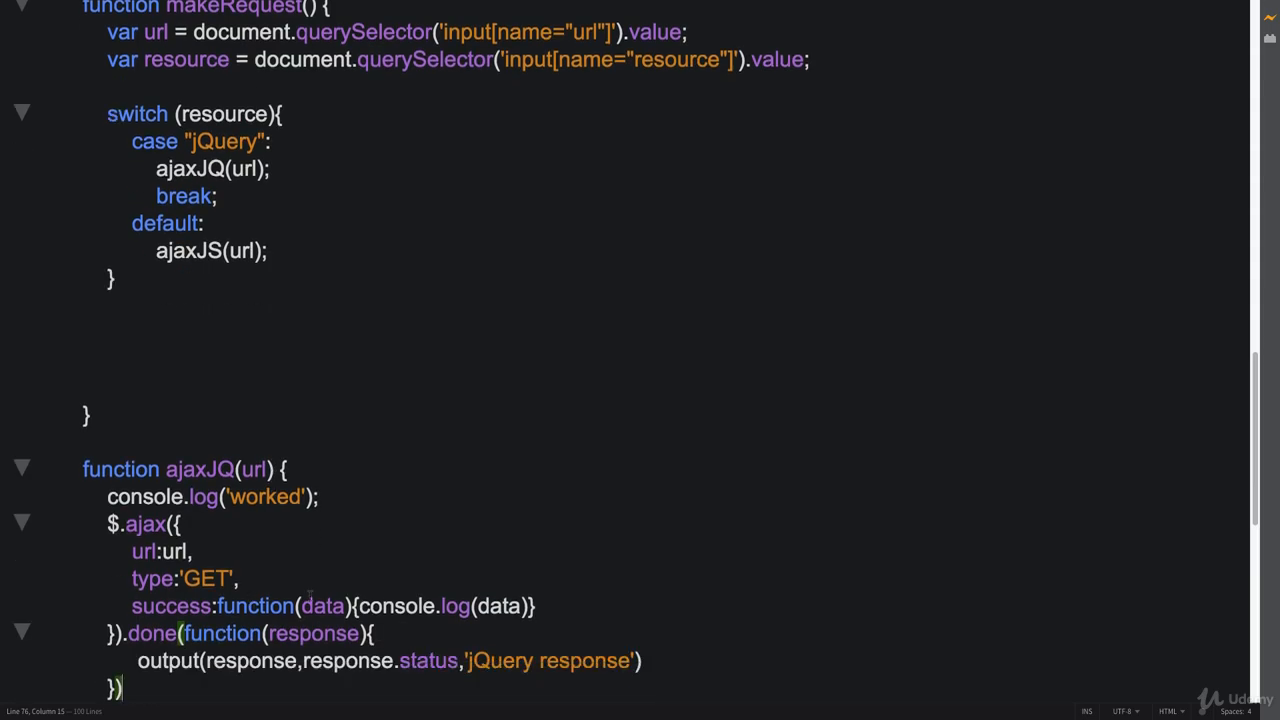
pyautogui.scroll(3)
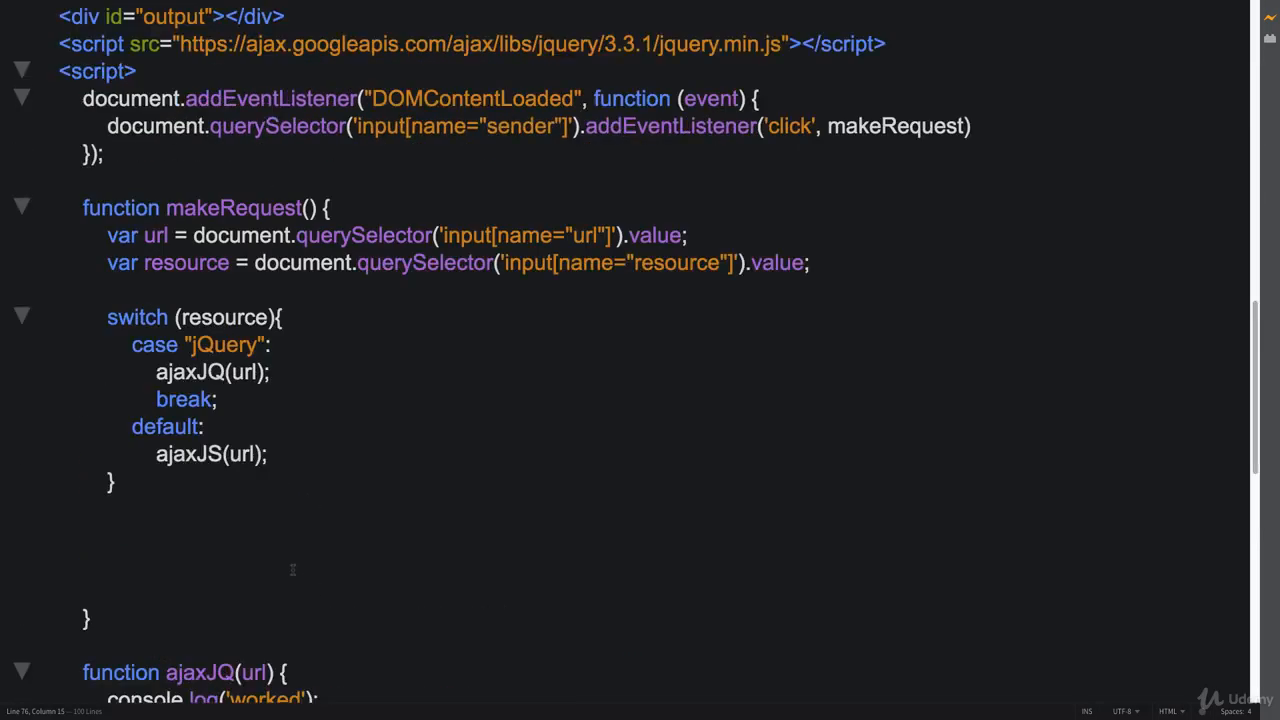
pyautogui.scroll(3)
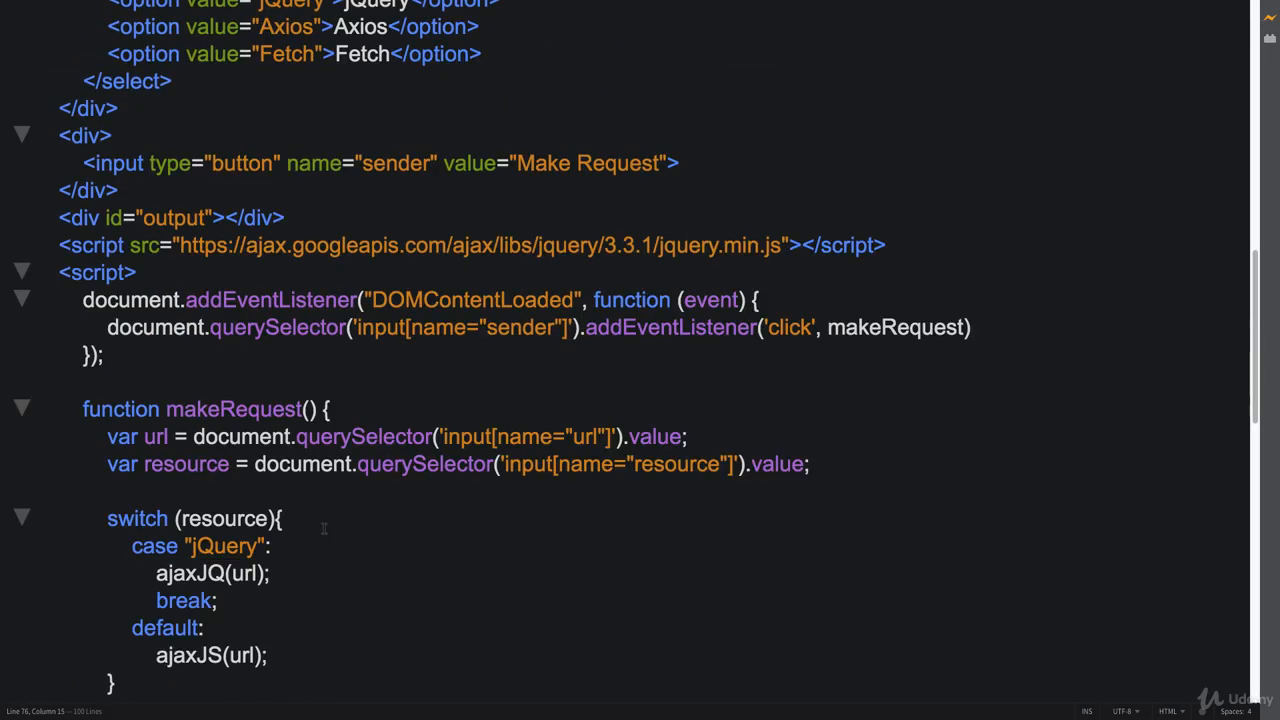
pyautogui.scroll(-3)
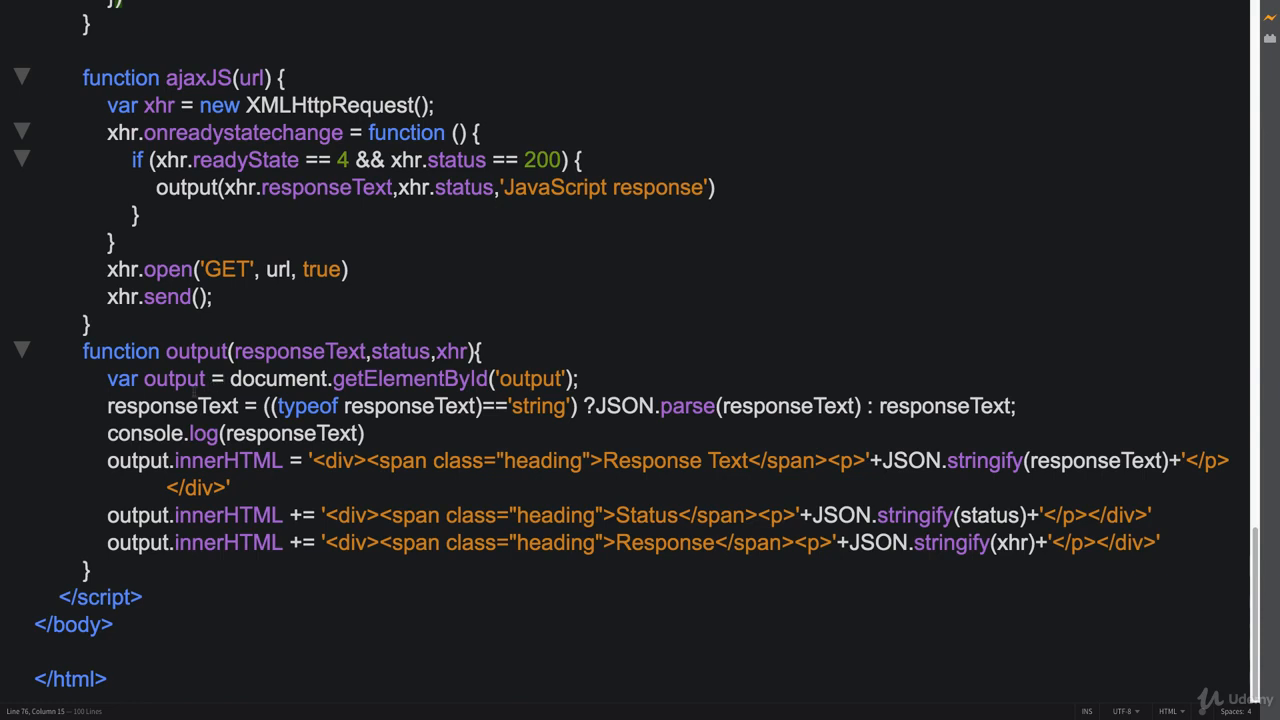
pyautogui.doubleClick(300, 351)
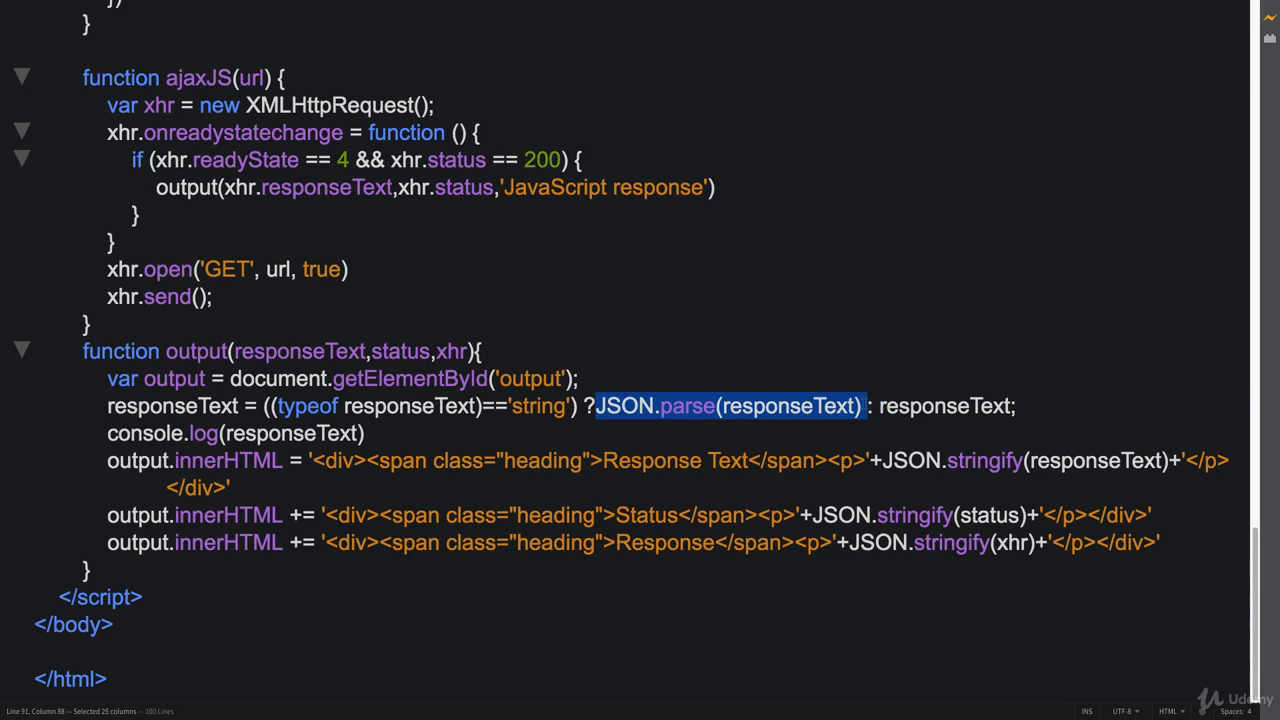
pyautogui.click(980, 405)
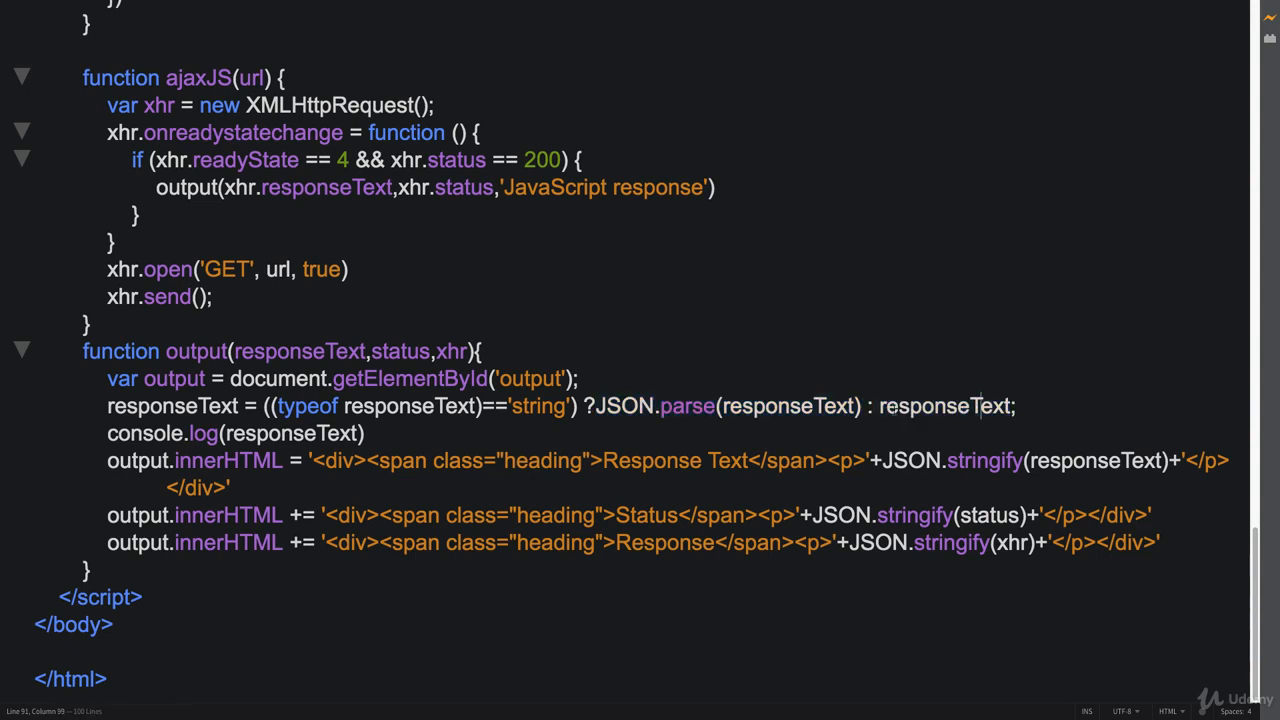
pyautogui.doubleClick(925, 405)
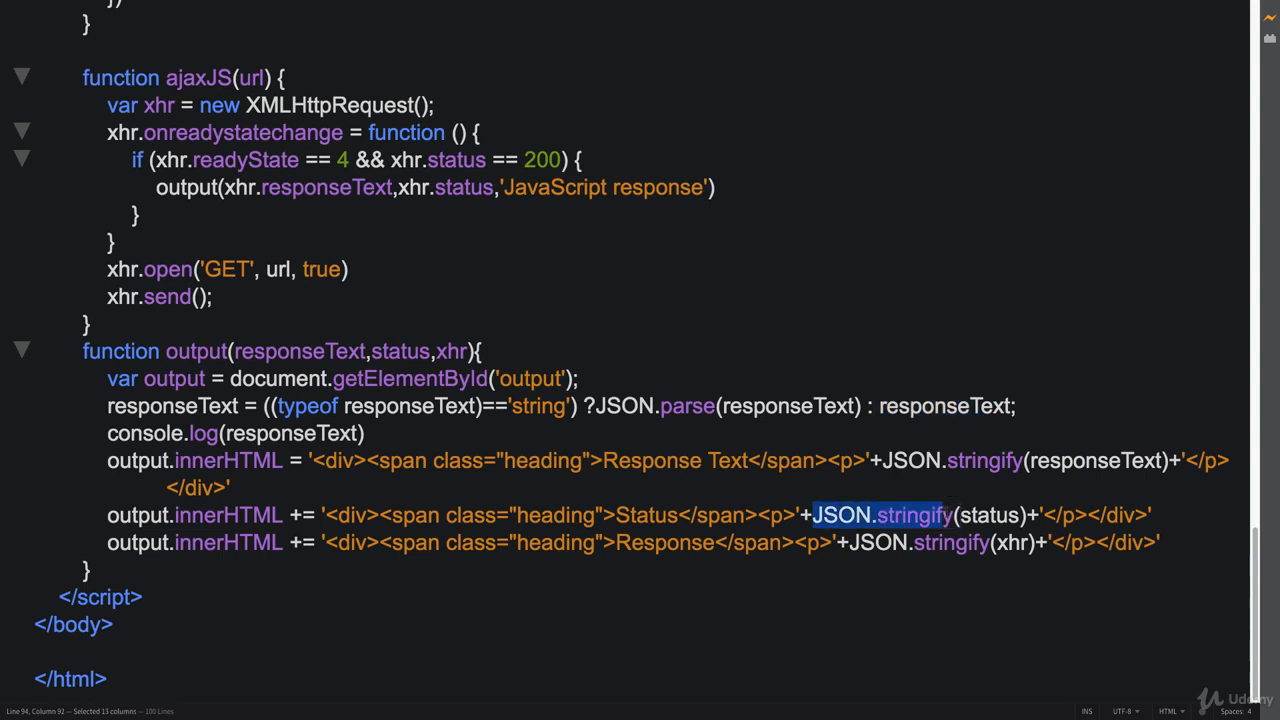
pyautogui.click(366, 433)
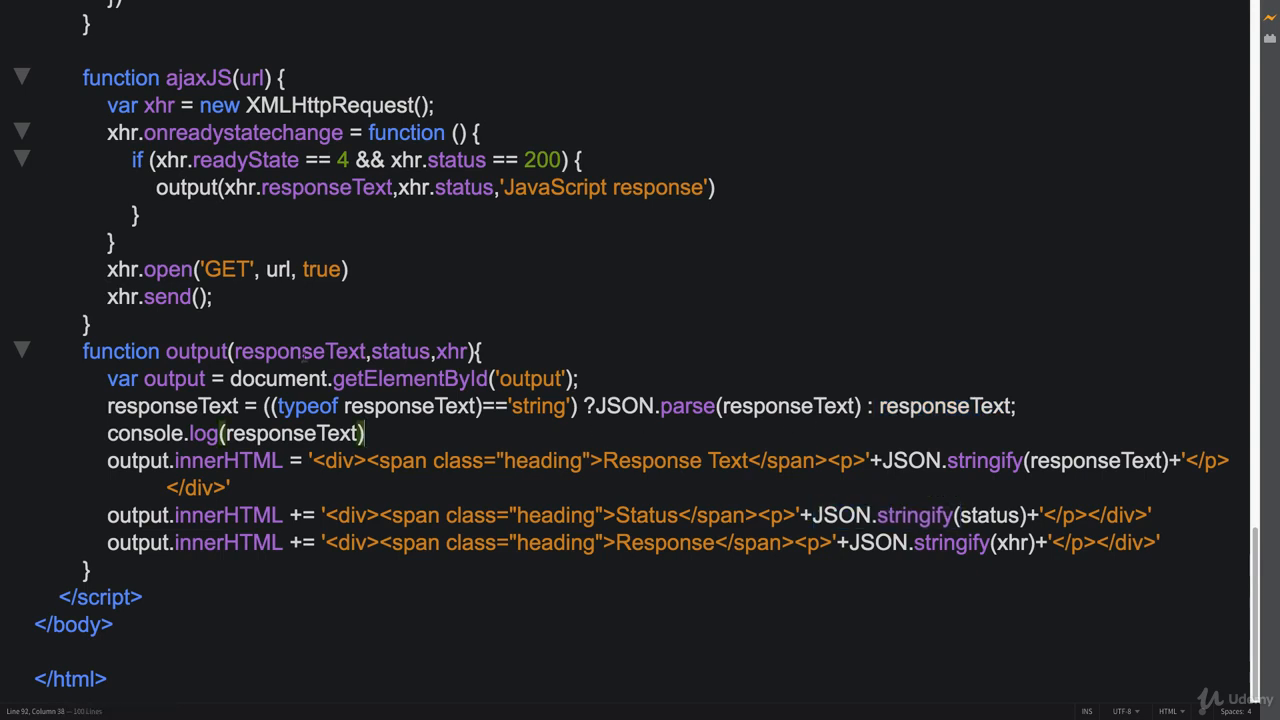
pyautogui.scroll(3)
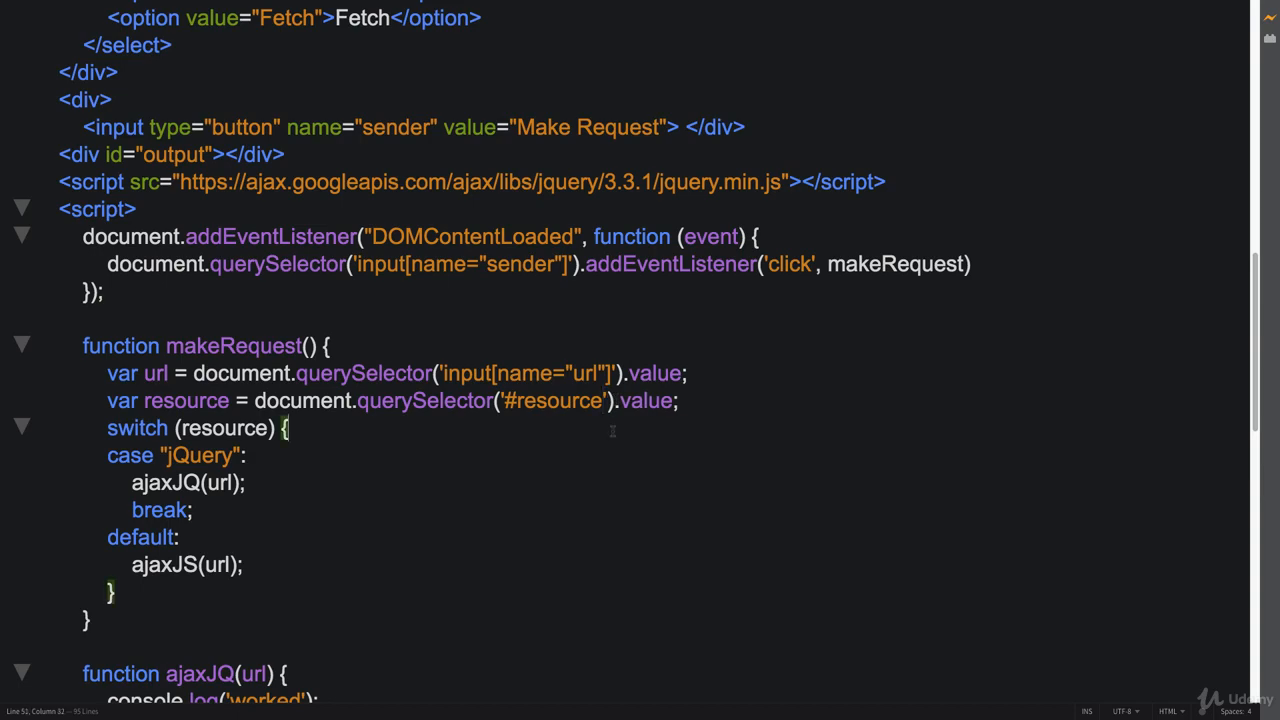
pyautogui.scroll(3)
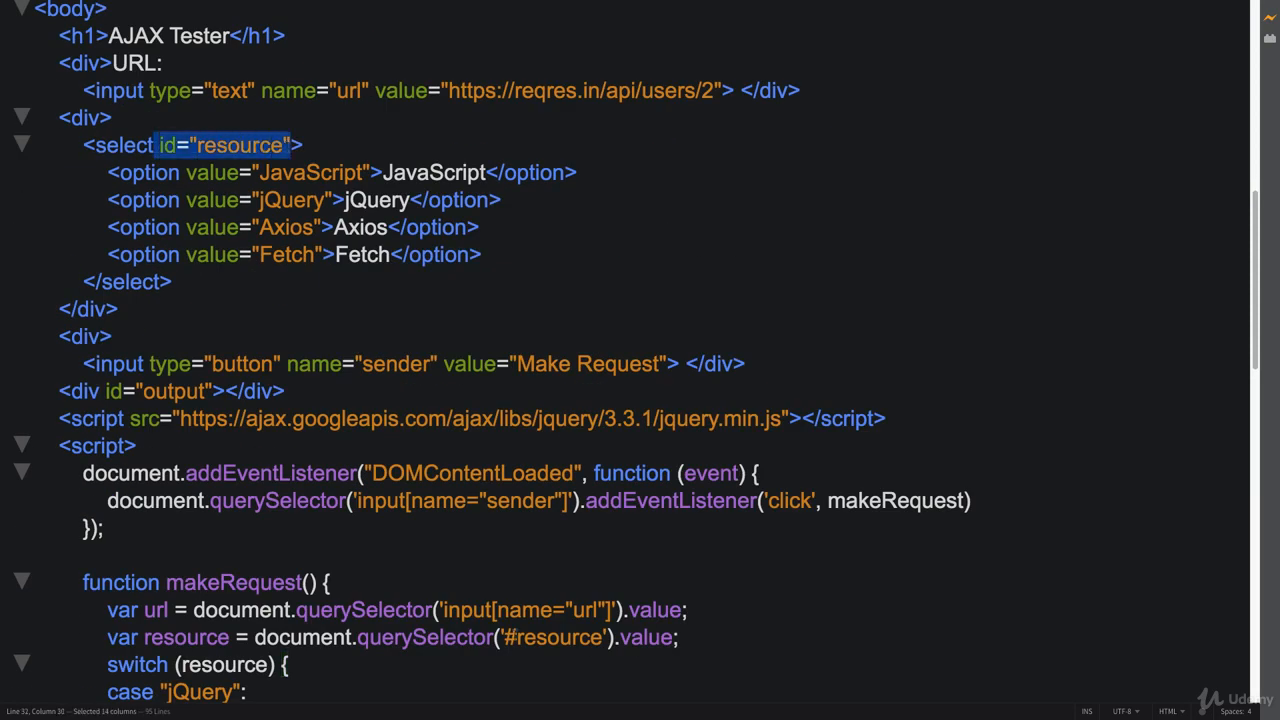
pyautogui.scroll(-3)
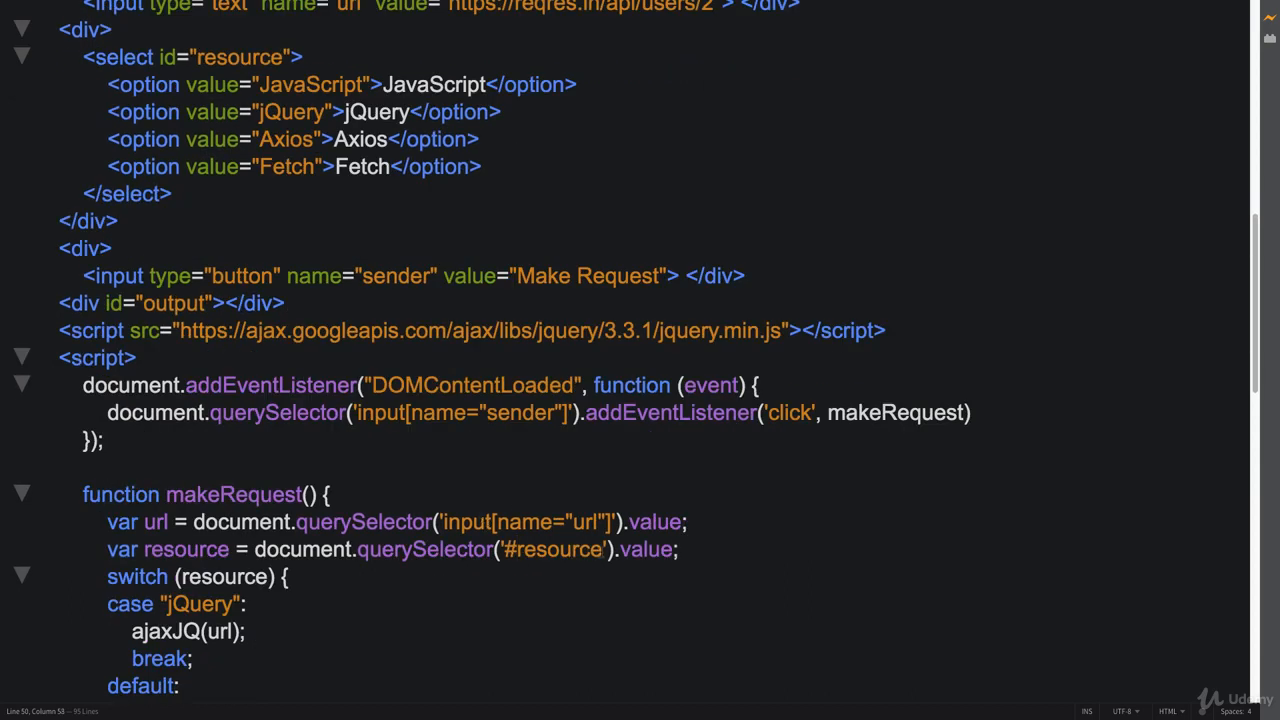
pyautogui.doubleClick(553, 549)
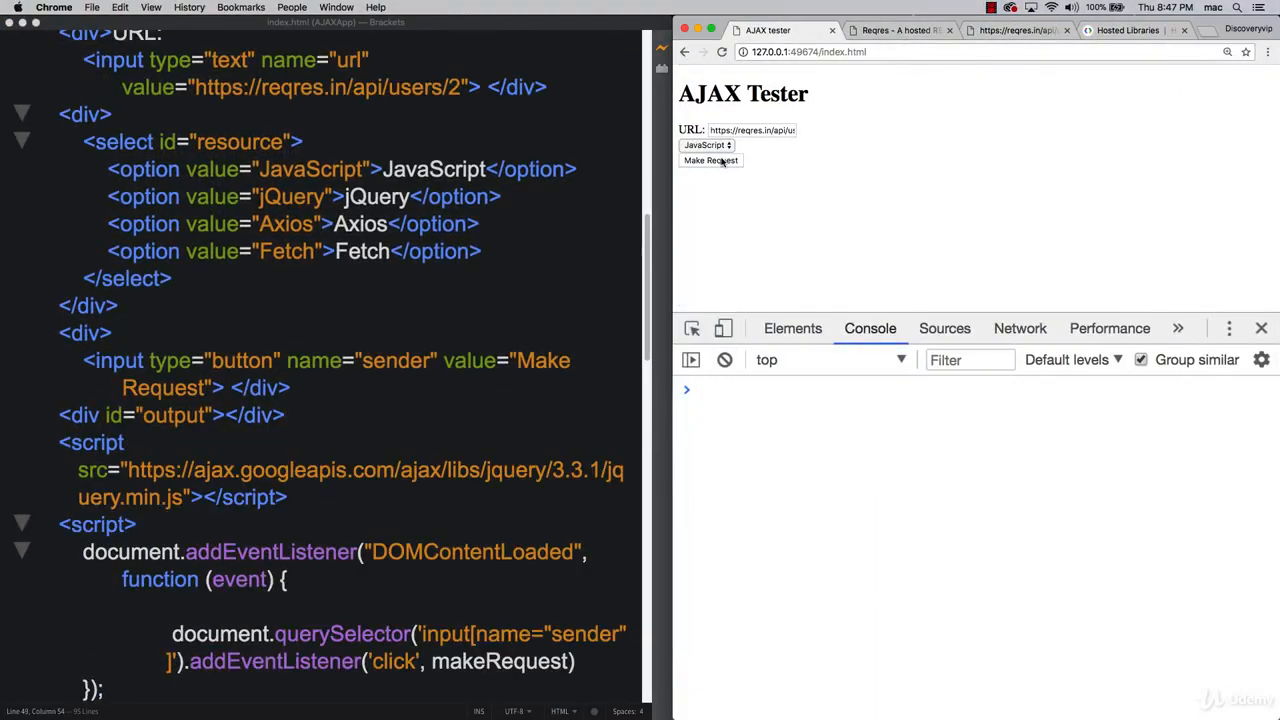
# Request via JavaScript, switch to jQuery, and expand the logged user 2 data object.
pyautogui.click(710, 160)
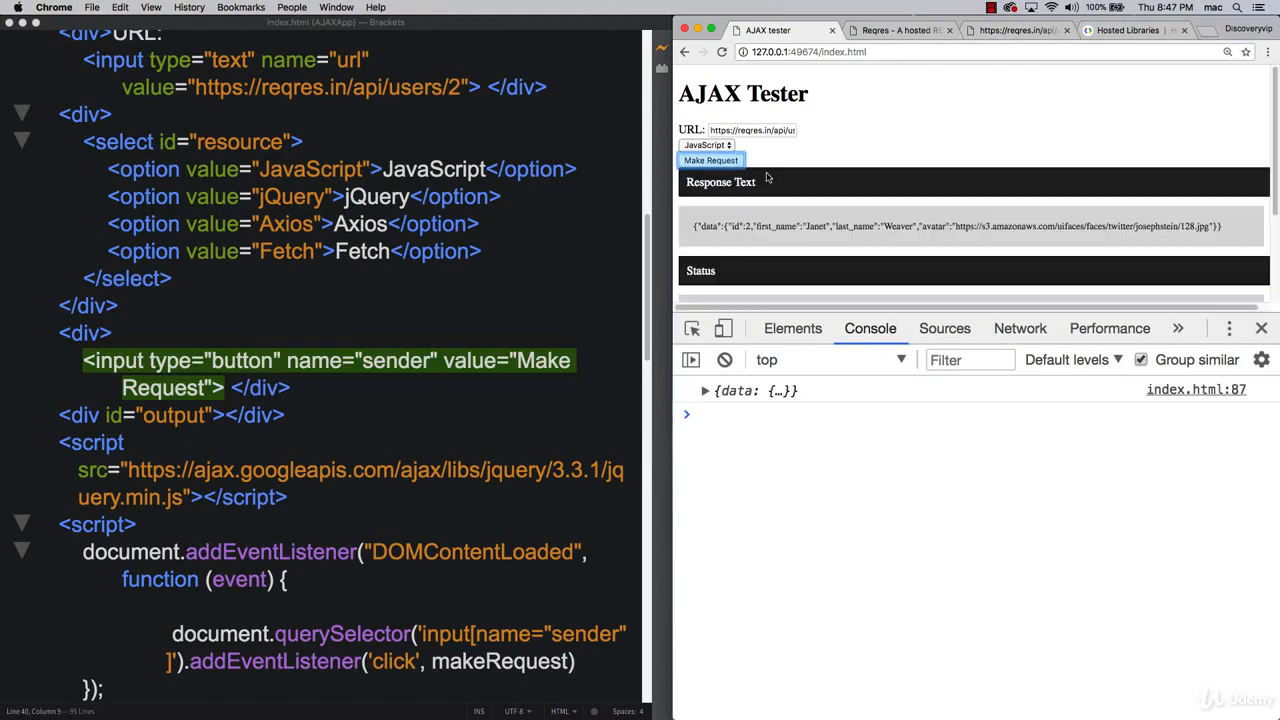
pyautogui.click(707, 145)
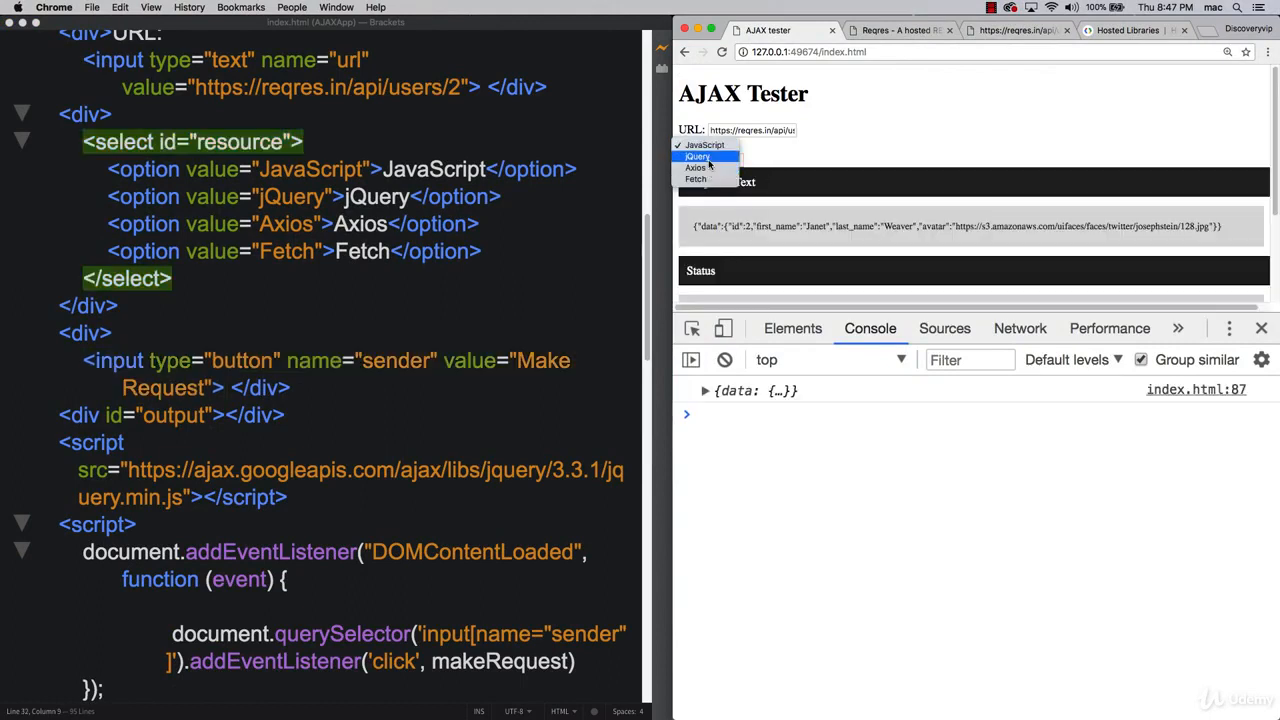
pyautogui.click(697, 156)
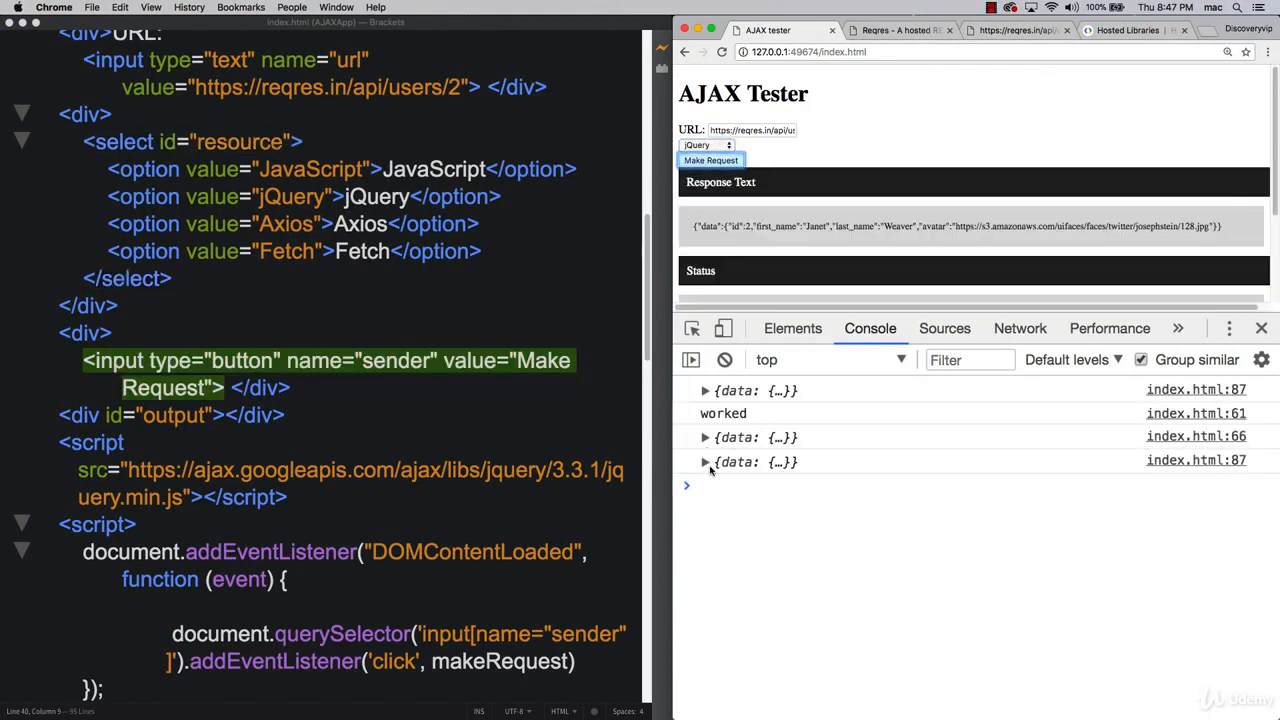
pyautogui.click(705, 461)
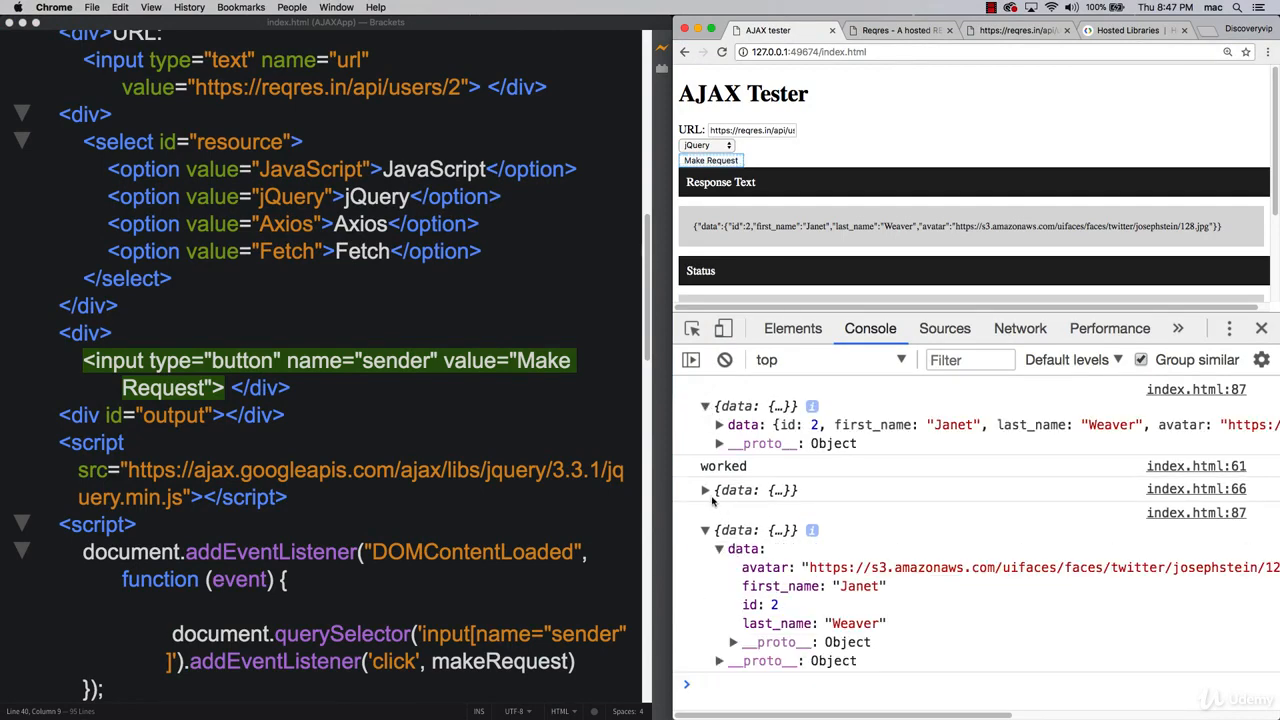
pyautogui.scroll(-3)
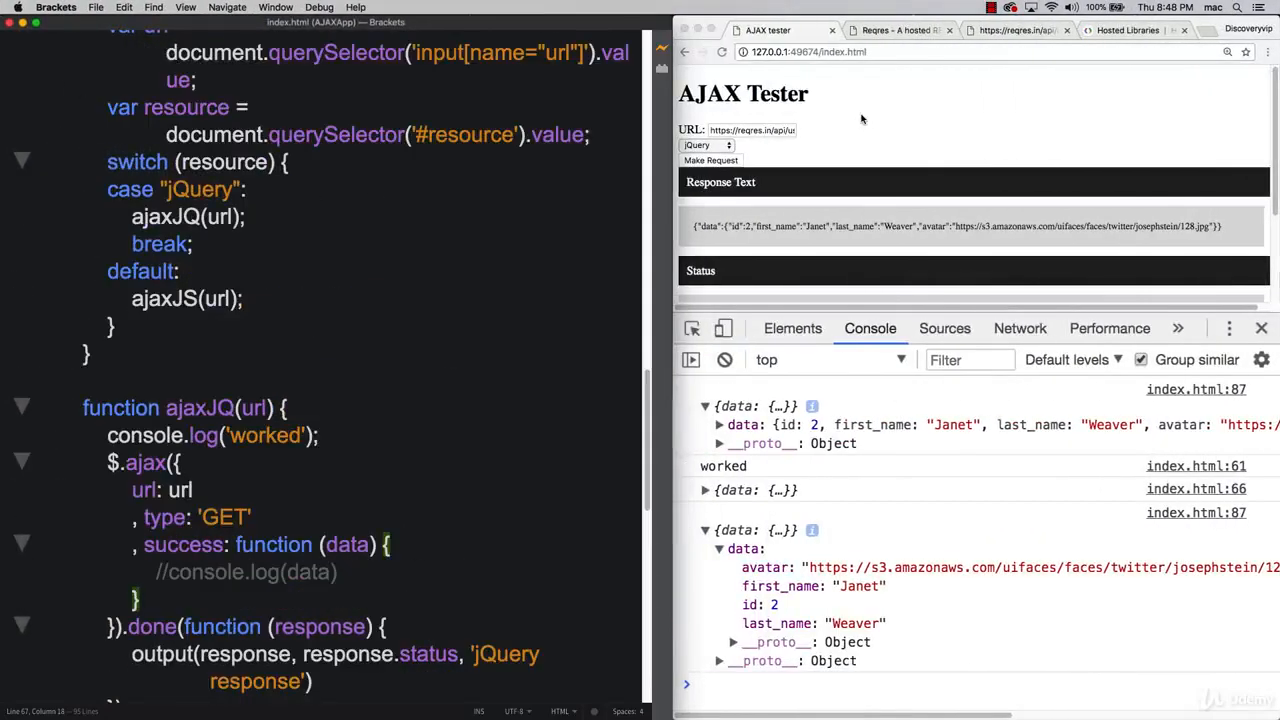
# Reload the AJAX Tester and select jQuery as the request method.
pyautogui.click(711, 145)
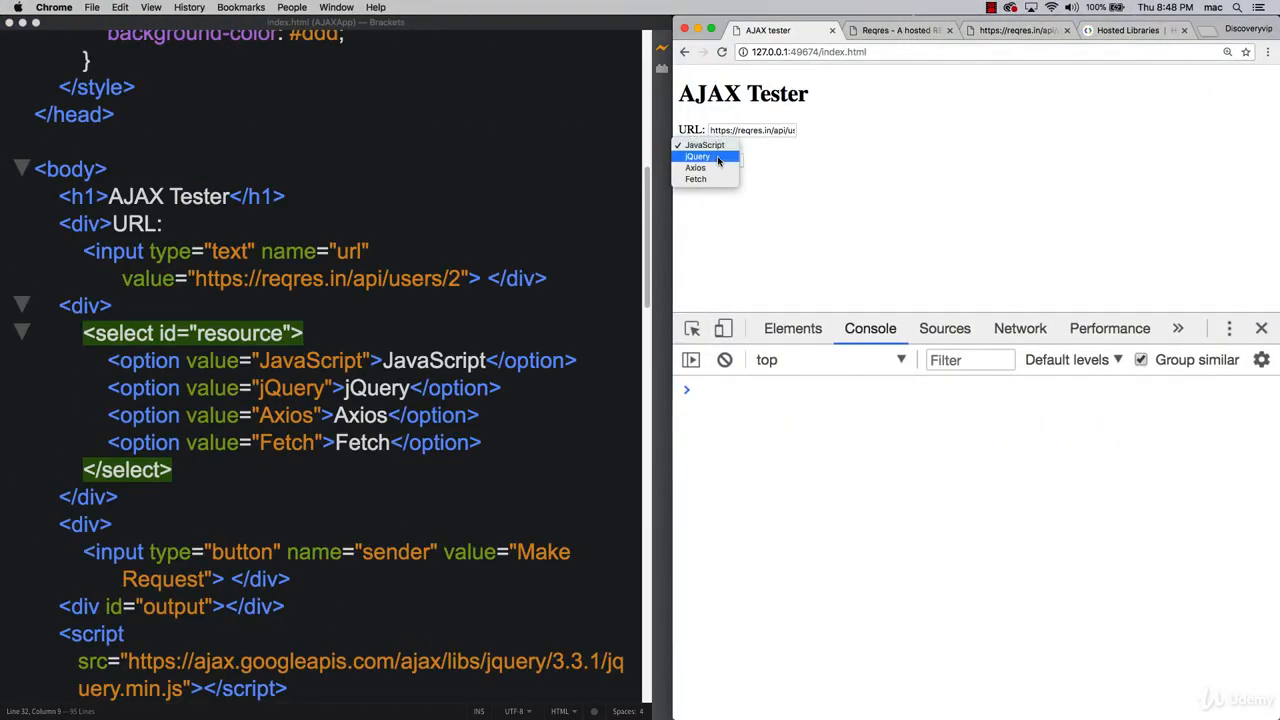
pyautogui.click(698, 156)
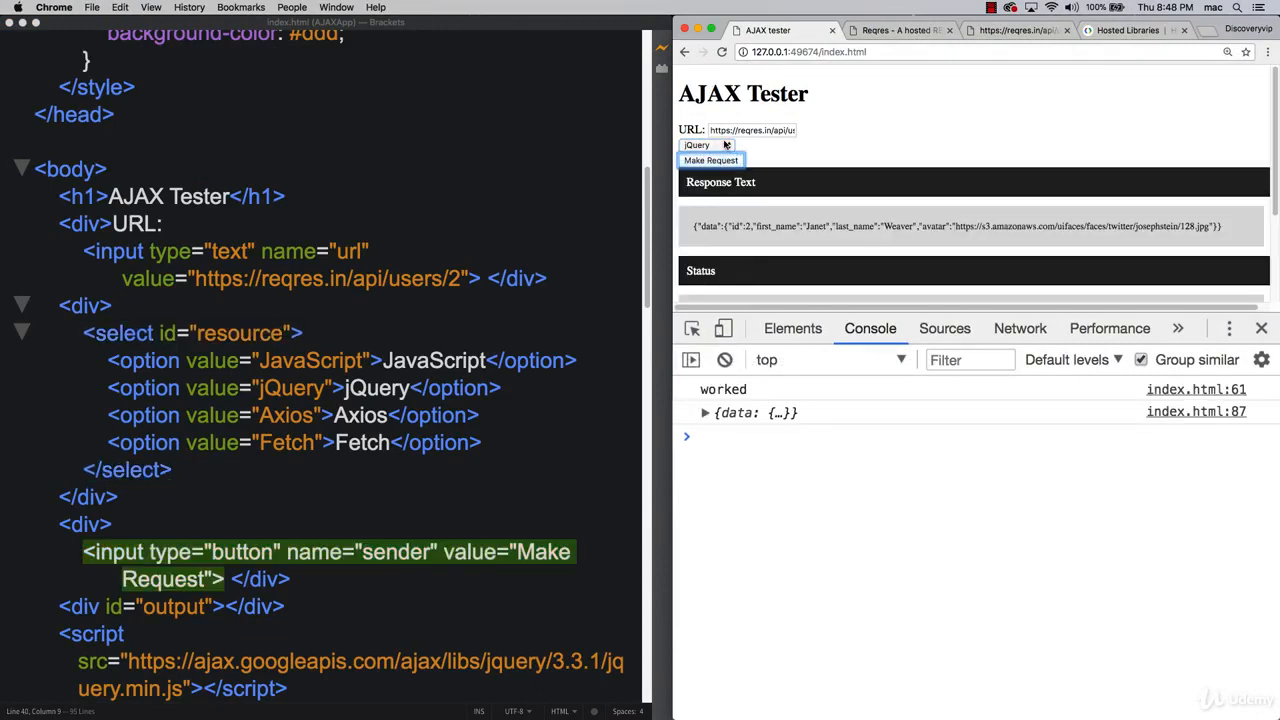
pyautogui.click(705, 145)
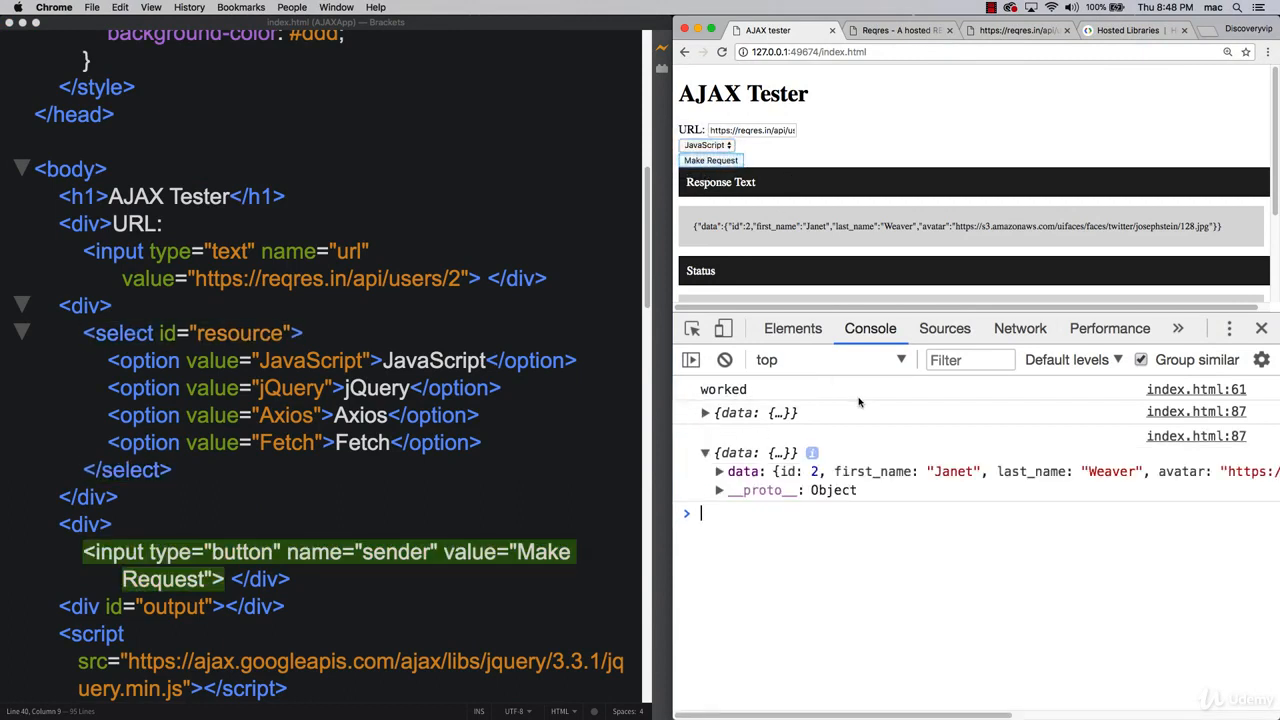
# Request via JavaScript (status 200), then via jQuery (status undefined, 'jQuery response').
pyautogui.click(705, 412)
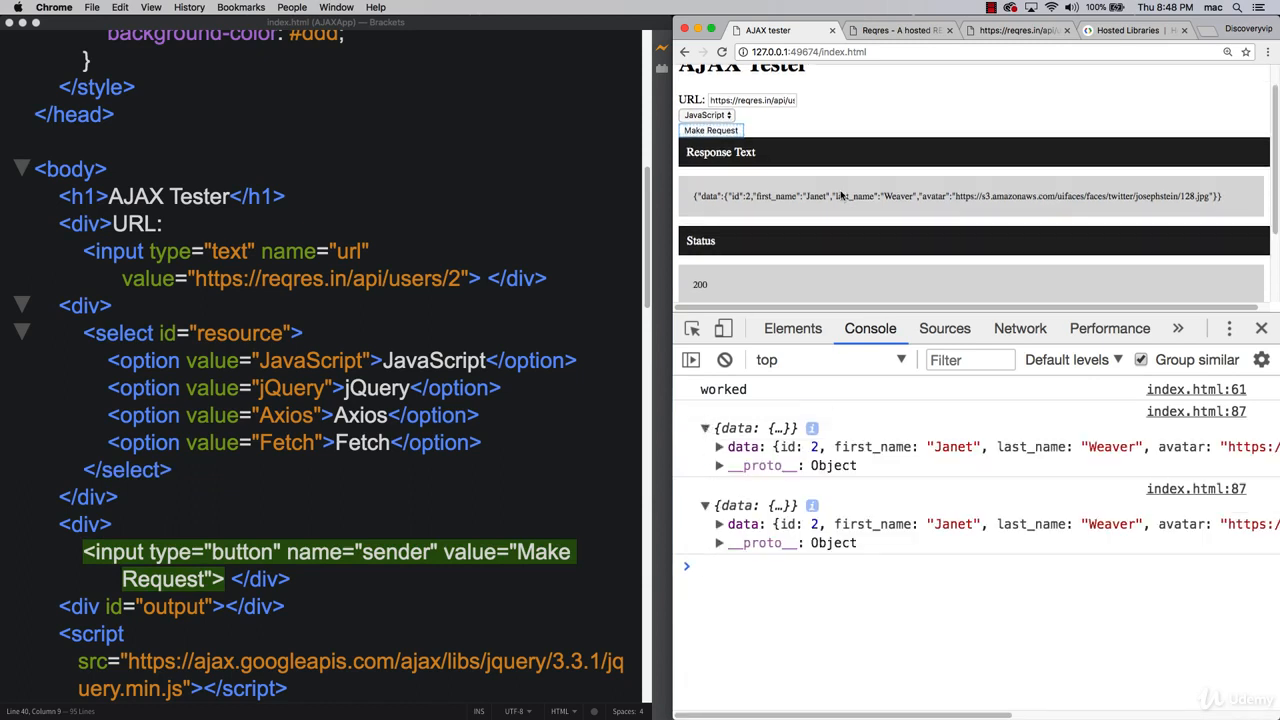
pyautogui.click(705, 114)
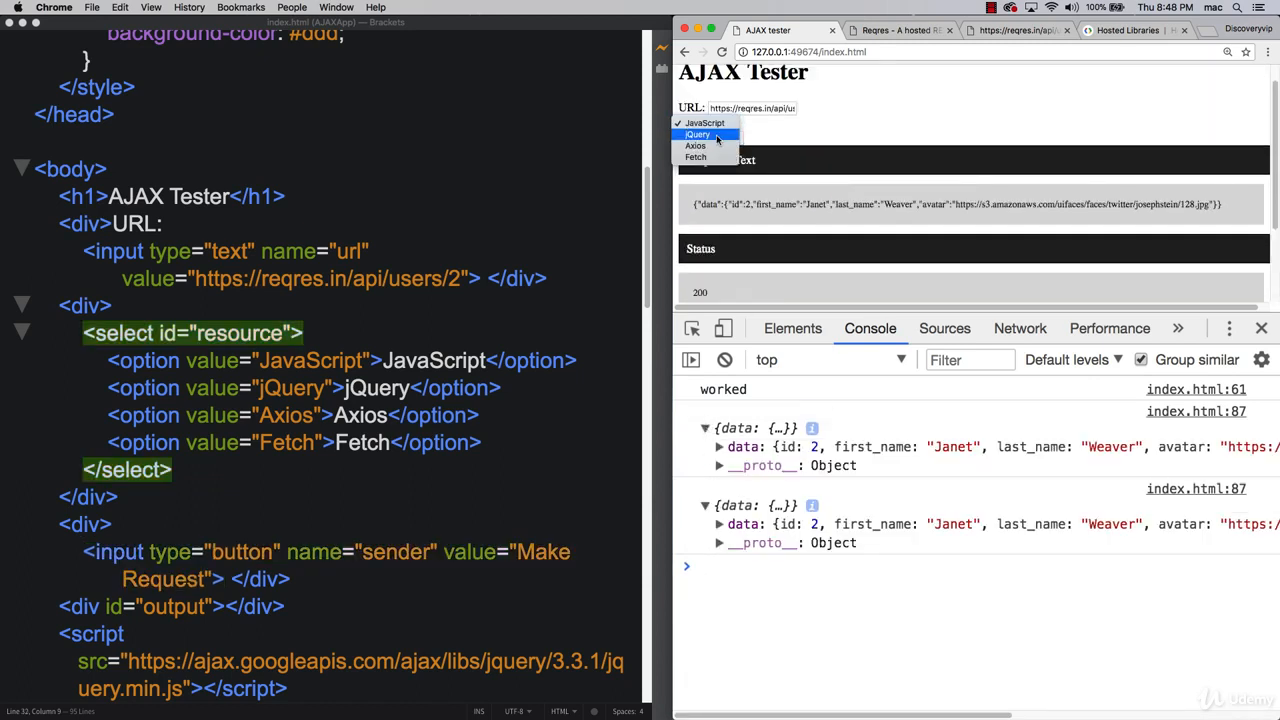
pyautogui.click(697, 134)
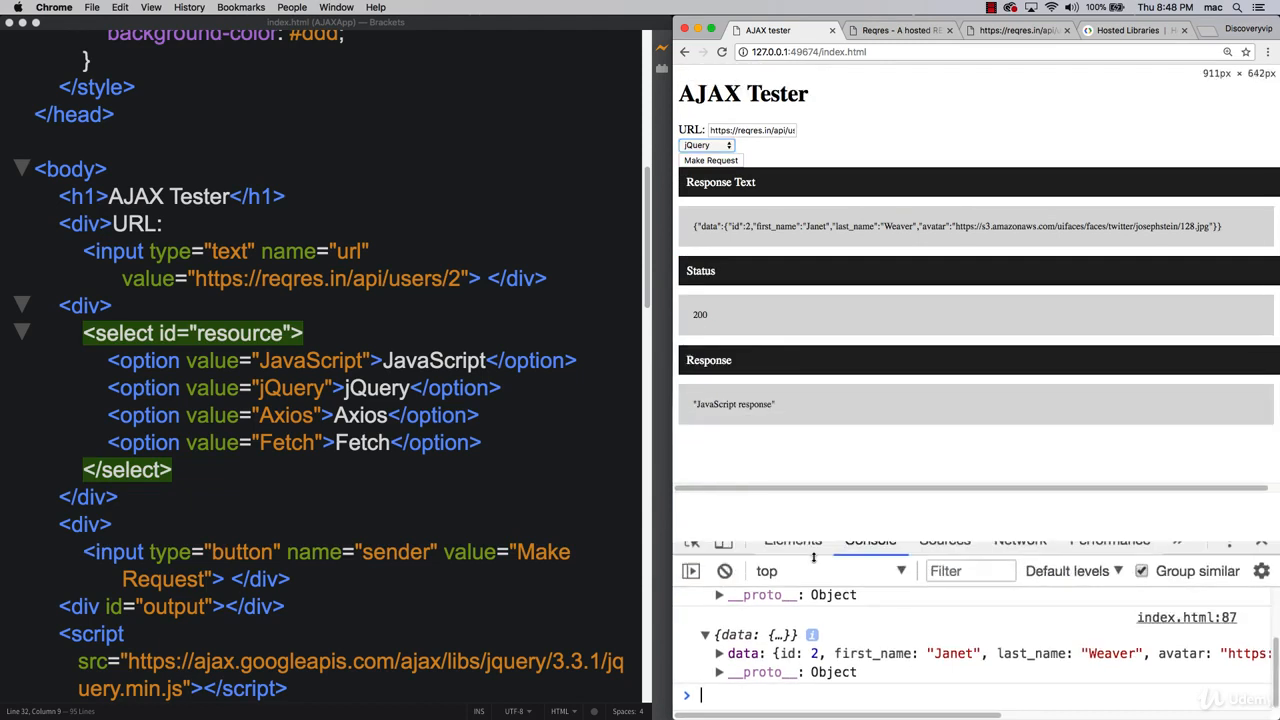
pyautogui.click(711, 160)
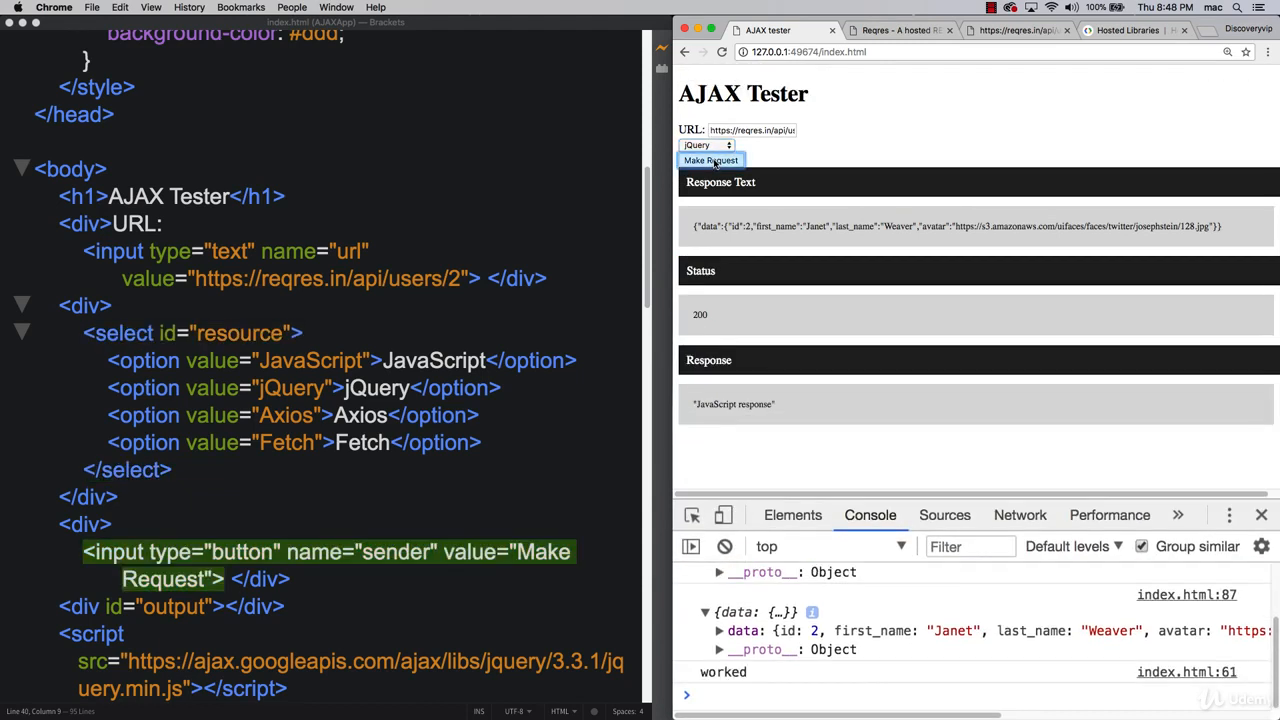
pyautogui.click(711, 160)
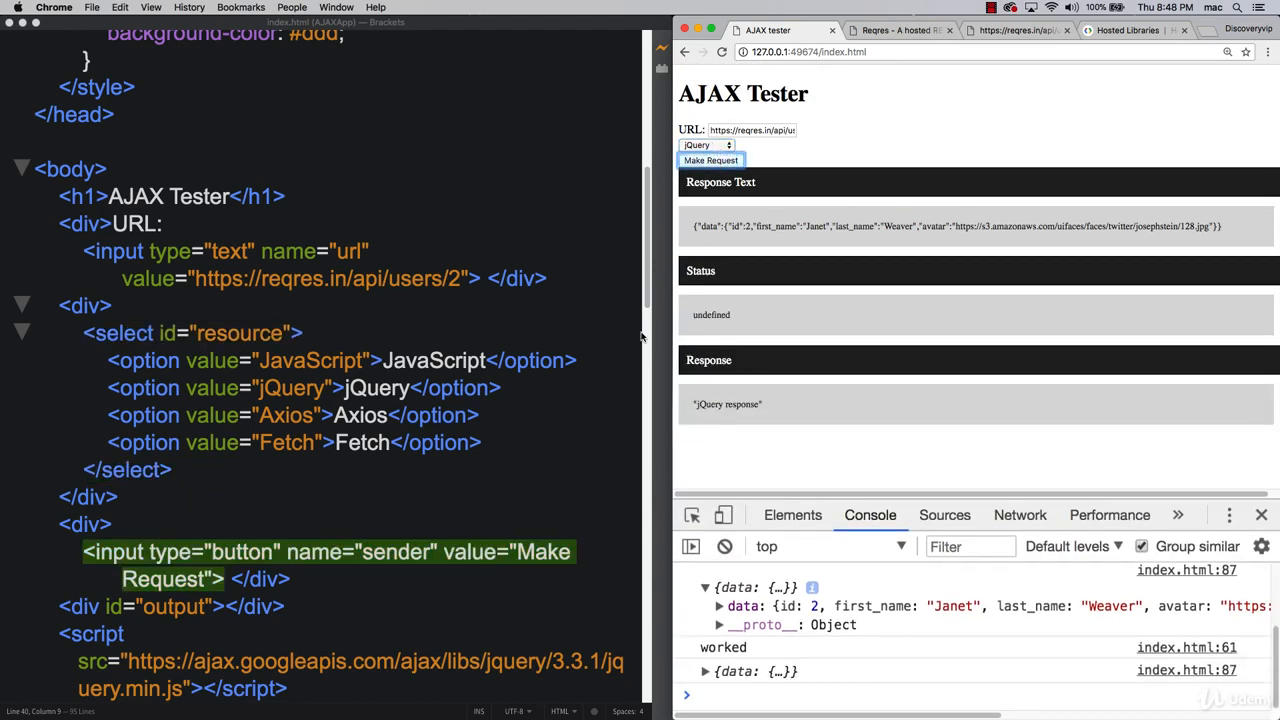
pyautogui.scroll(-3)
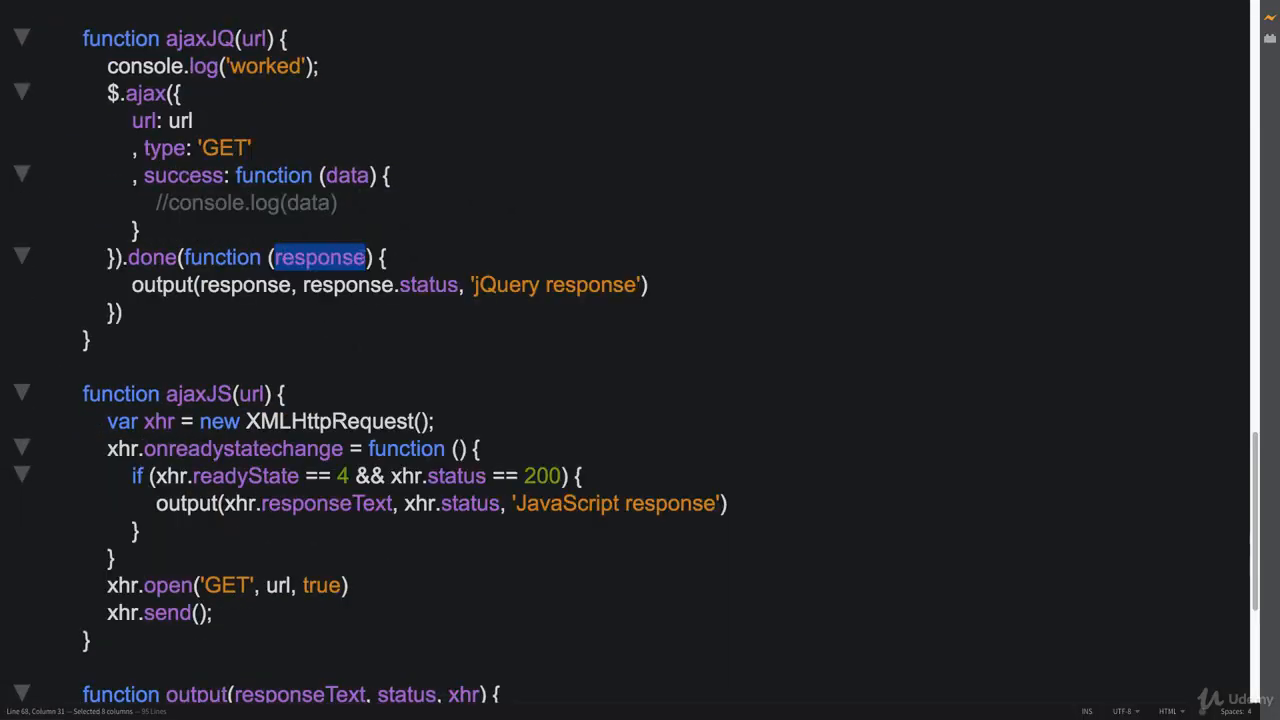
# Give the jQuery .done callback textStatus and xhr parameters, and output xhr.status instead of response.status.
pyautogui.write(',')
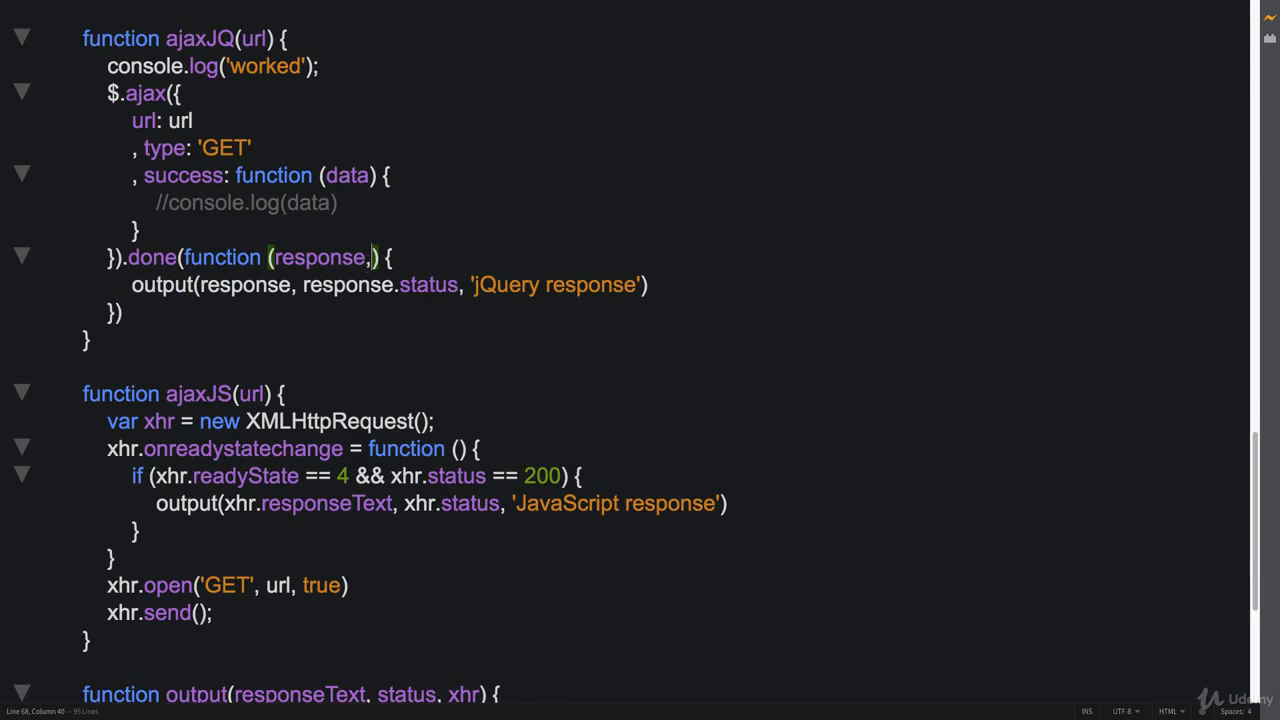
pyautogui.write('textStu')
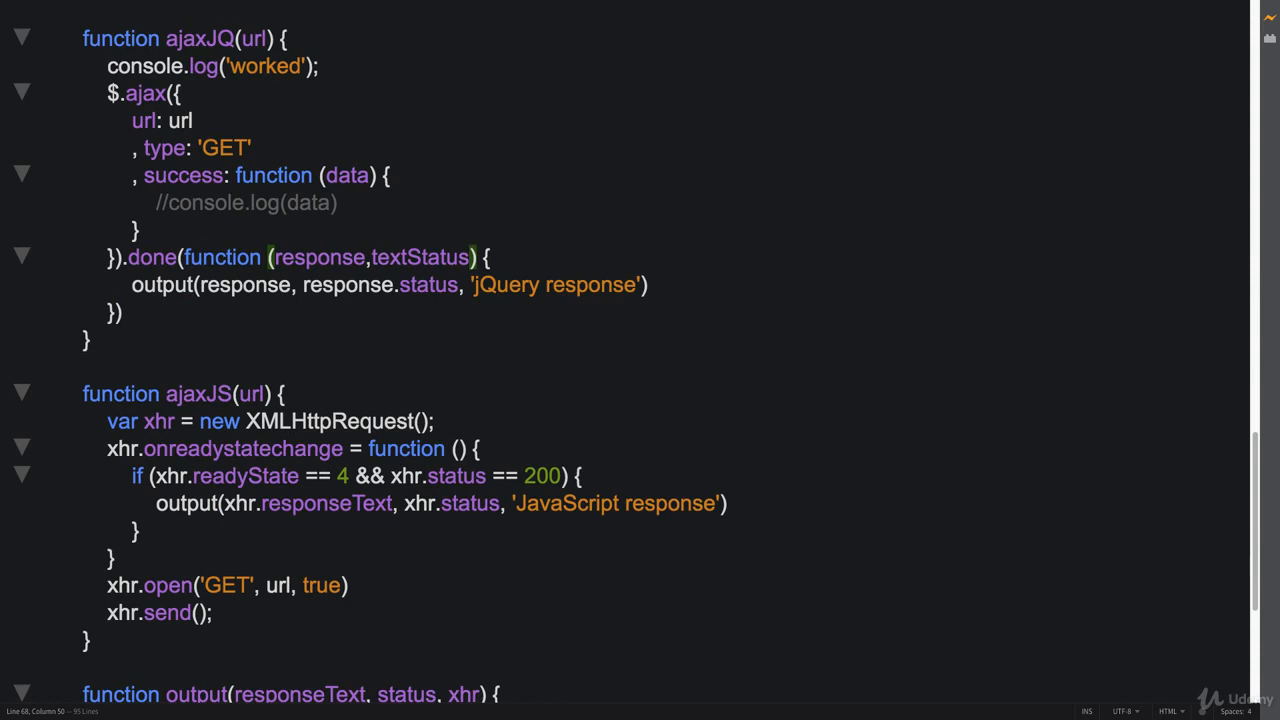
pyautogui.write(',xhr')
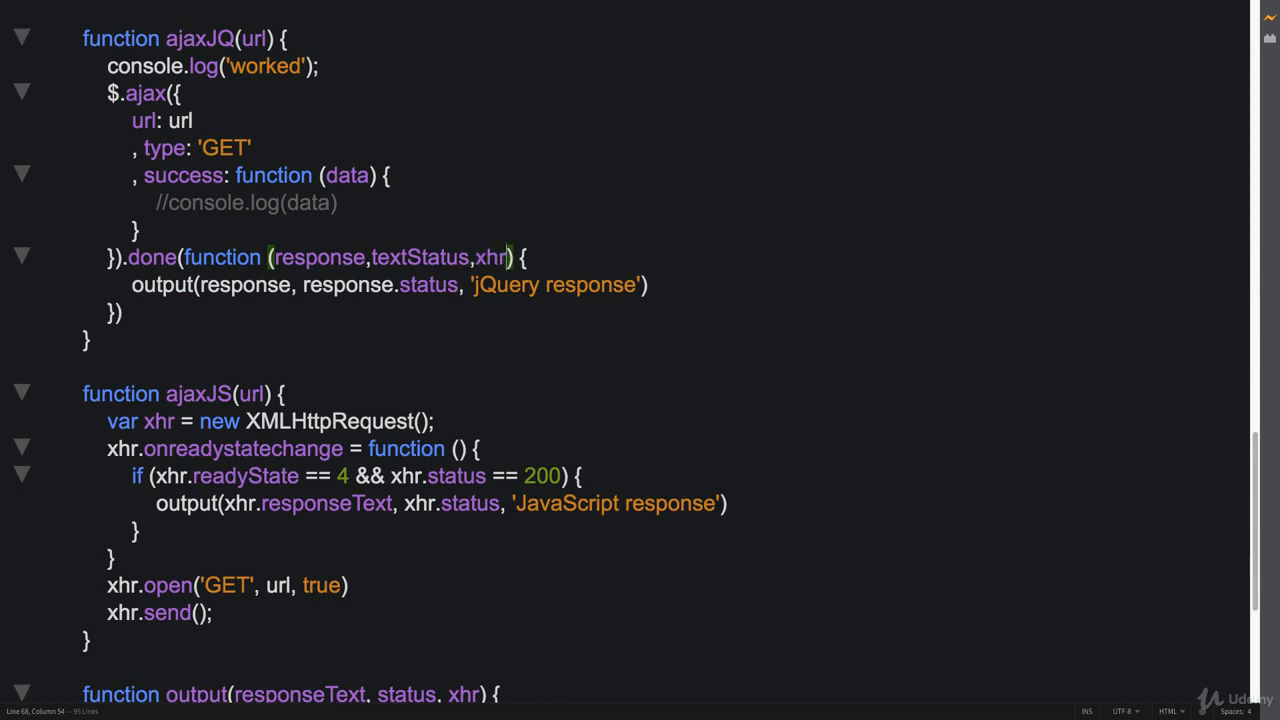
pyautogui.doubleClick(347, 284)
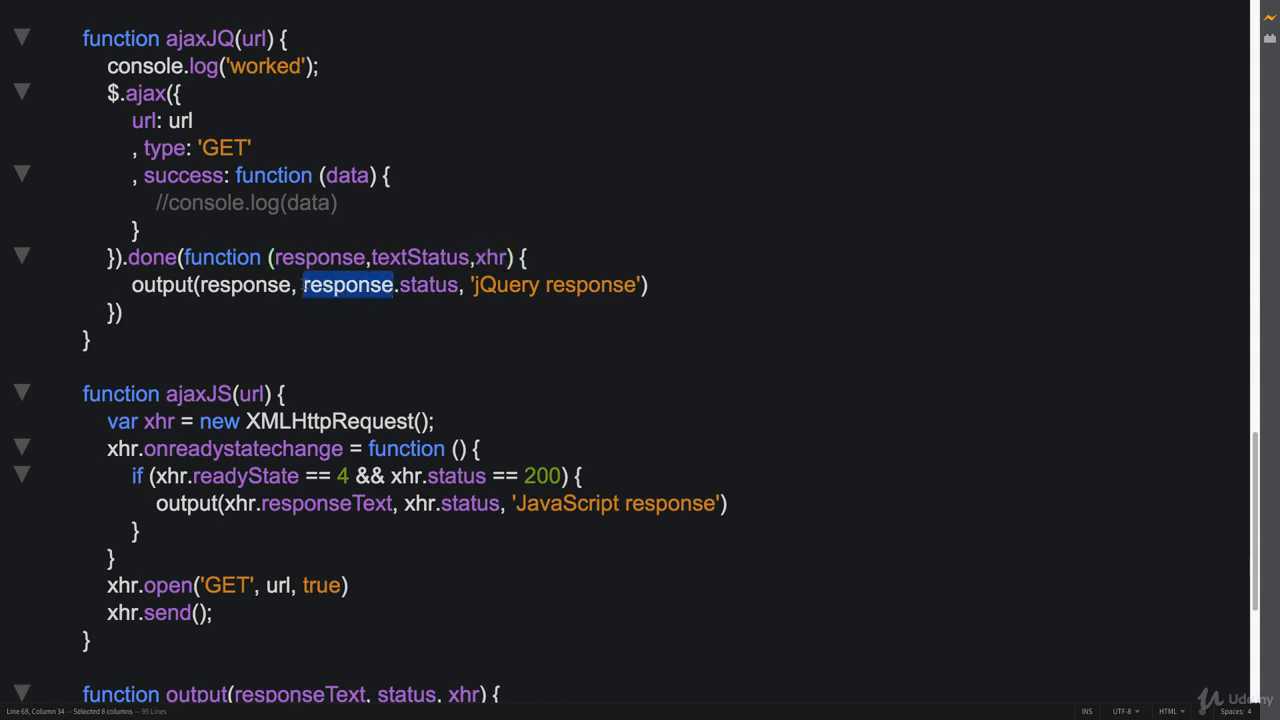
pyautogui.write('xhr')
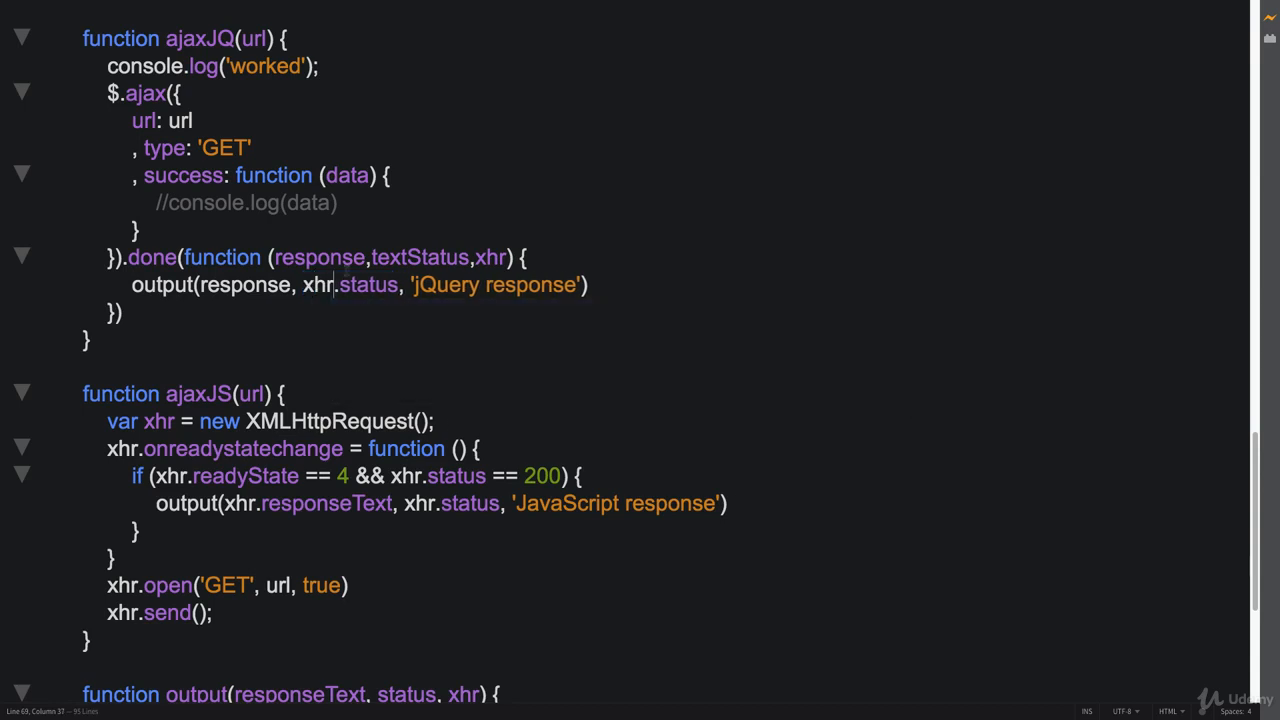
pyautogui.doubleClick(490, 257)
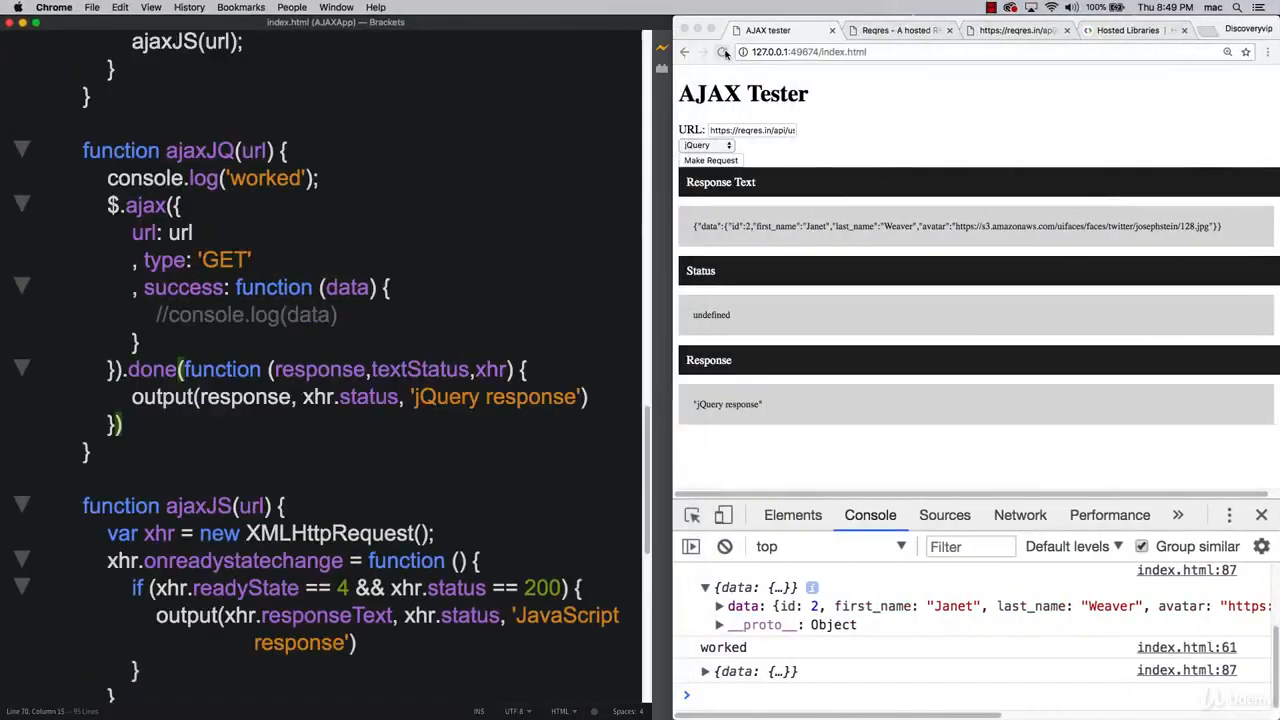
# Reload the tester and rerun the jQuery request for status 200, then select JavaScript as the method.
pyautogui.click(721, 51)
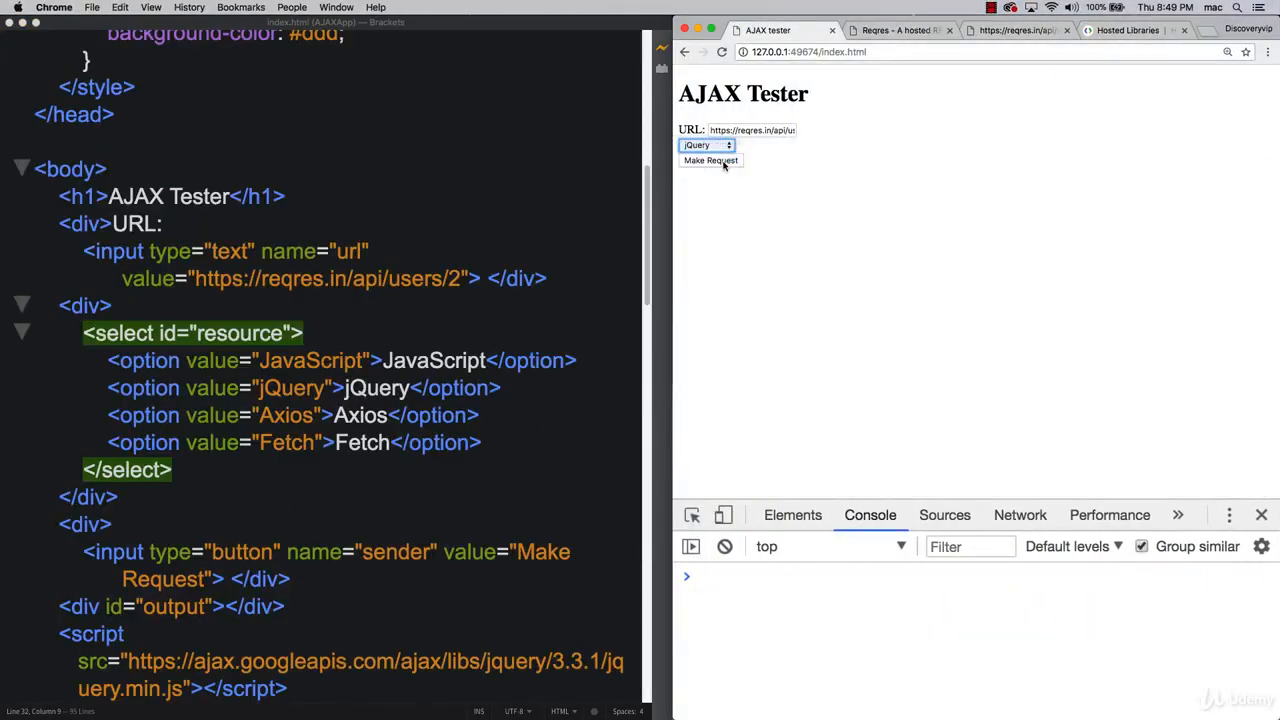
pyautogui.click(710, 160)
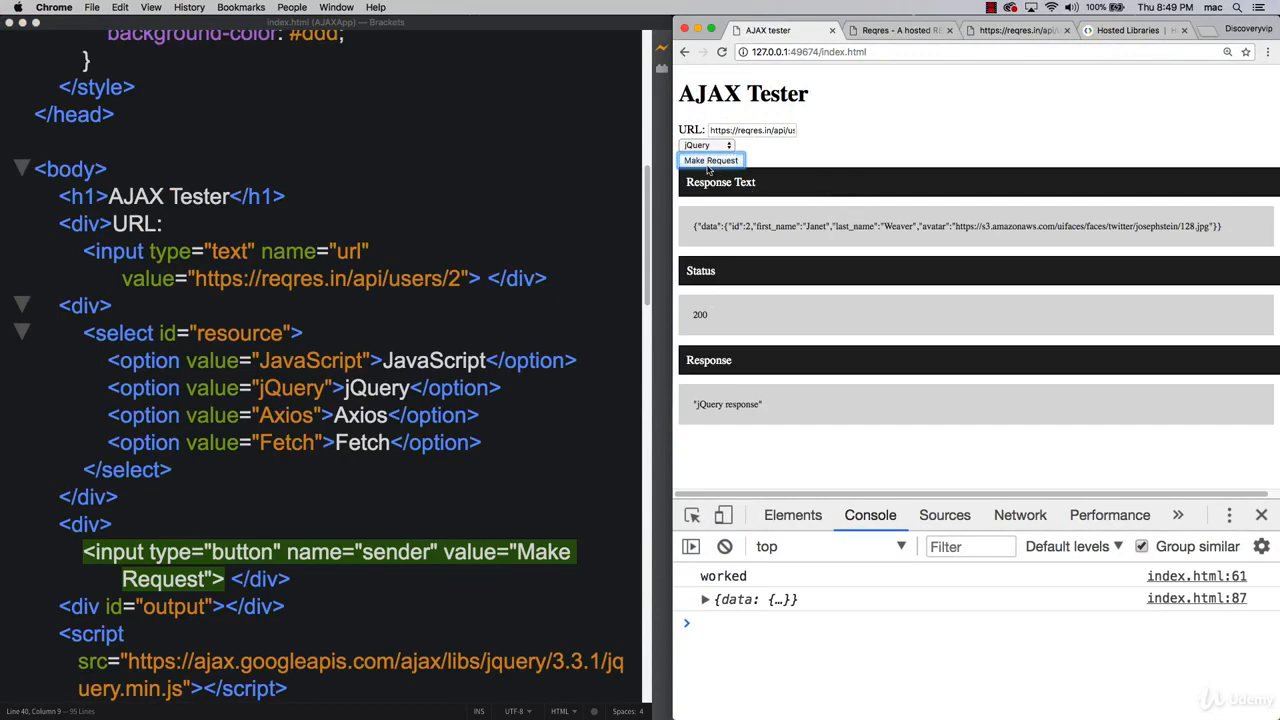
pyautogui.click(705, 145)
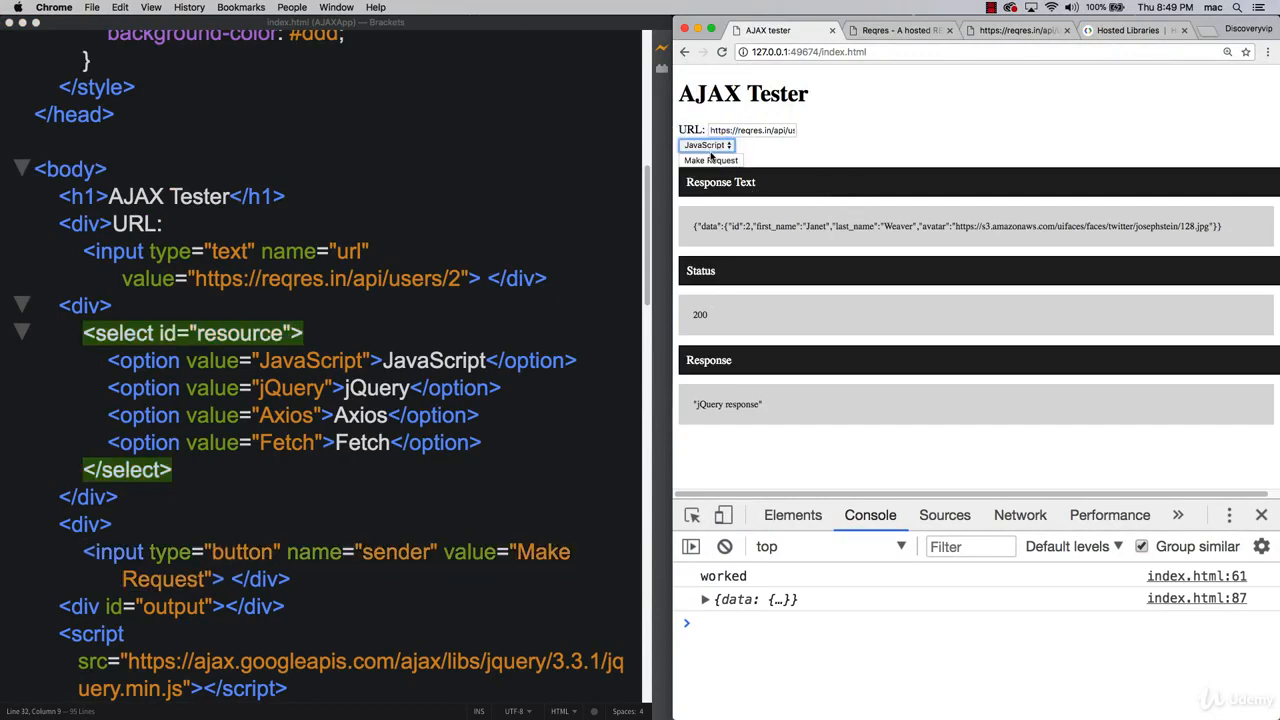
pyautogui.click(711, 160)
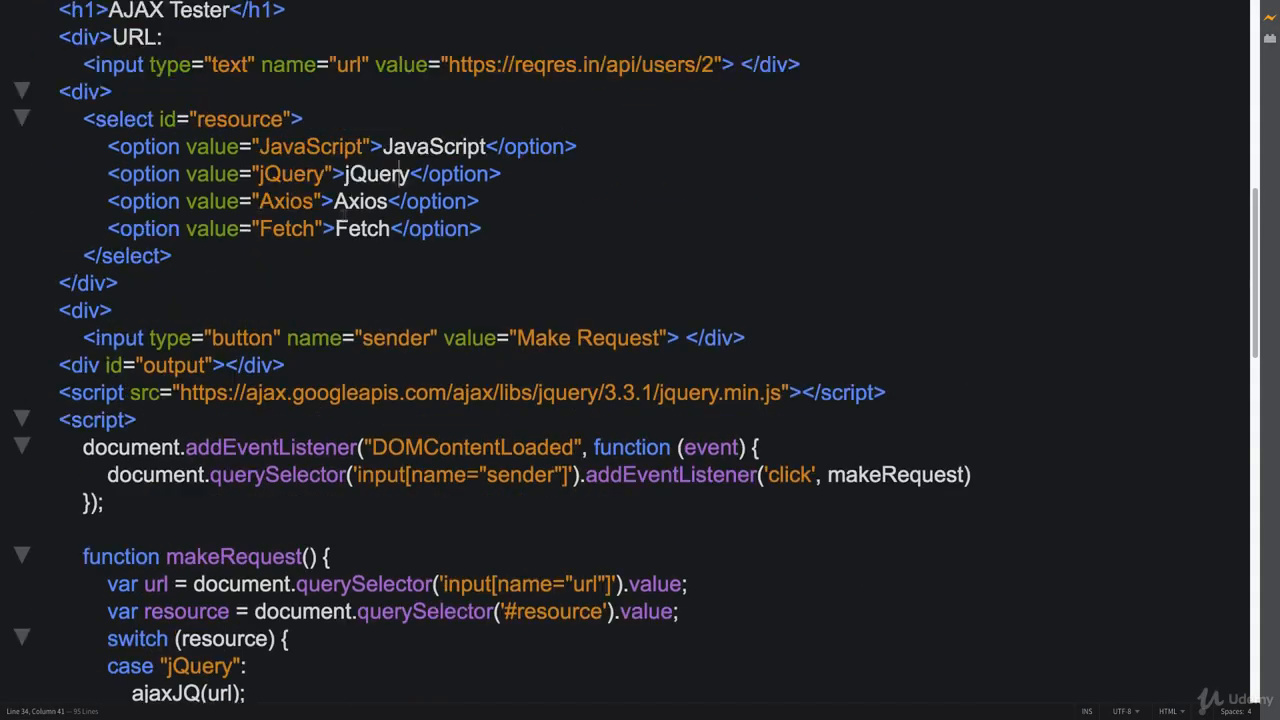
pyautogui.doubleClick(287, 201)
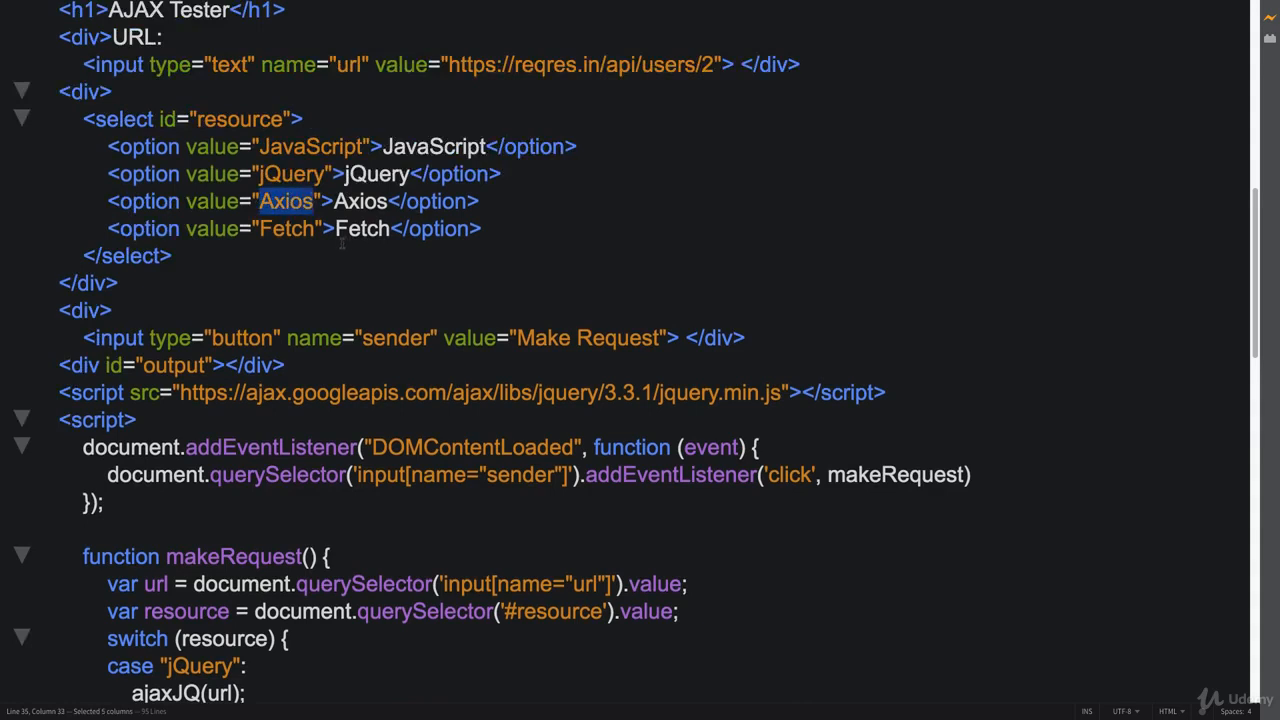